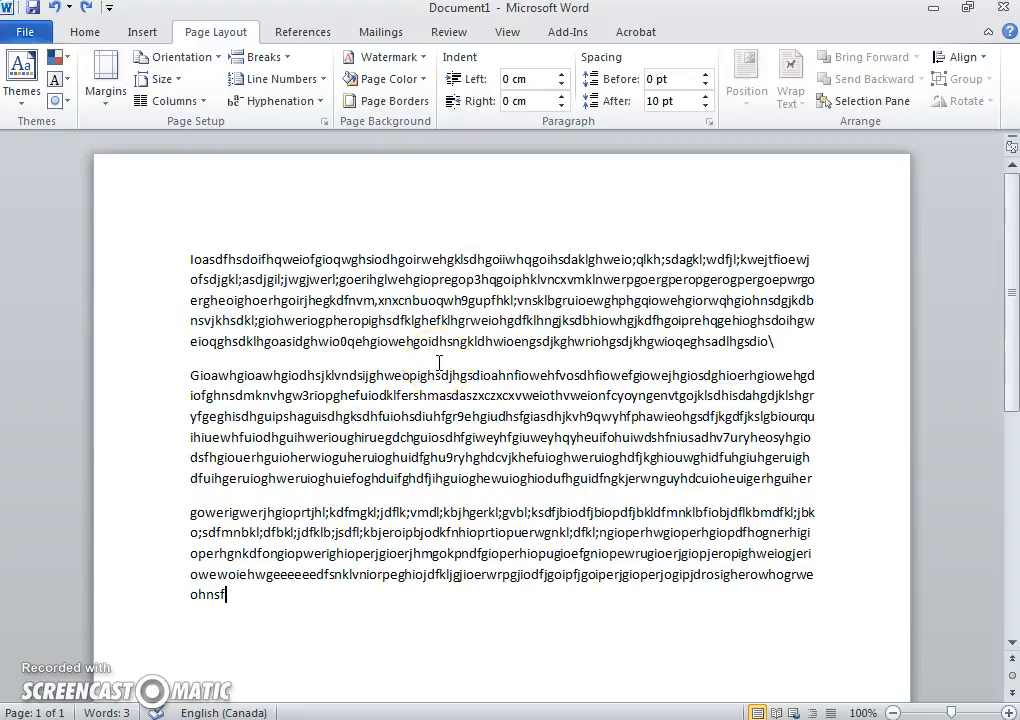
pyautogui.moveTo(168, 256)
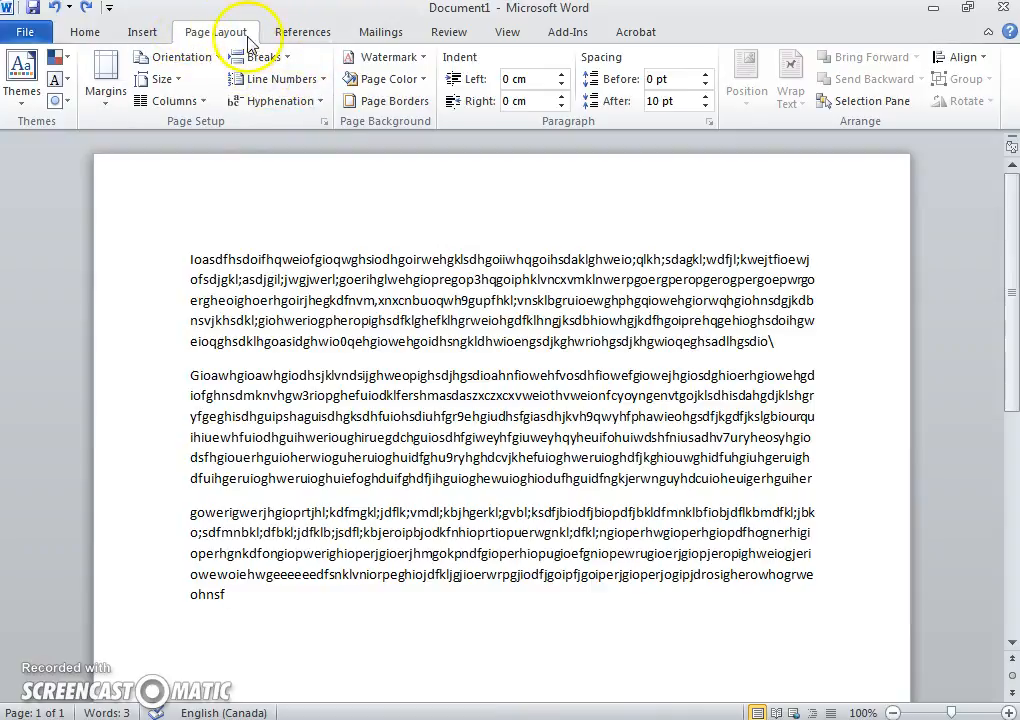
# Step: Apply a 2¼ pt Box page border to the whole document, then return to the border settings
pyautogui.click(216, 32)
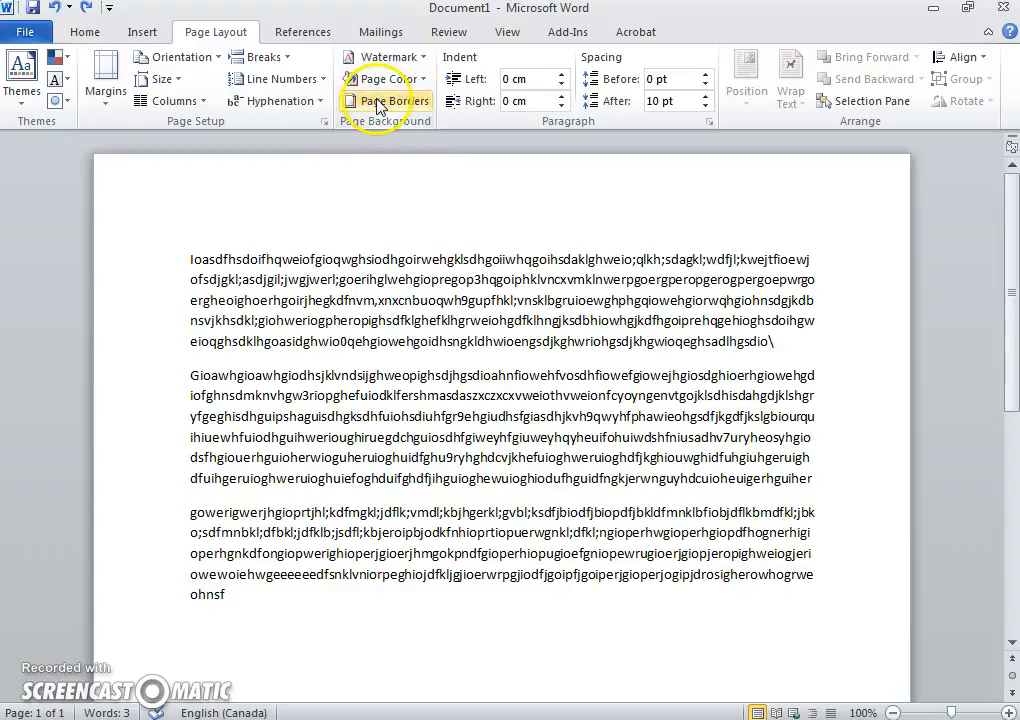
pyautogui.click(384, 100)
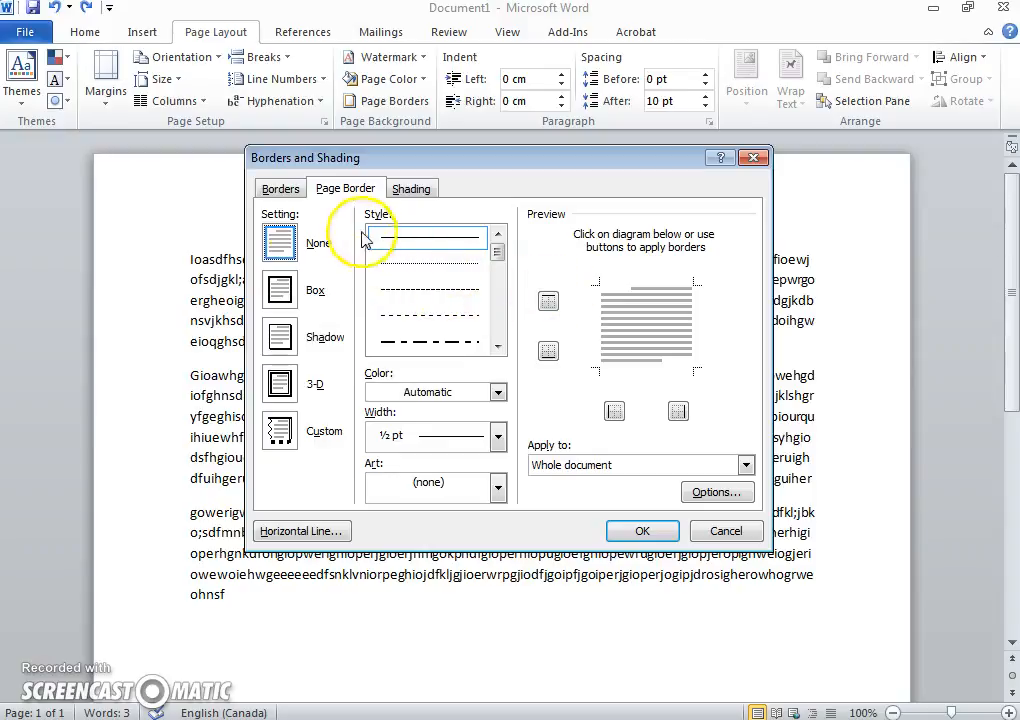
pyautogui.moveTo(304, 228)
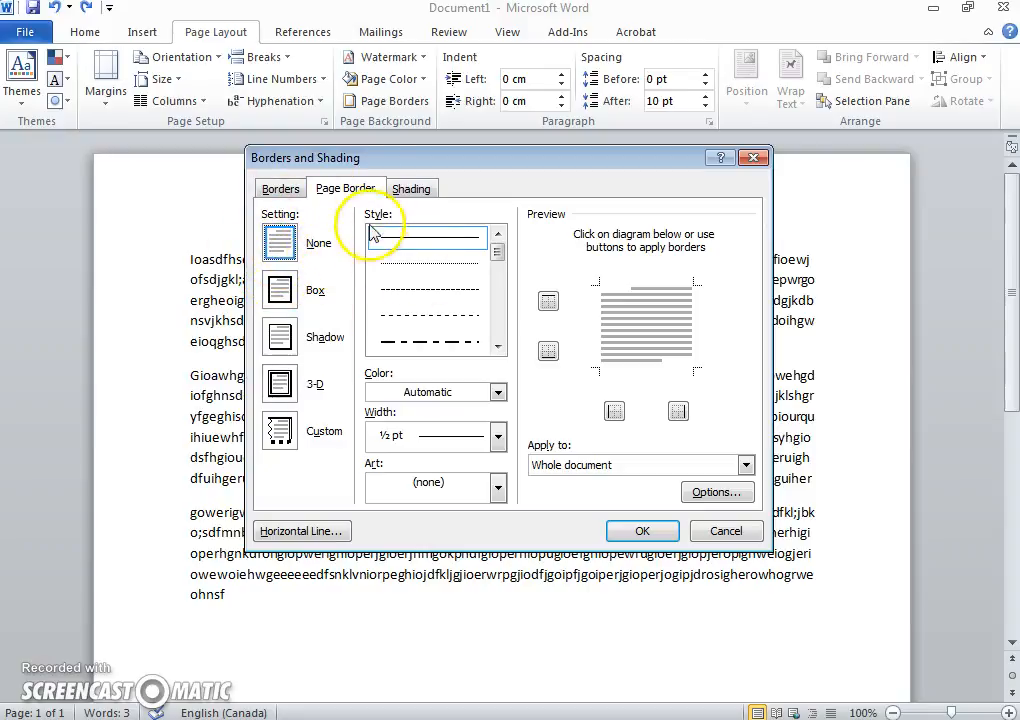
pyautogui.click(280, 290)
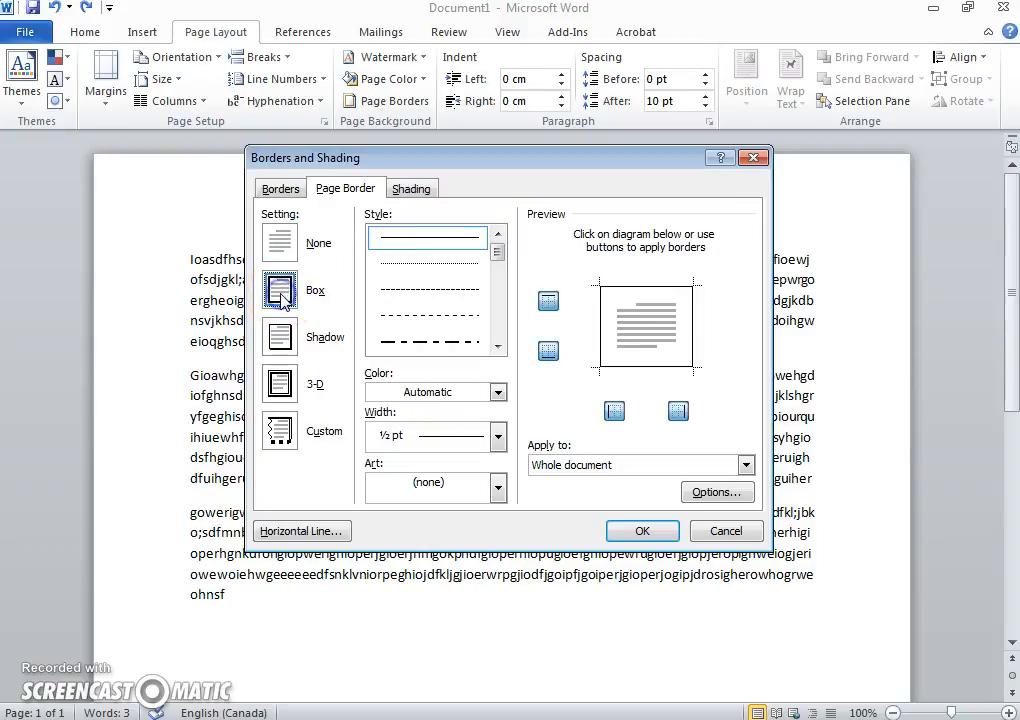
pyautogui.click(498, 434)
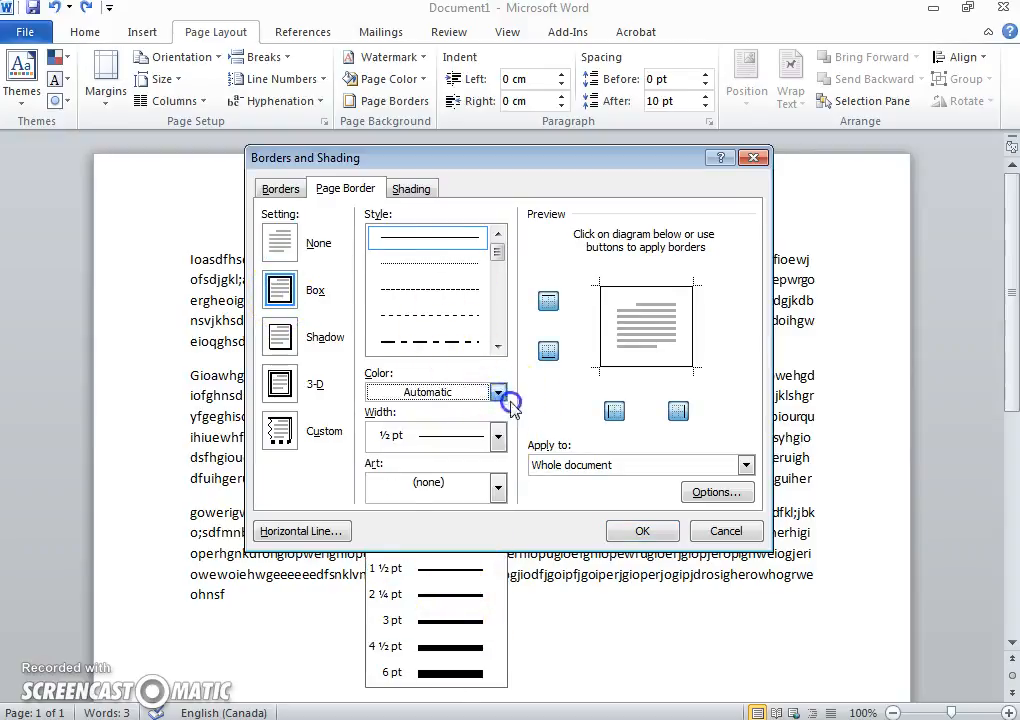
pyautogui.click(500, 390)
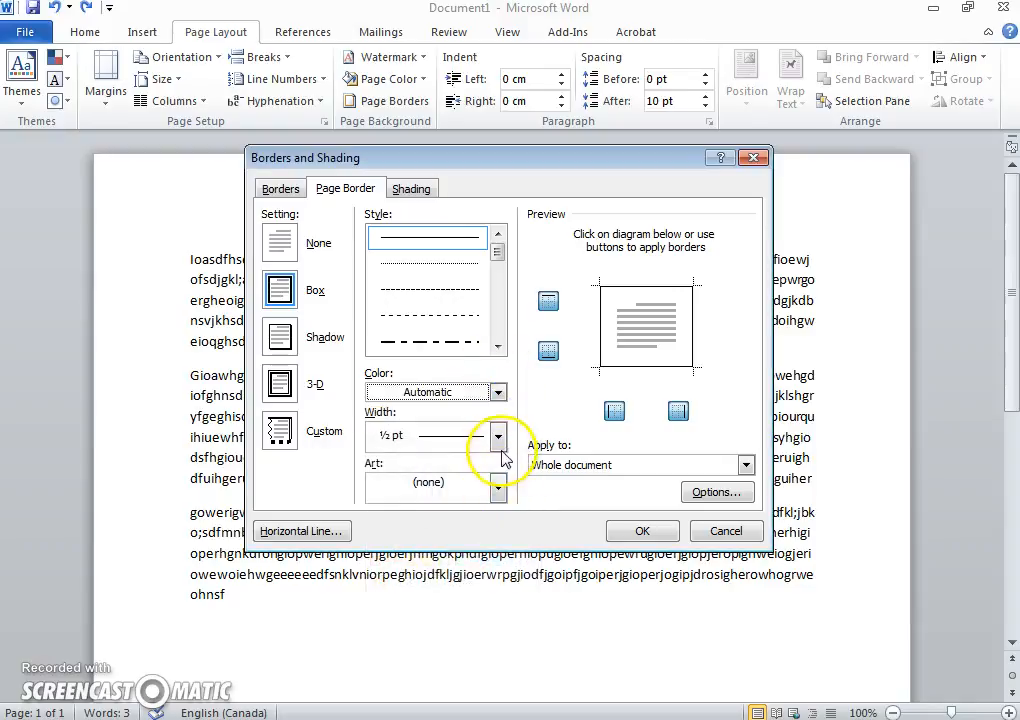
pyautogui.click(498, 436)
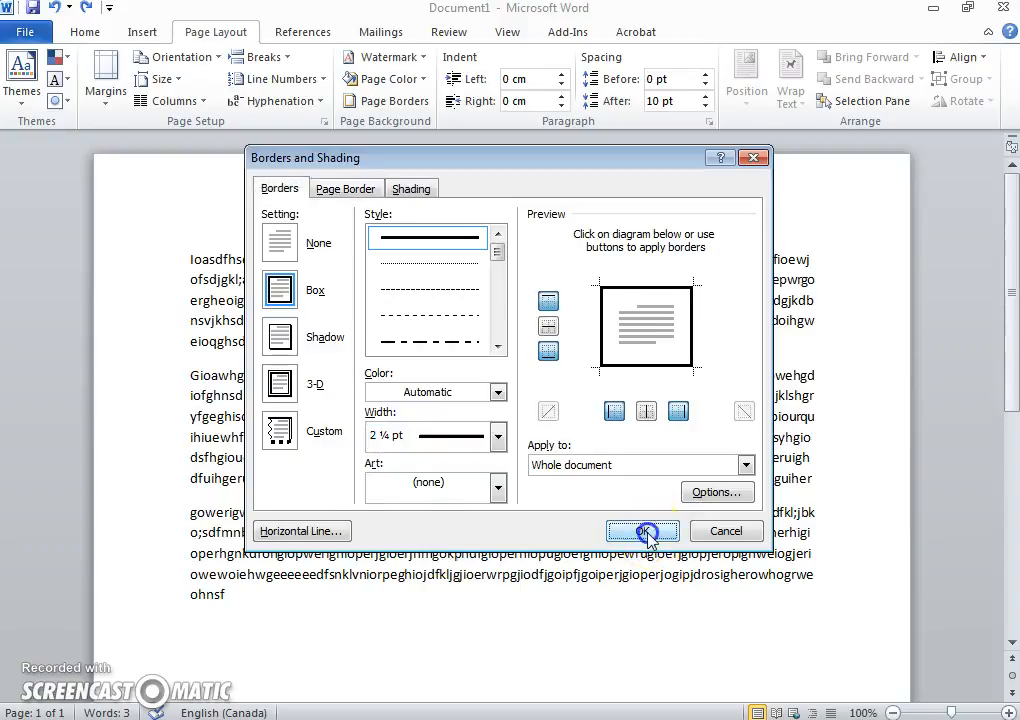
pyautogui.click(642, 530)
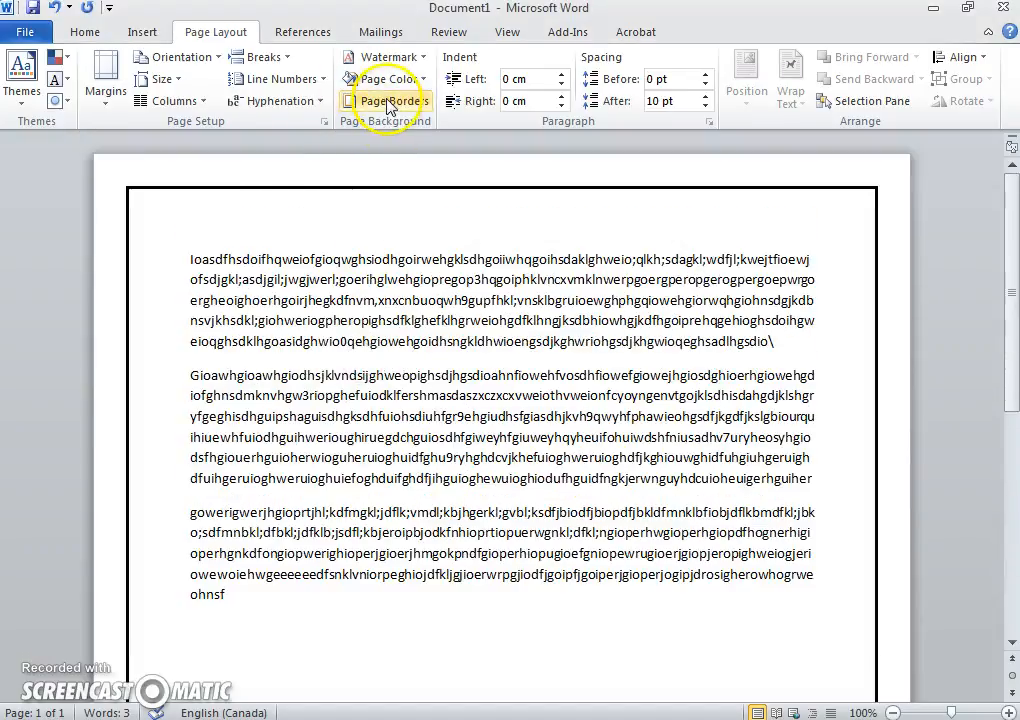
pyautogui.click(384, 100)
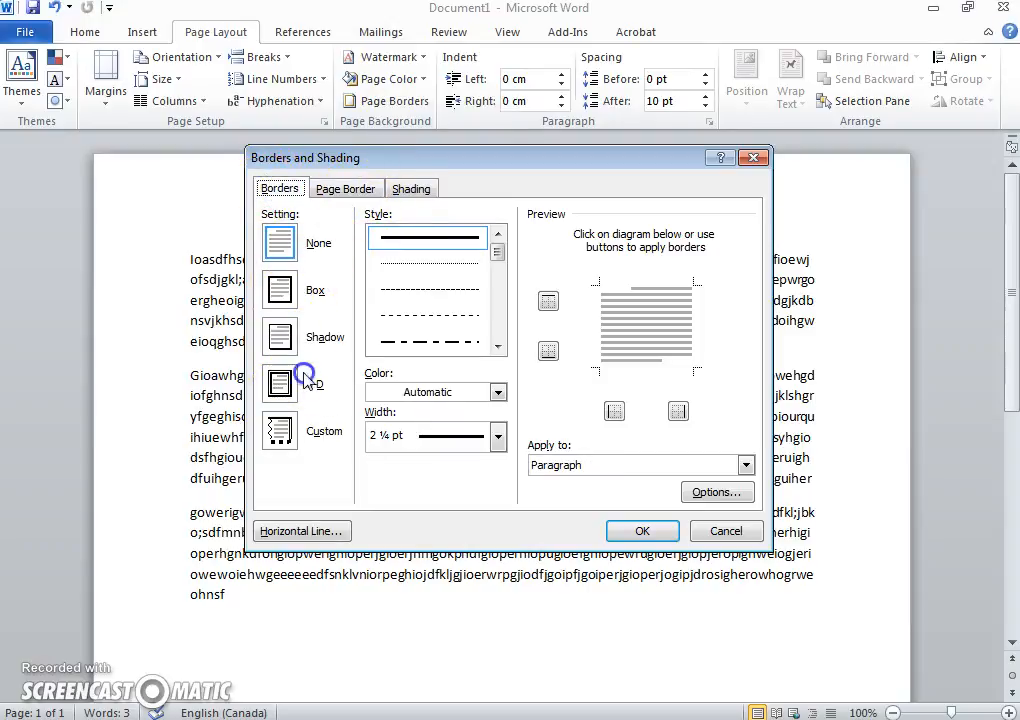
# Step: Give the first paragraph a 3-D dashed border 3 pt wide
pyautogui.click(428, 340)
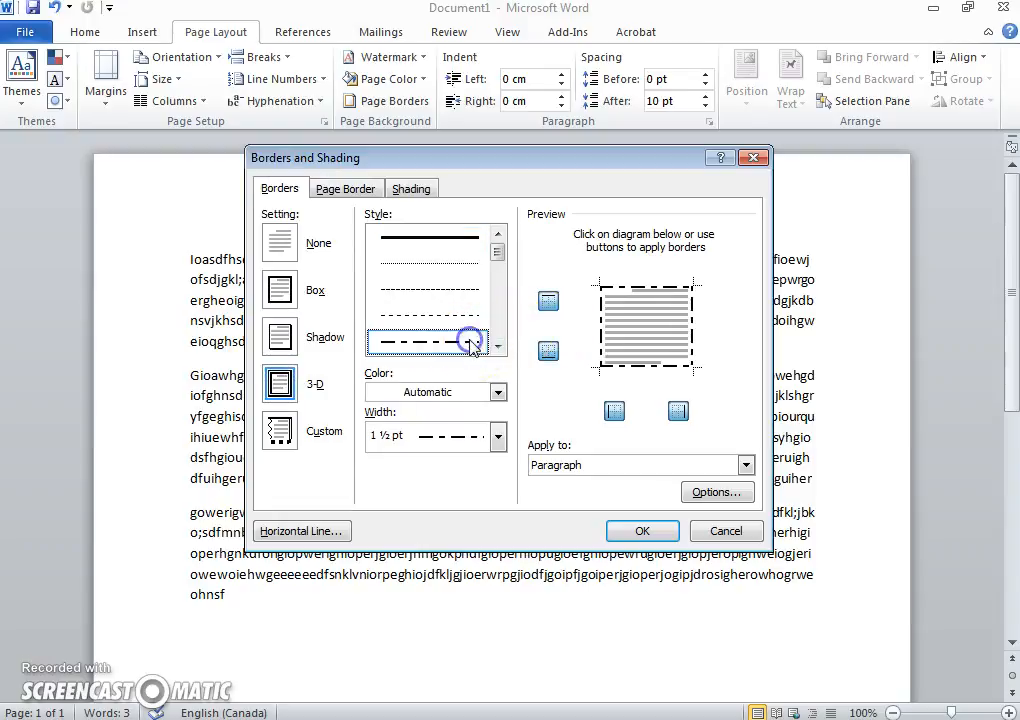
pyautogui.click(496, 436)
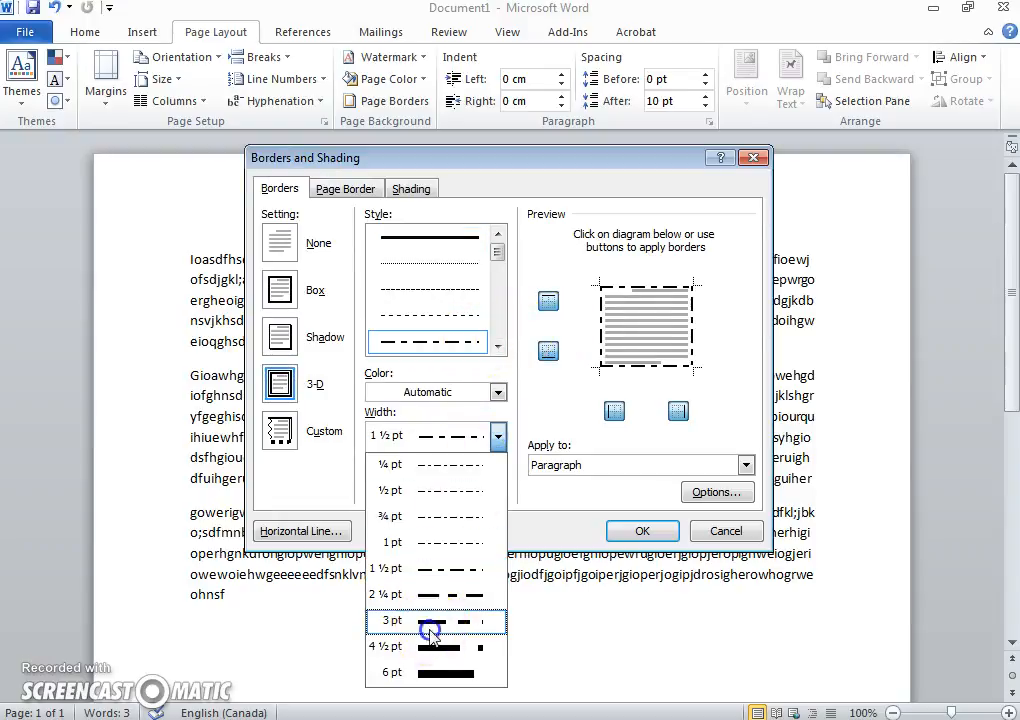
pyautogui.click(642, 530)
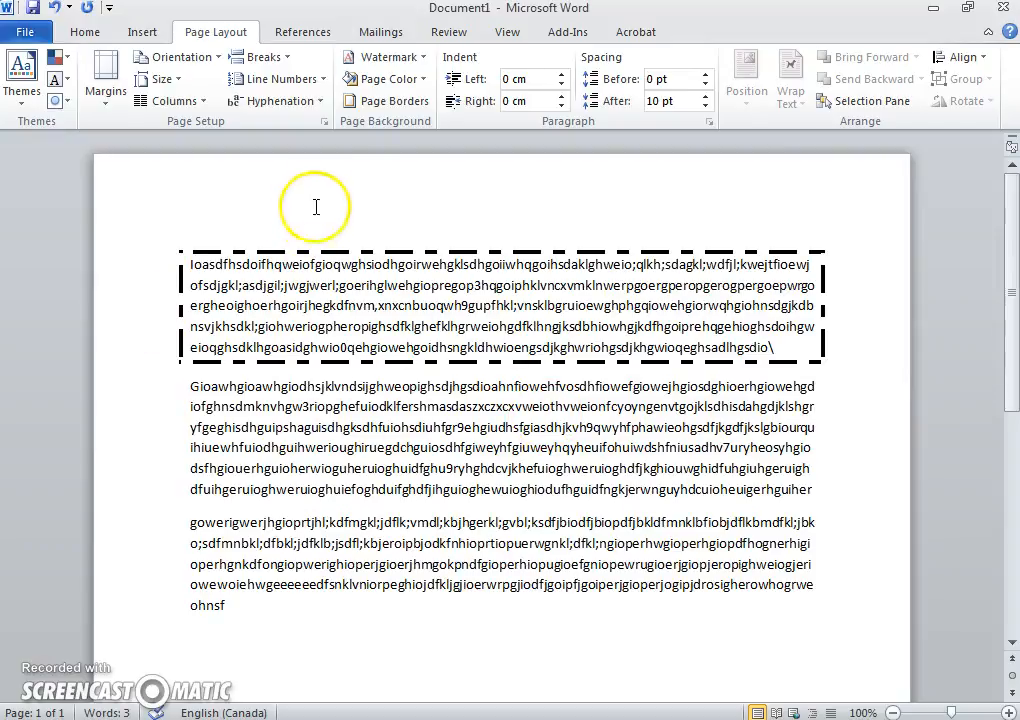
pyautogui.click(384, 100)
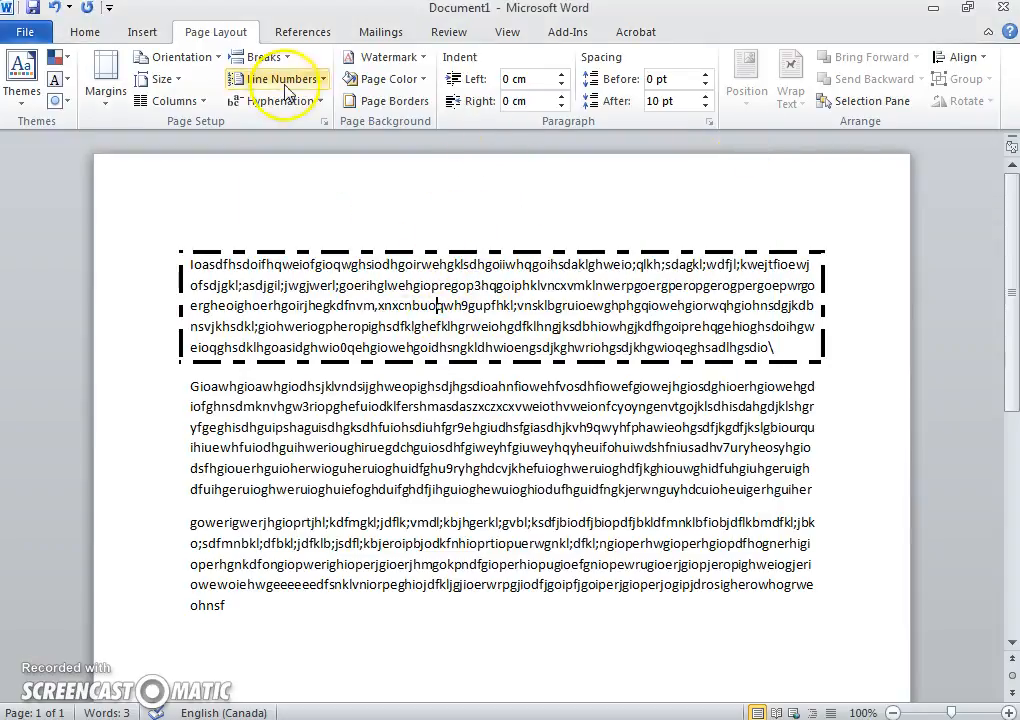
# Step: Shade the first paragraph light blue with a solid black pattern overlay
pyautogui.click(384, 100)
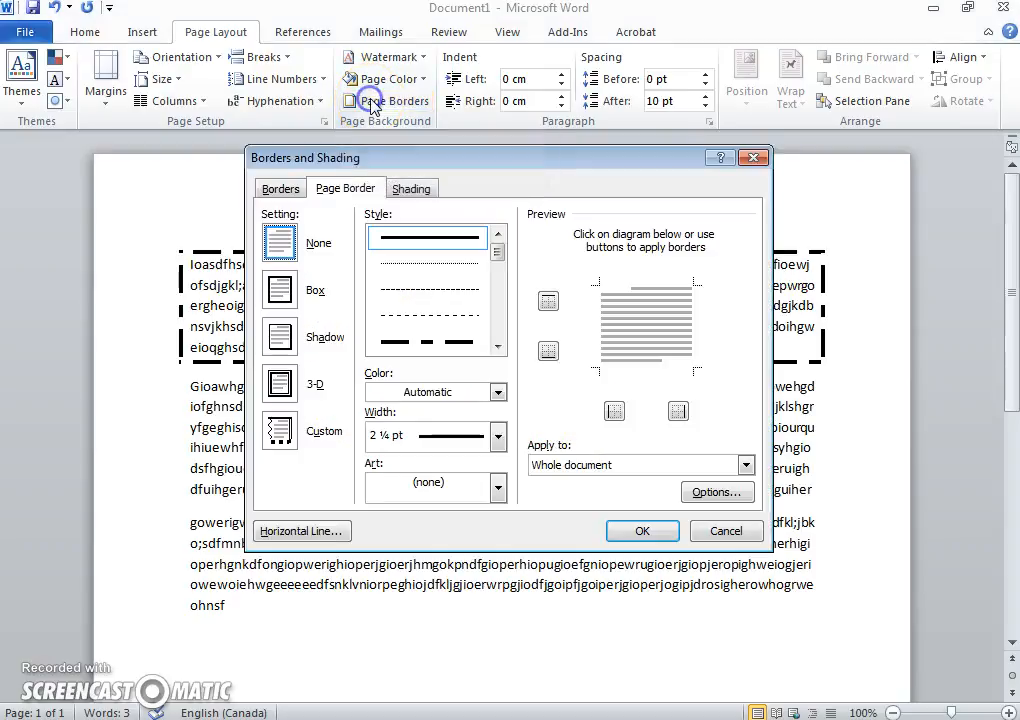
pyautogui.click(412, 188)
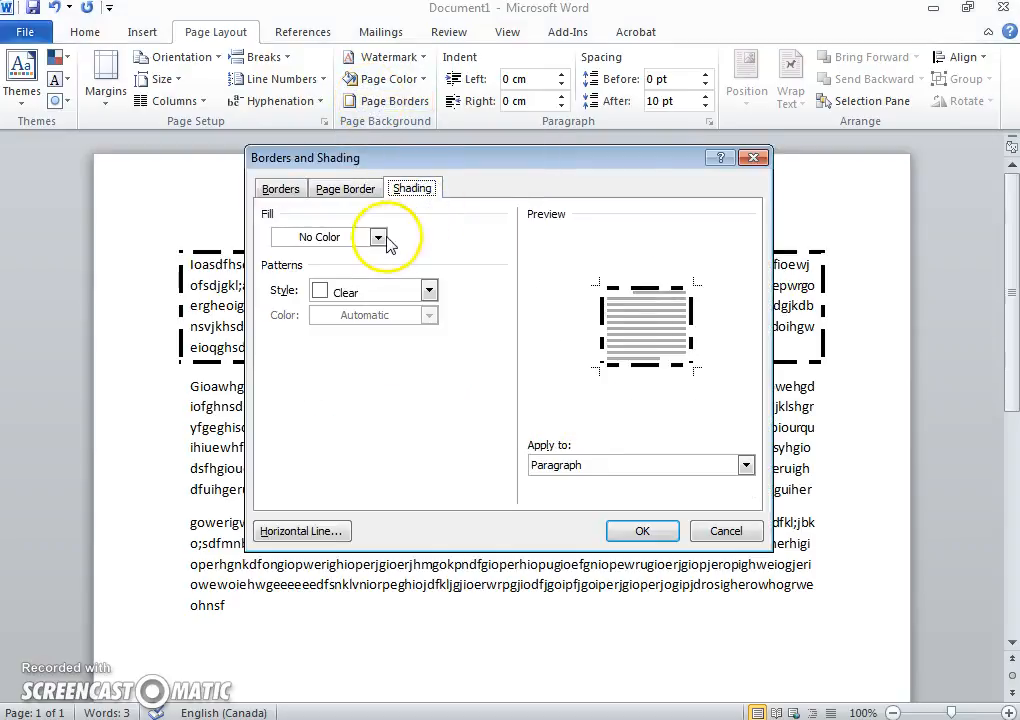
pyautogui.click(378, 236)
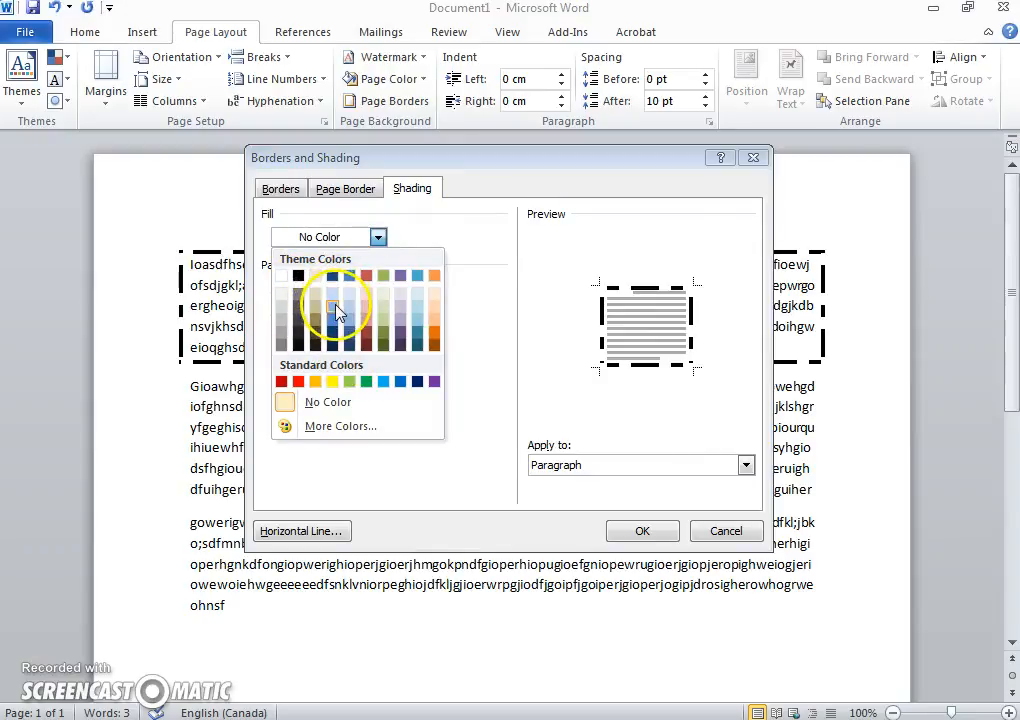
pyautogui.click(336, 304)
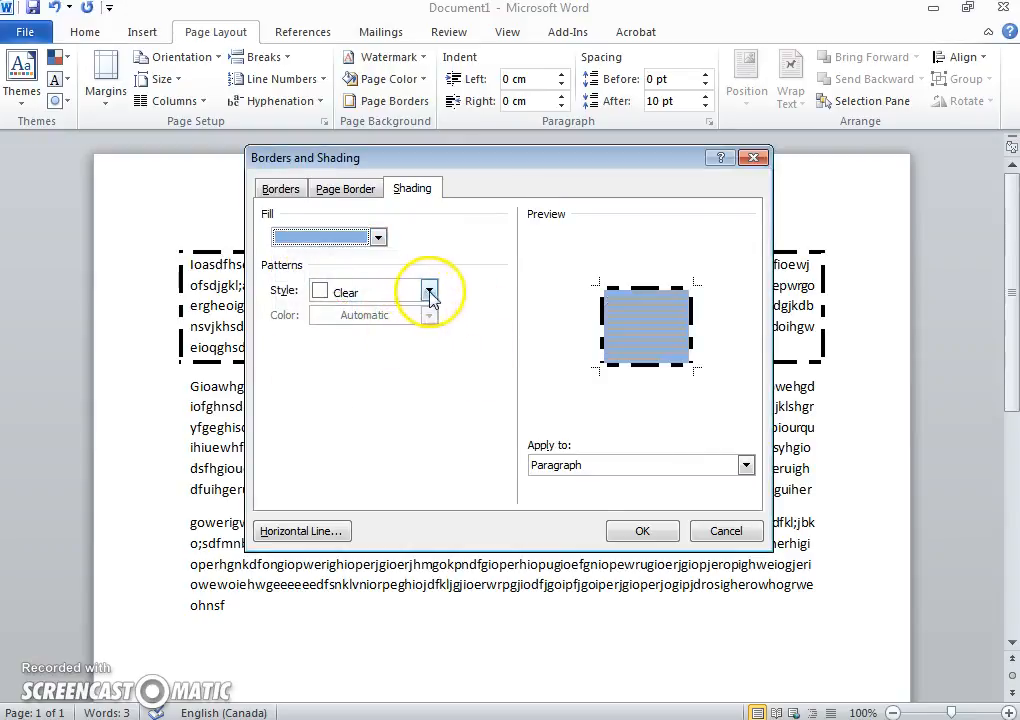
pyautogui.click(428, 292)
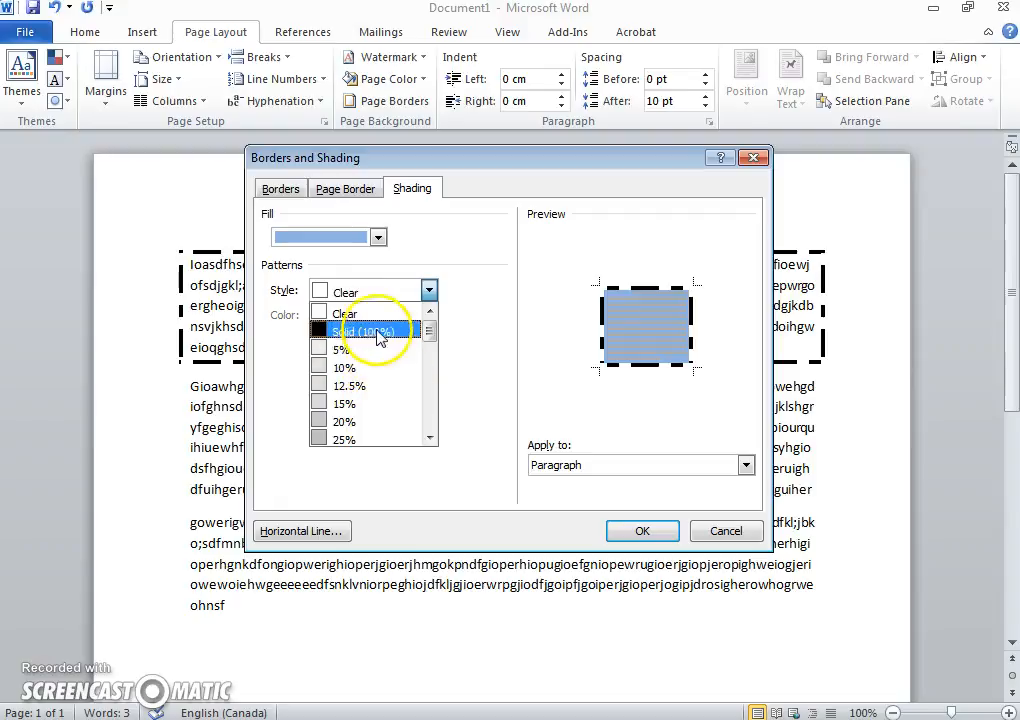
pyautogui.click(280, 188)
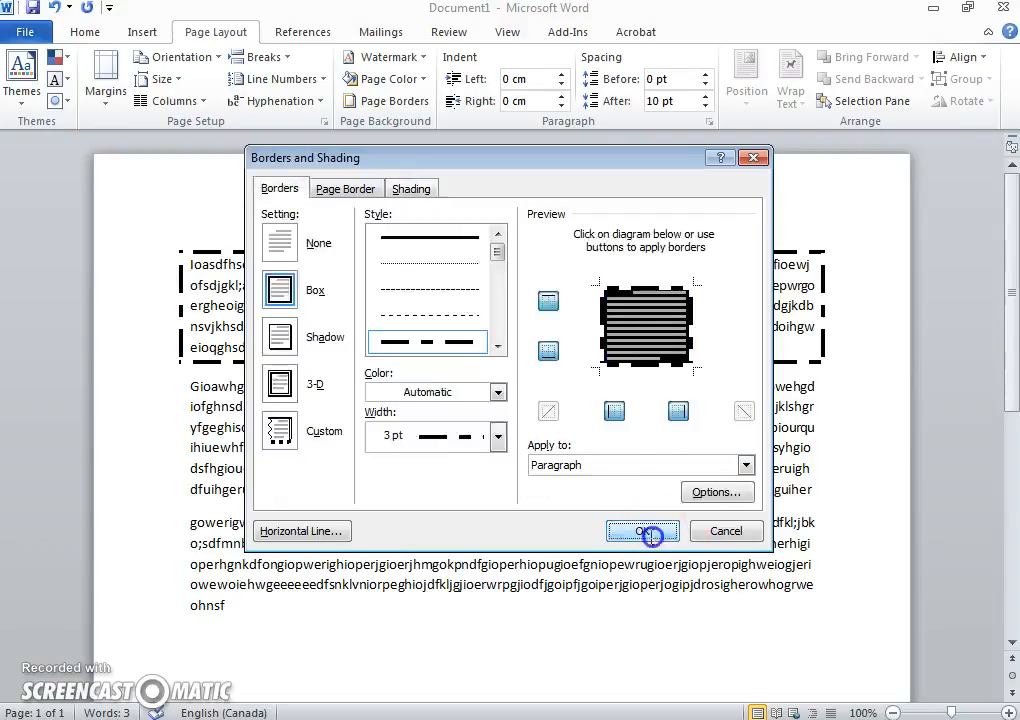
pyautogui.click(636, 530)
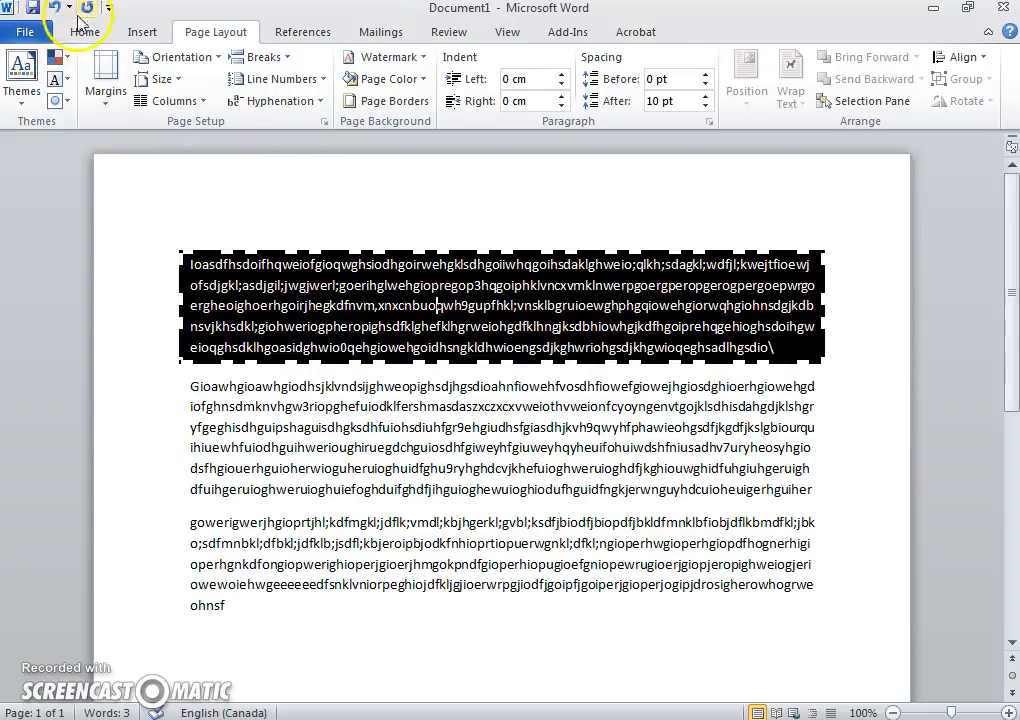
# Step: Lighten the shading pattern to 5% so the paragraph reads light blue with faint dots
pyautogui.click(394, 100)
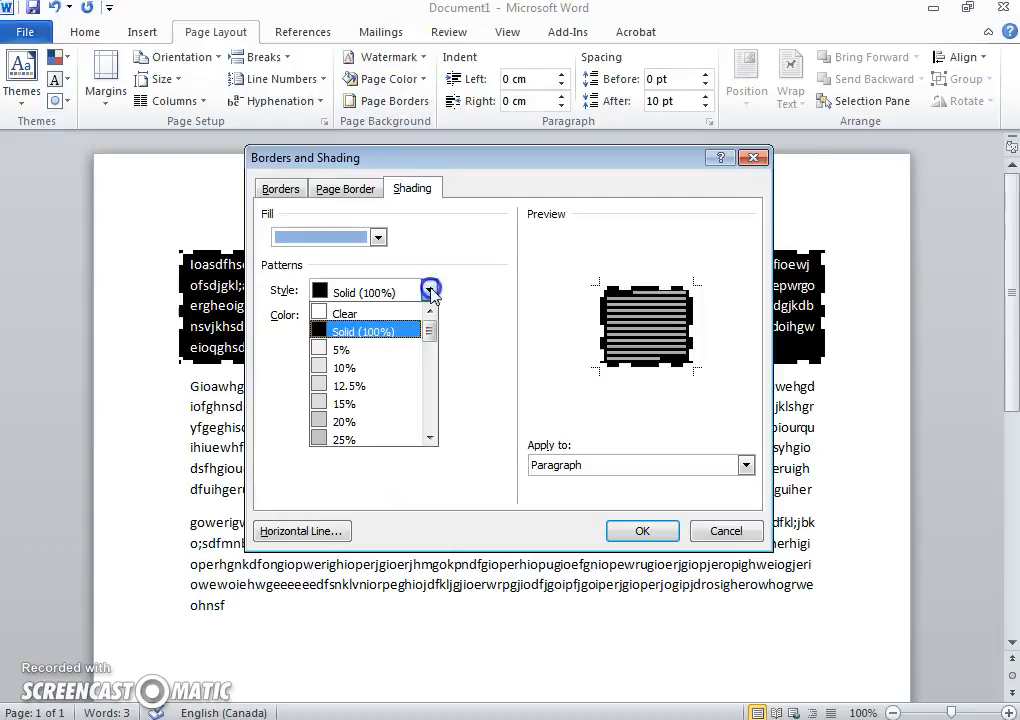
pyautogui.click(340, 348)
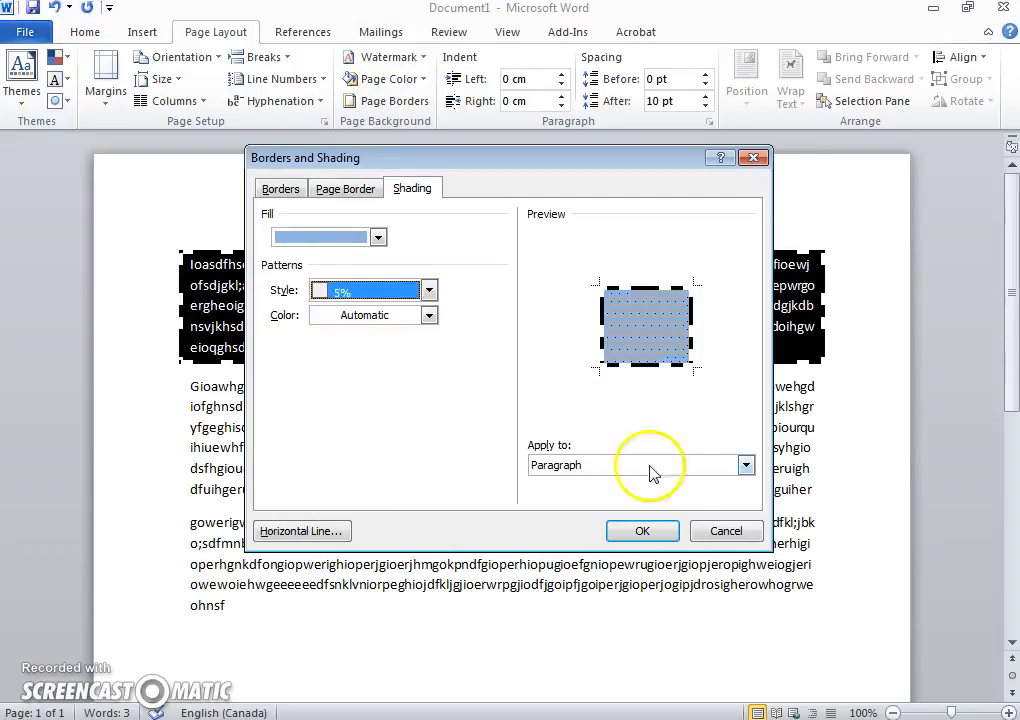
pyautogui.click(642, 532)
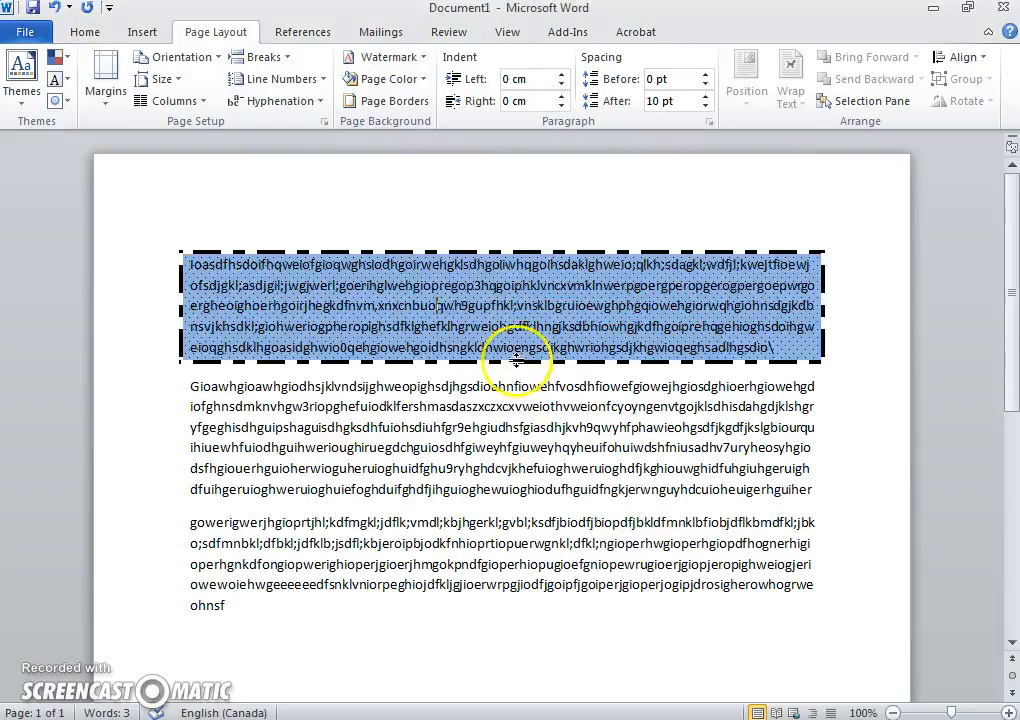
pyautogui.click(386, 100)
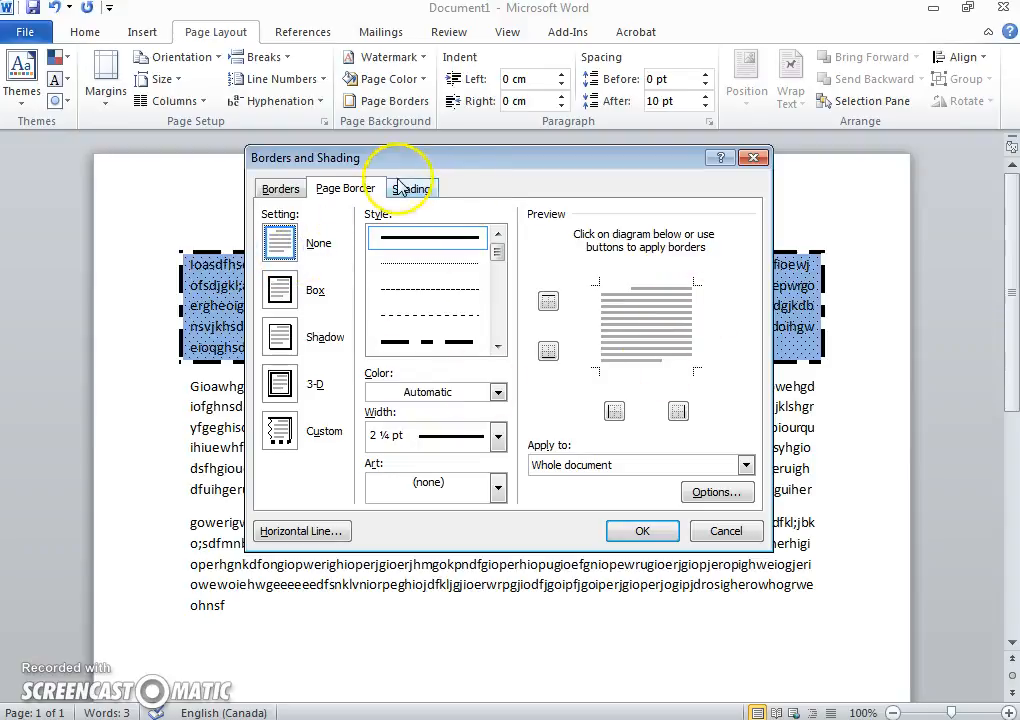
# Step: Clear the paragraph's shading fill and border so all three paragraphs are plain text
pyautogui.click(412, 188)
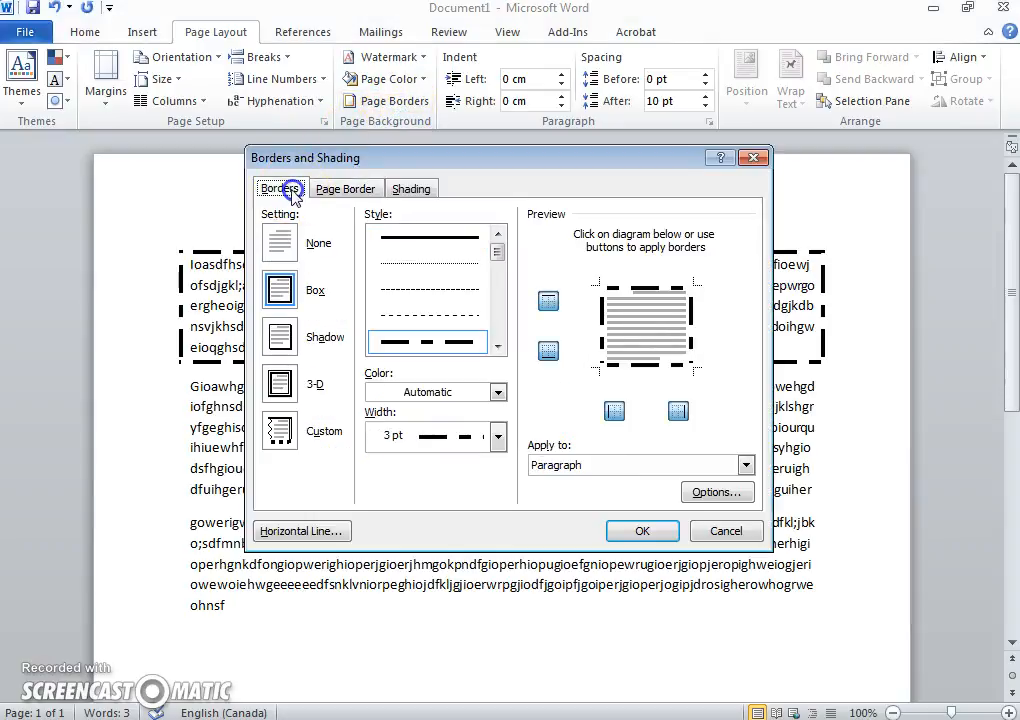
pyautogui.click(726, 532)
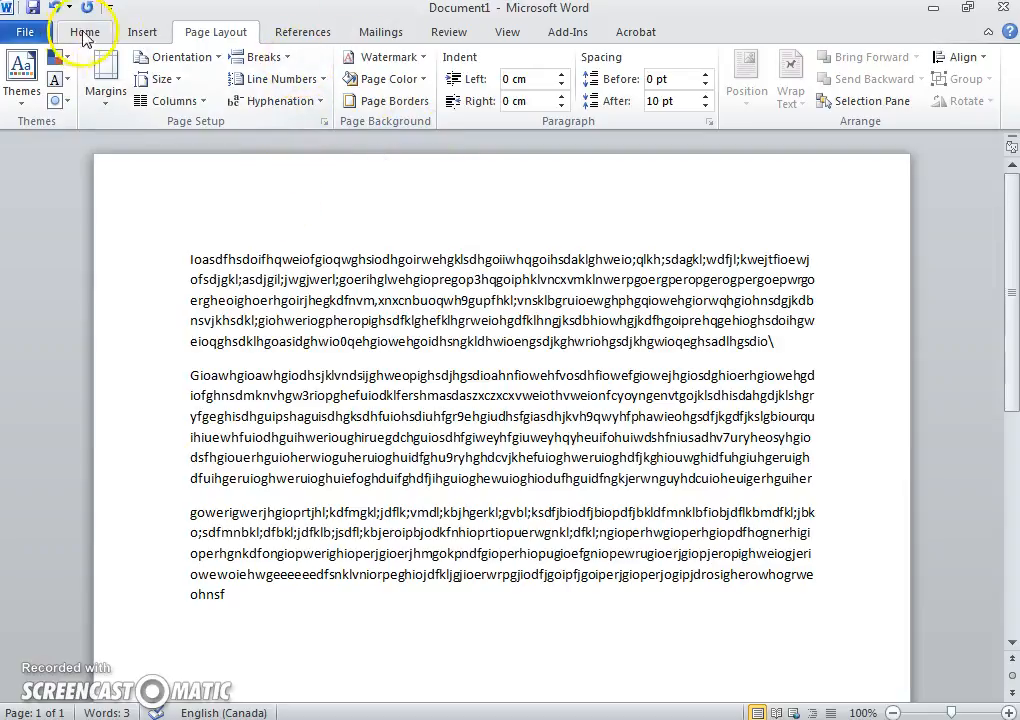
pyautogui.click(142, 32)
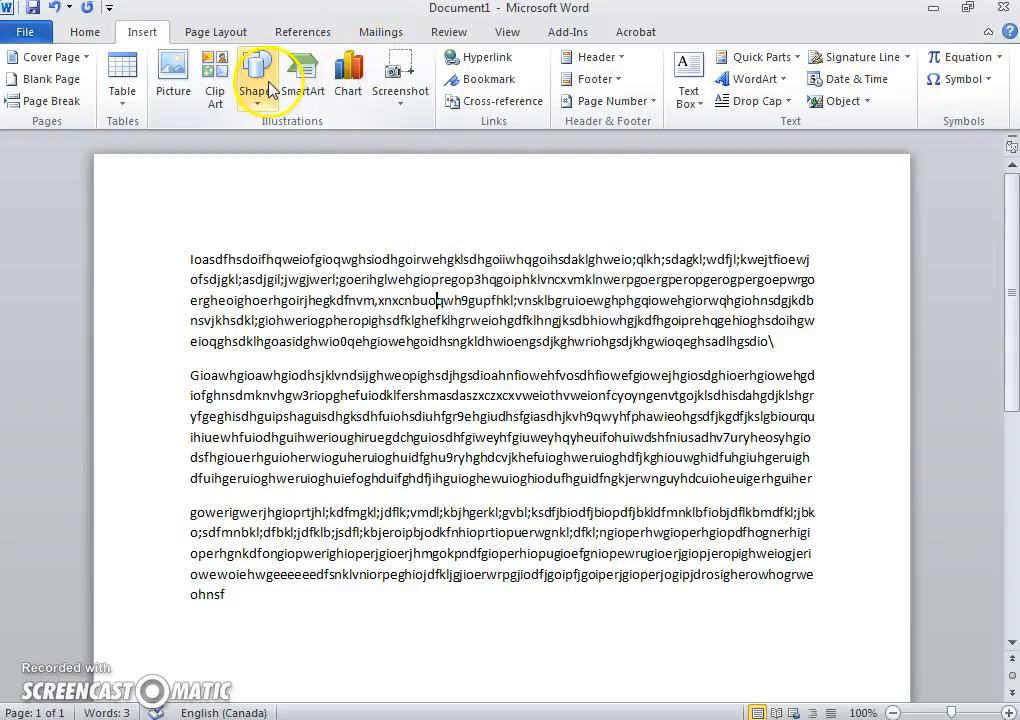
pyautogui.click(256, 76)
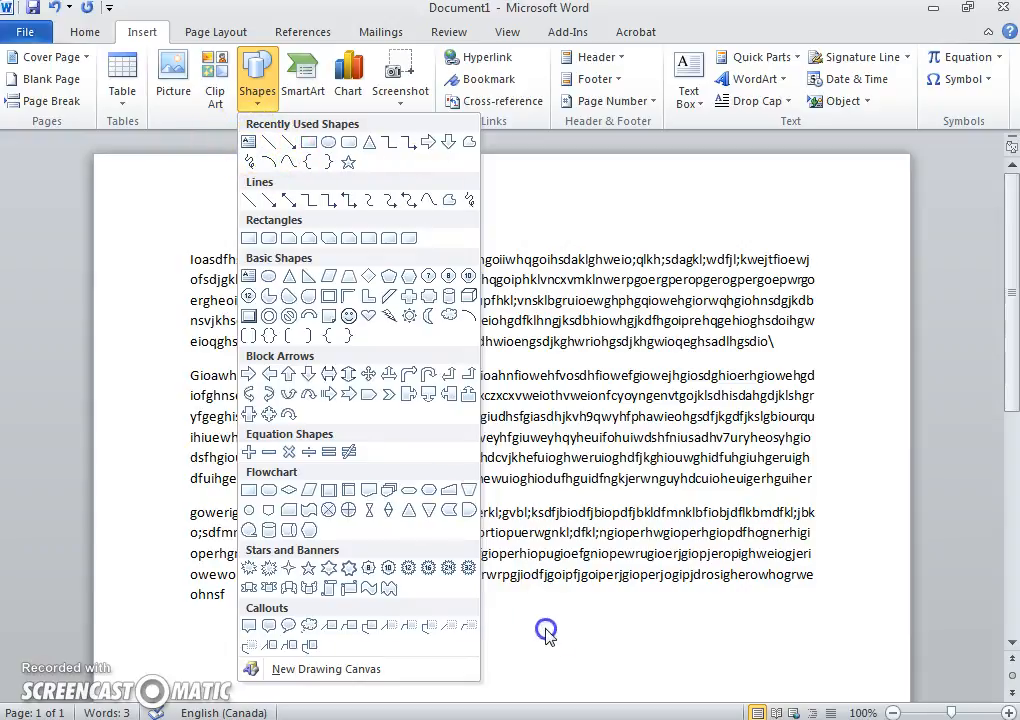
pyautogui.click(256, 76)
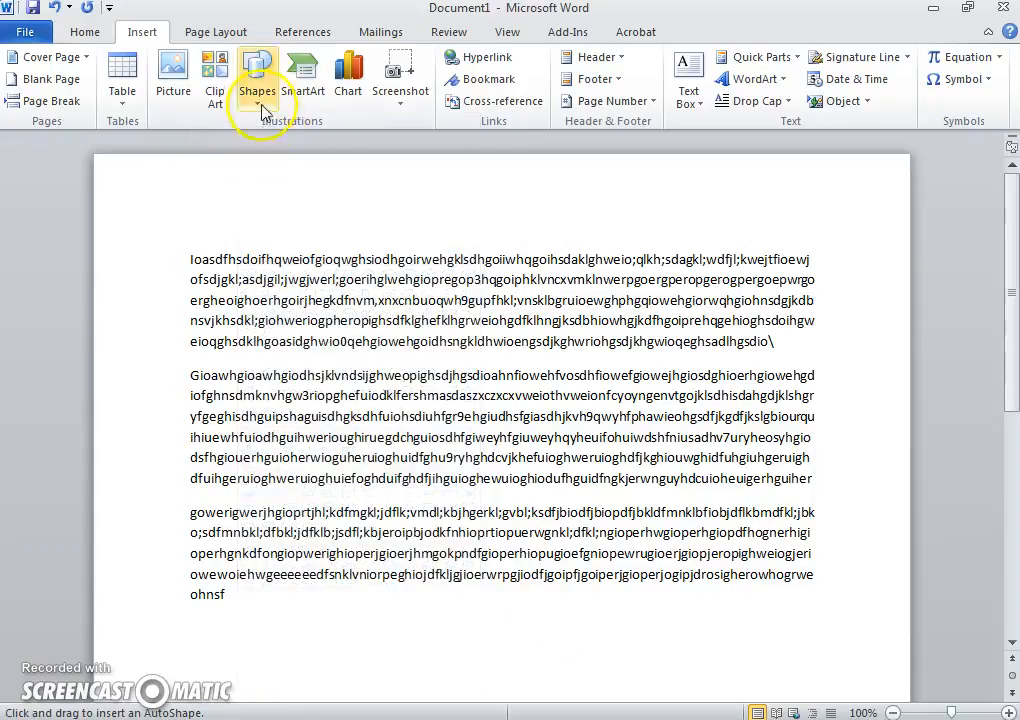
pyautogui.click(256, 76)
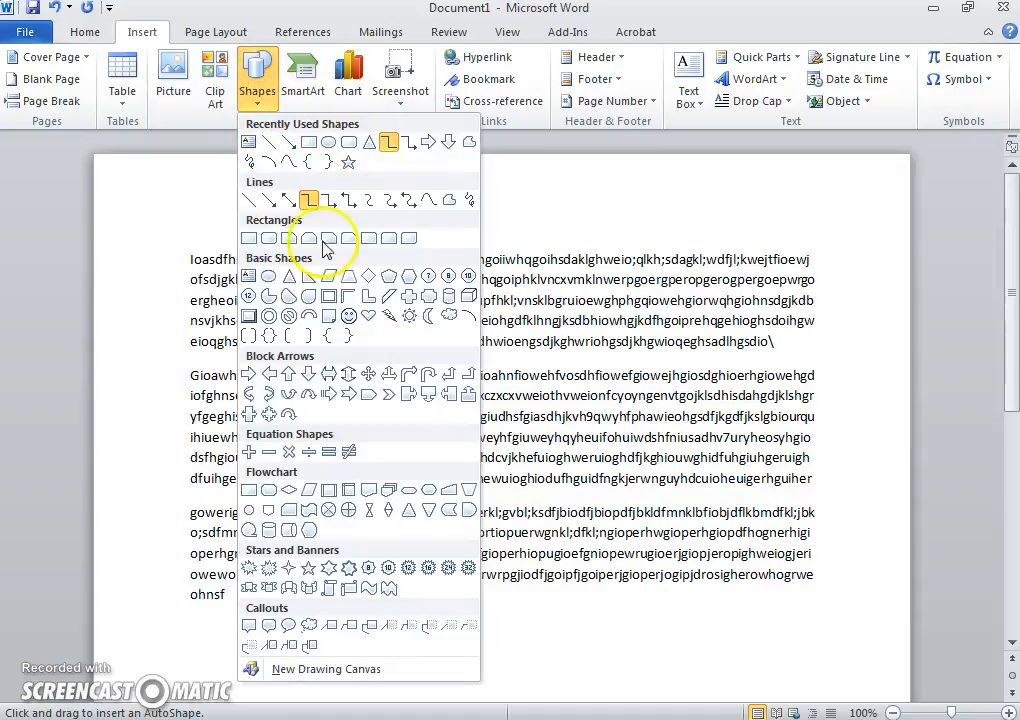
pyautogui.moveTo(288, 298)
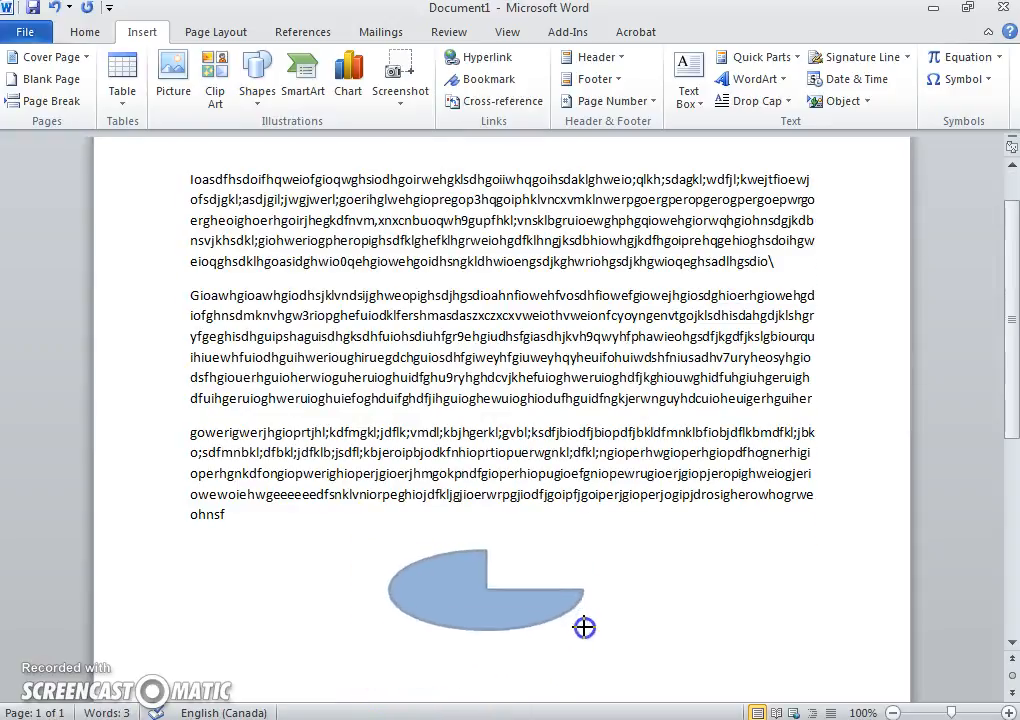
pyautogui.moveTo(584, 628); pyautogui.dragTo(504, 664)
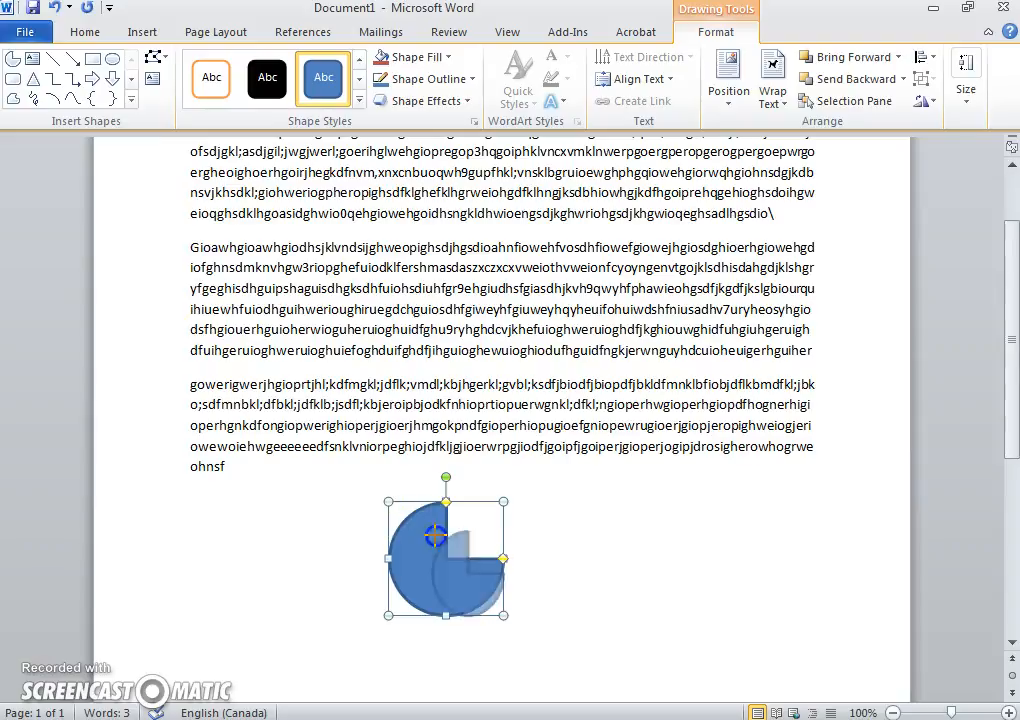
pyautogui.moveTo(436, 536); pyautogui.dragTo(396, 498)
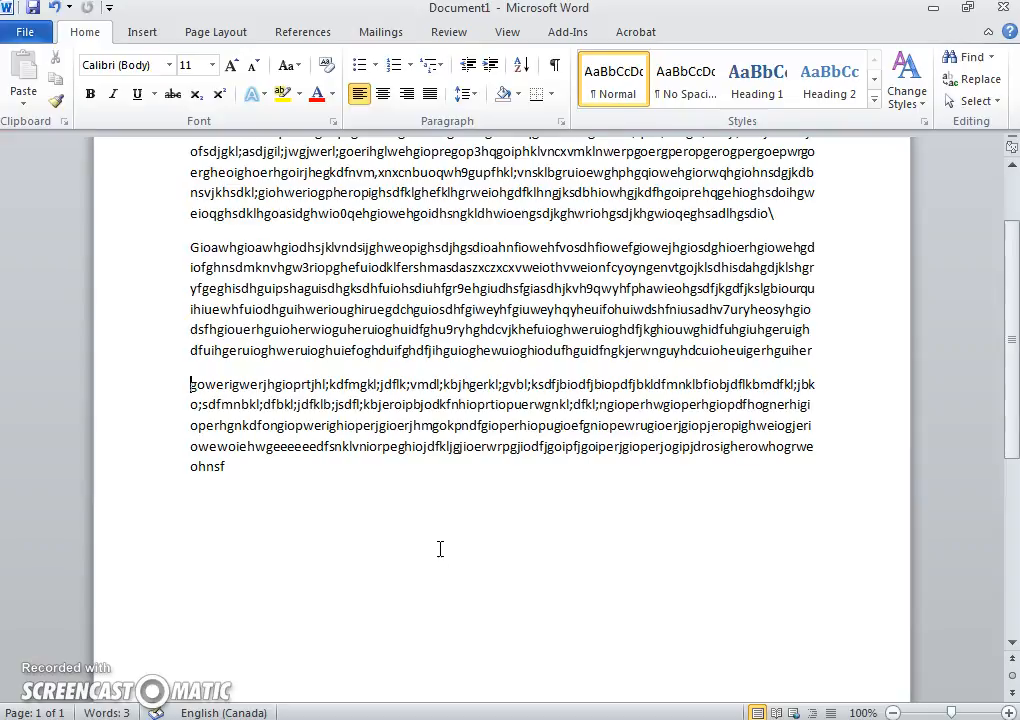
pyautogui.moveTo(292, 16)
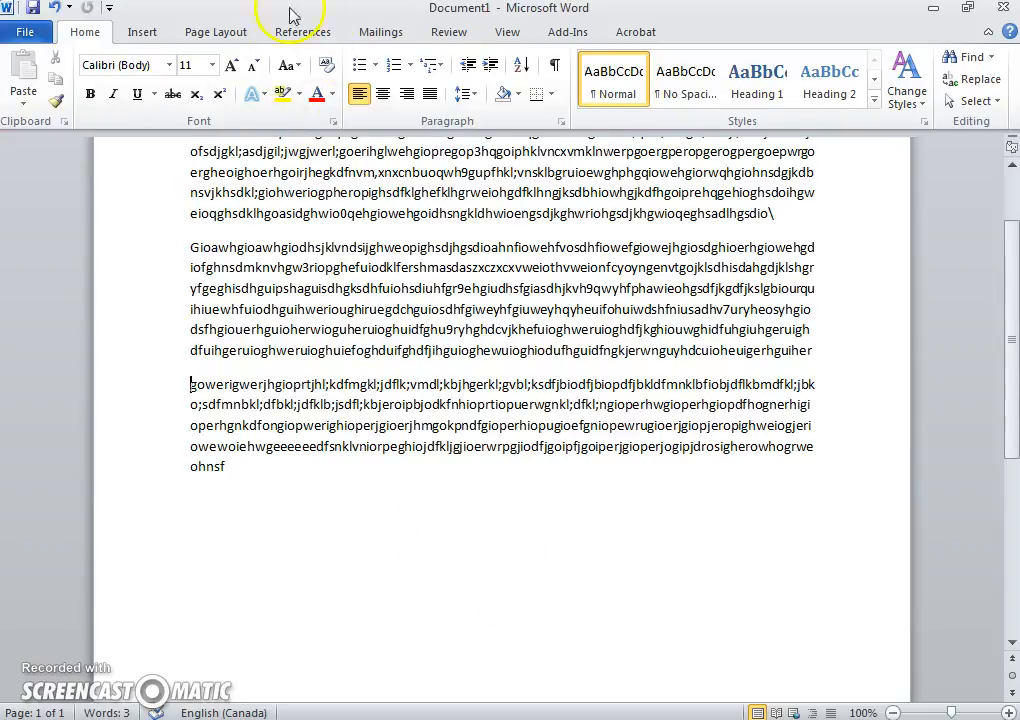
pyautogui.click(142, 32)
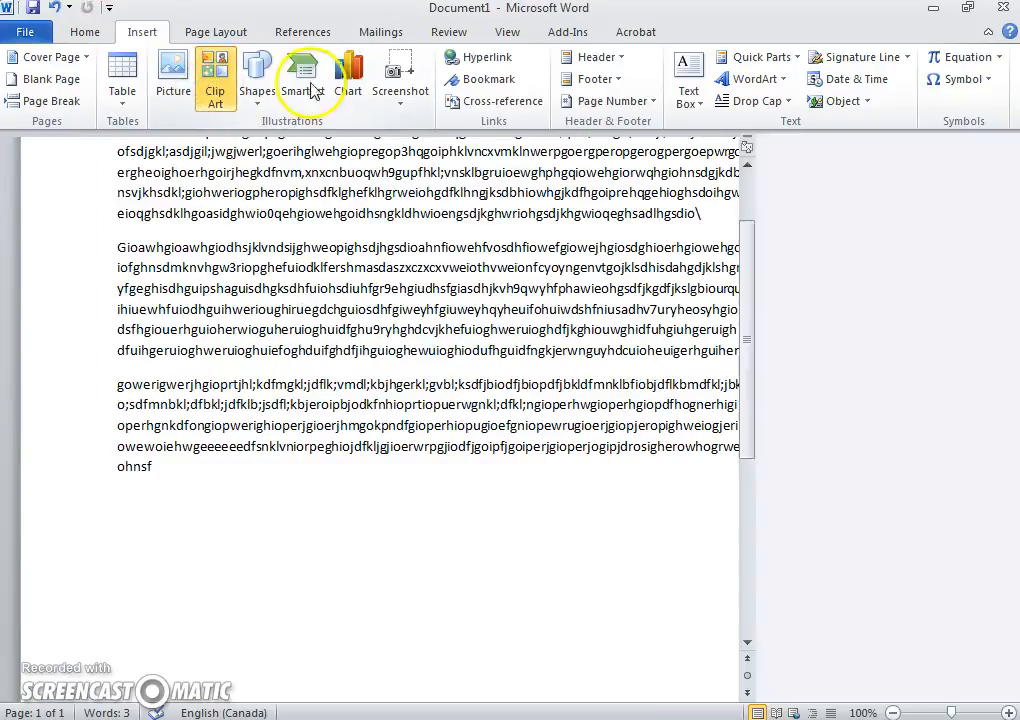
pyautogui.click(214, 76)
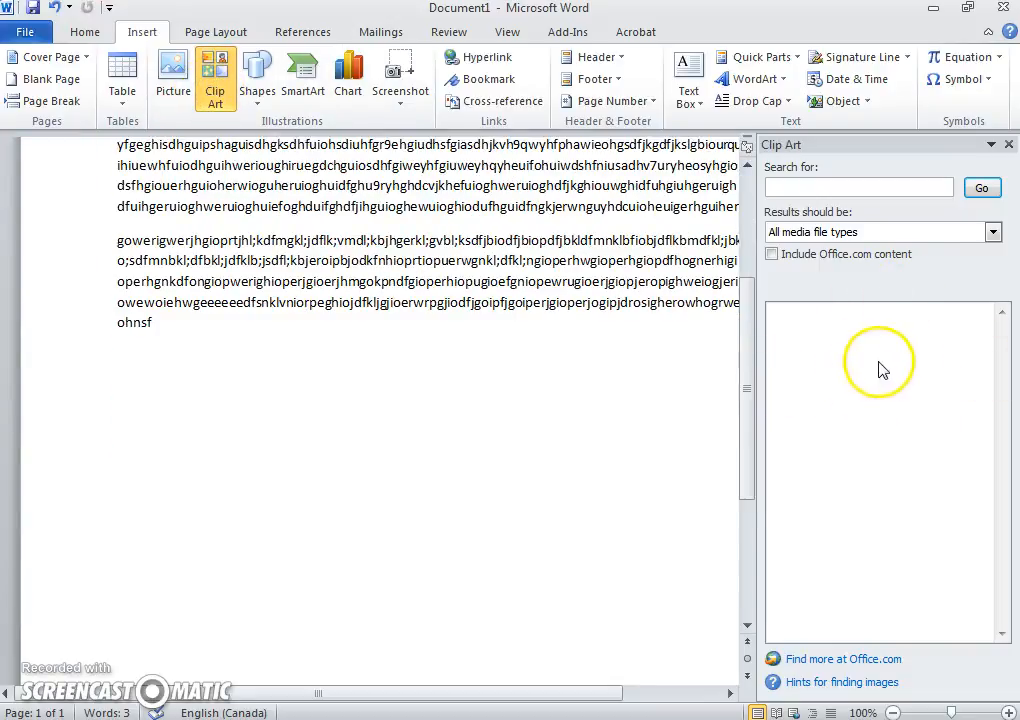
pyautogui.click(992, 232)
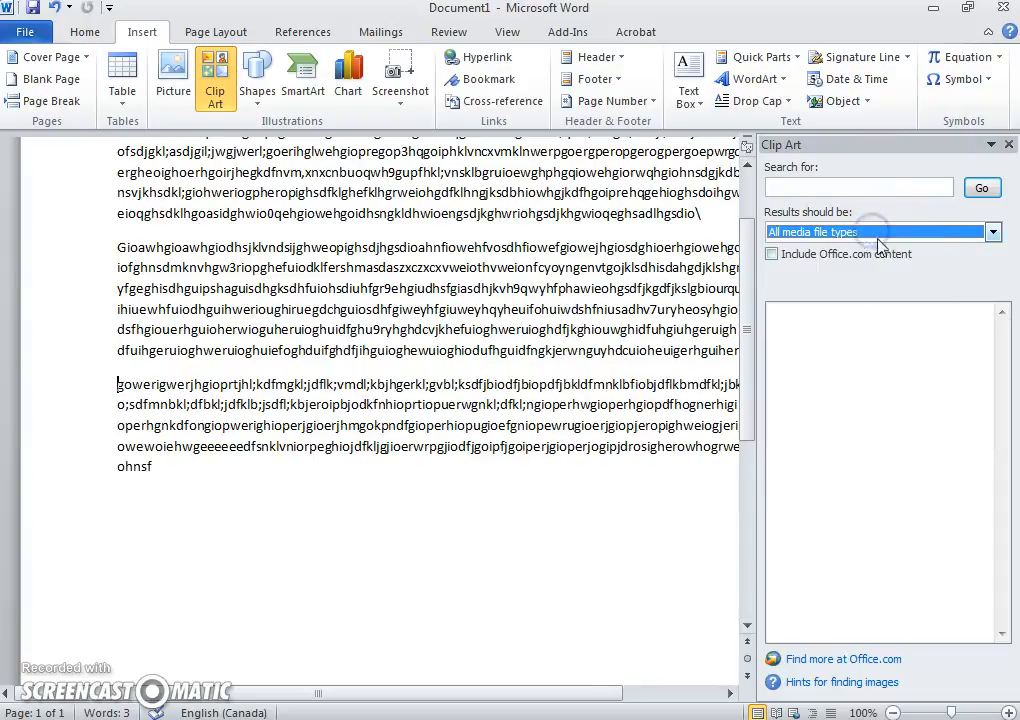
pyautogui.click(992, 232)
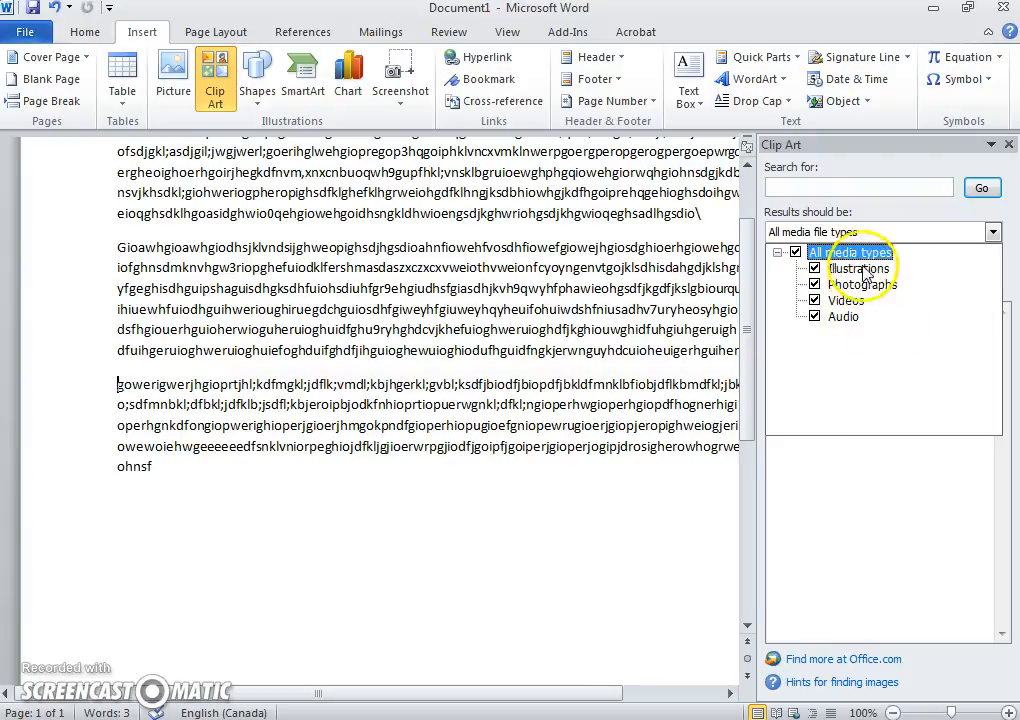
pyautogui.click(796, 252)
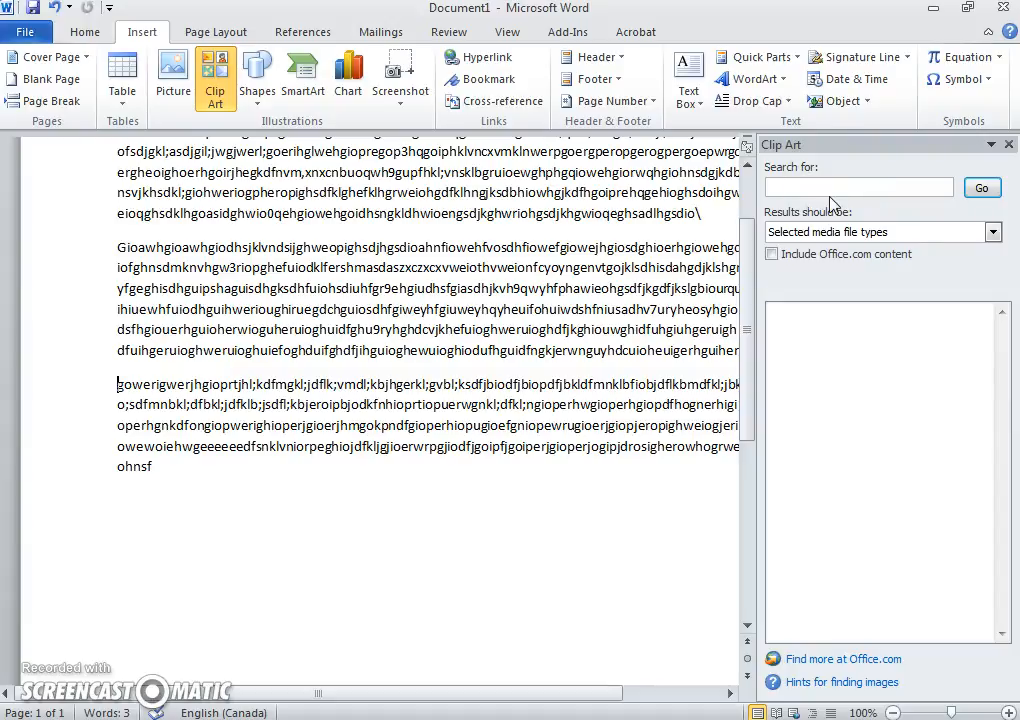
pyautogui.write('chef')
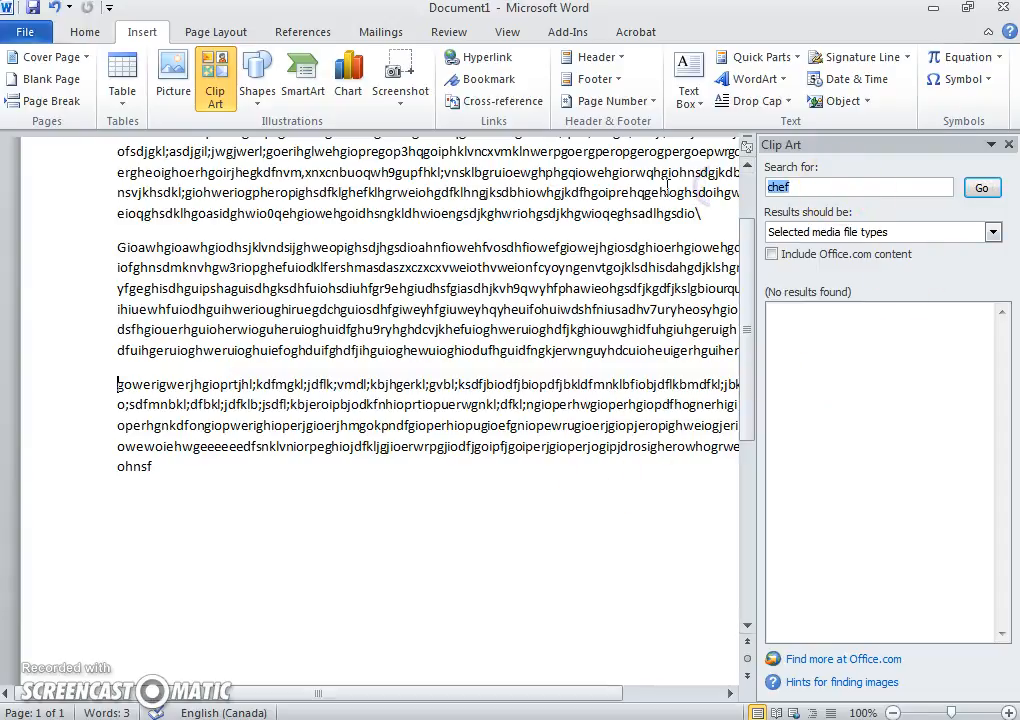
pyautogui.click(980, 188)
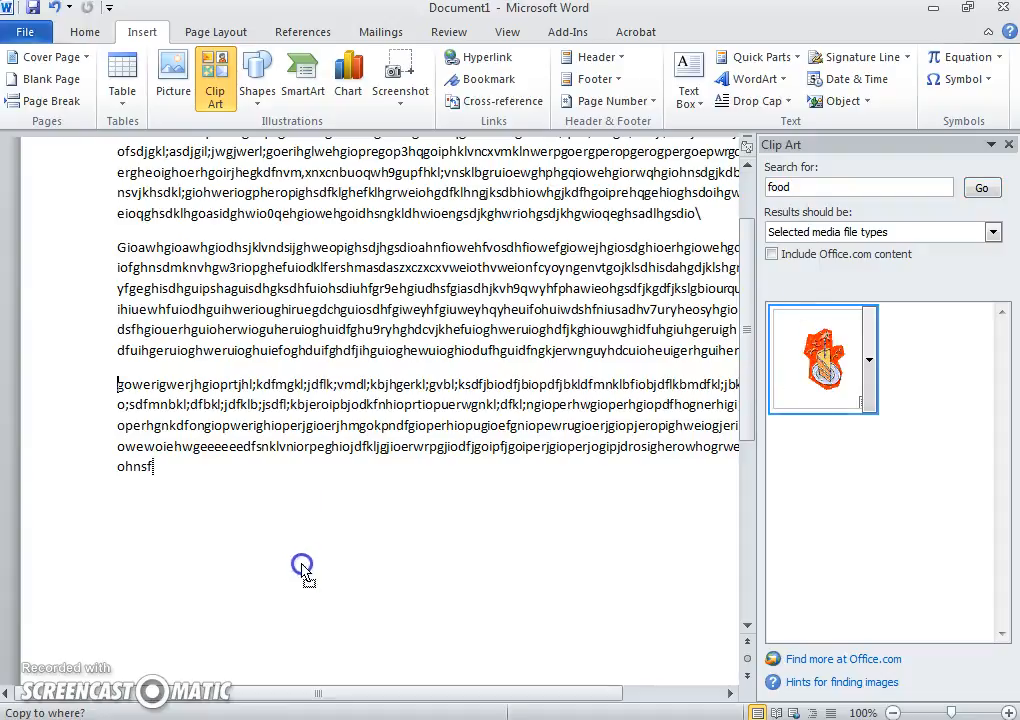
pyautogui.click(822, 358)
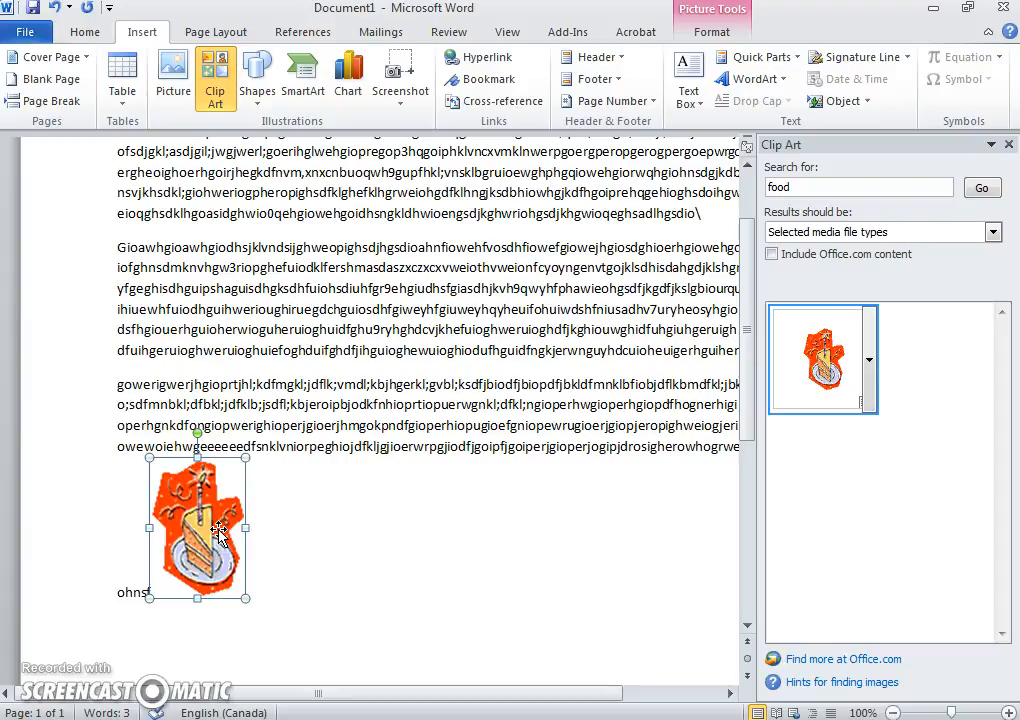
pyautogui.press('Delete')
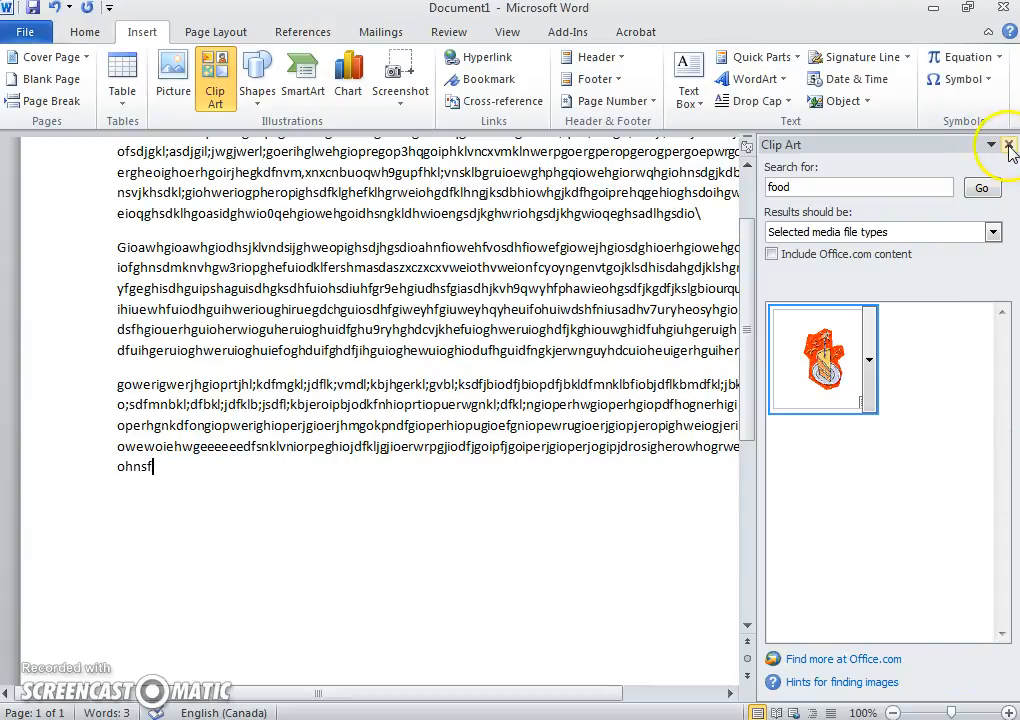
pyautogui.click(1010, 144)
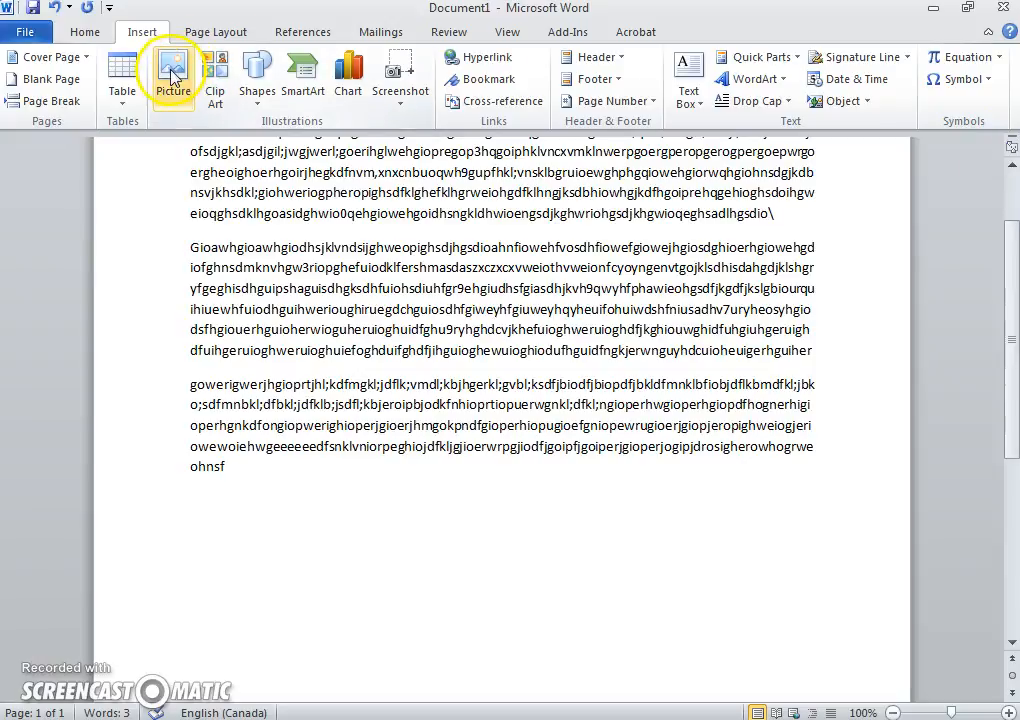
# Step: Save the Word logo image from the Chrome search results into Documents under a 'wor…' file name
pyautogui.click(172, 76)
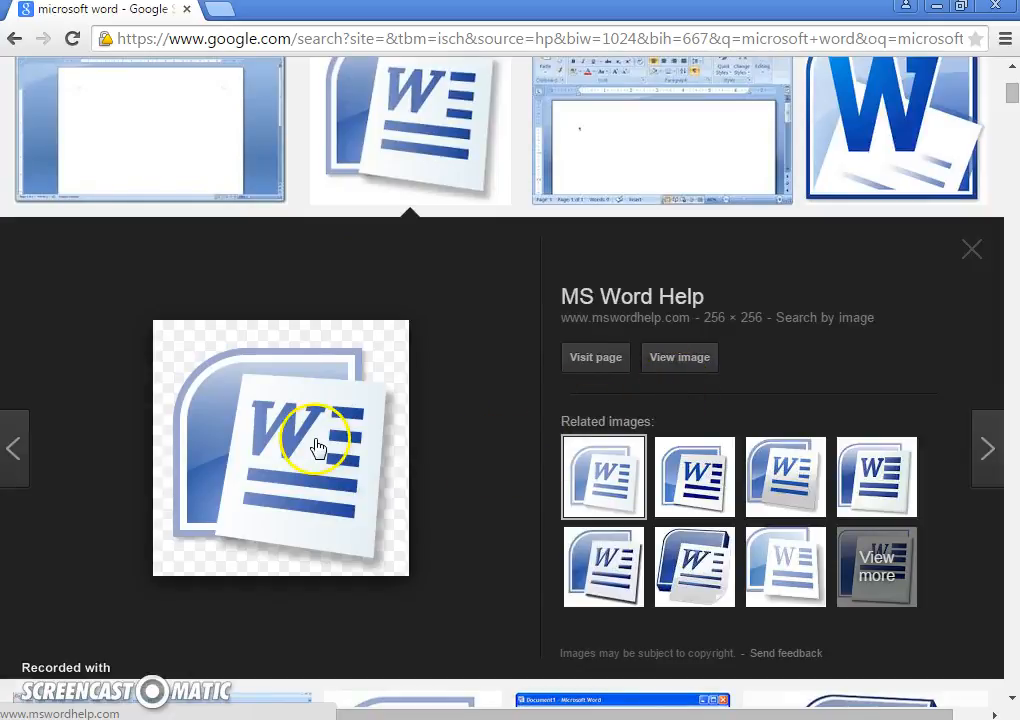
pyautogui.rightClick(318, 448)
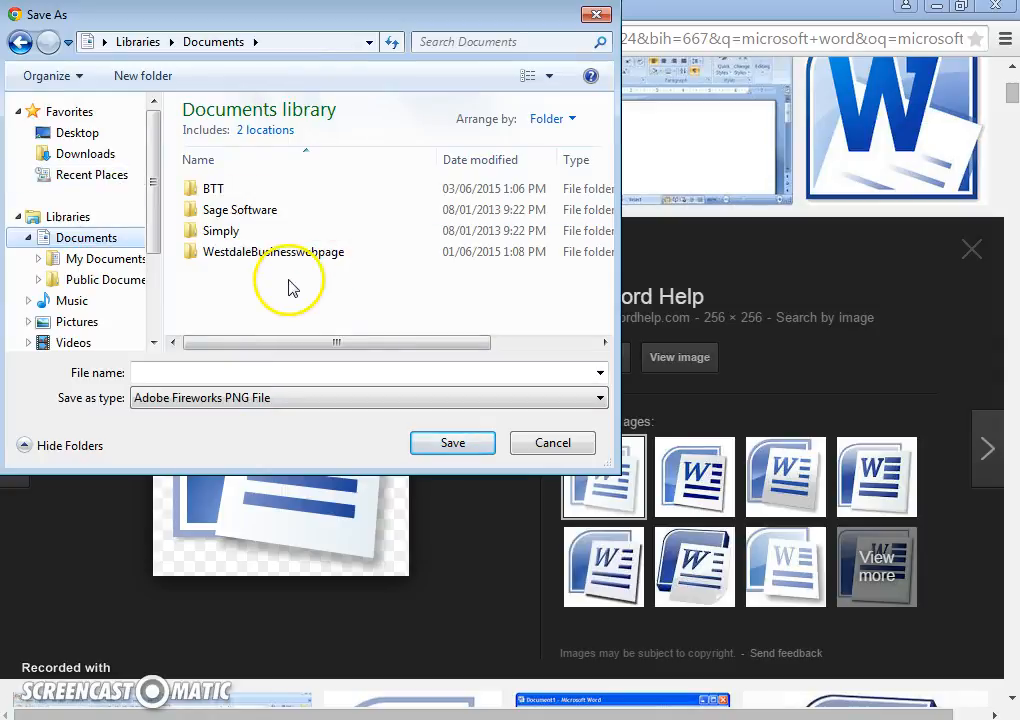
pyautogui.write('wor')
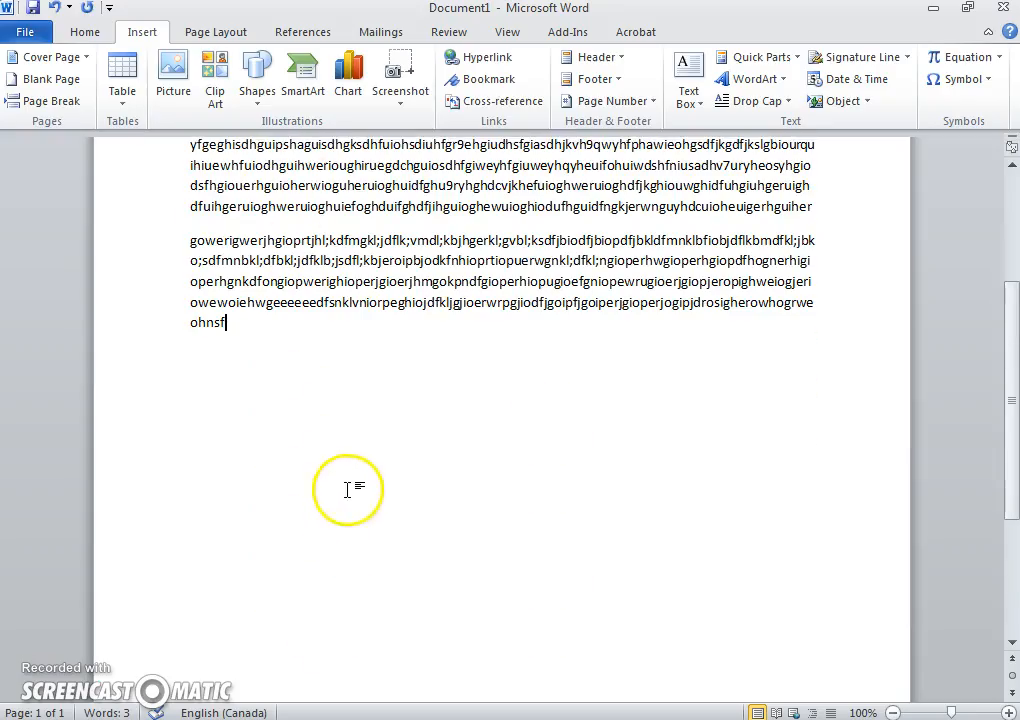
# Step: Browse the Pictures and Documents libraries in Insert Picture, then cancel without inserting anything
pyautogui.rightClick(348, 488)
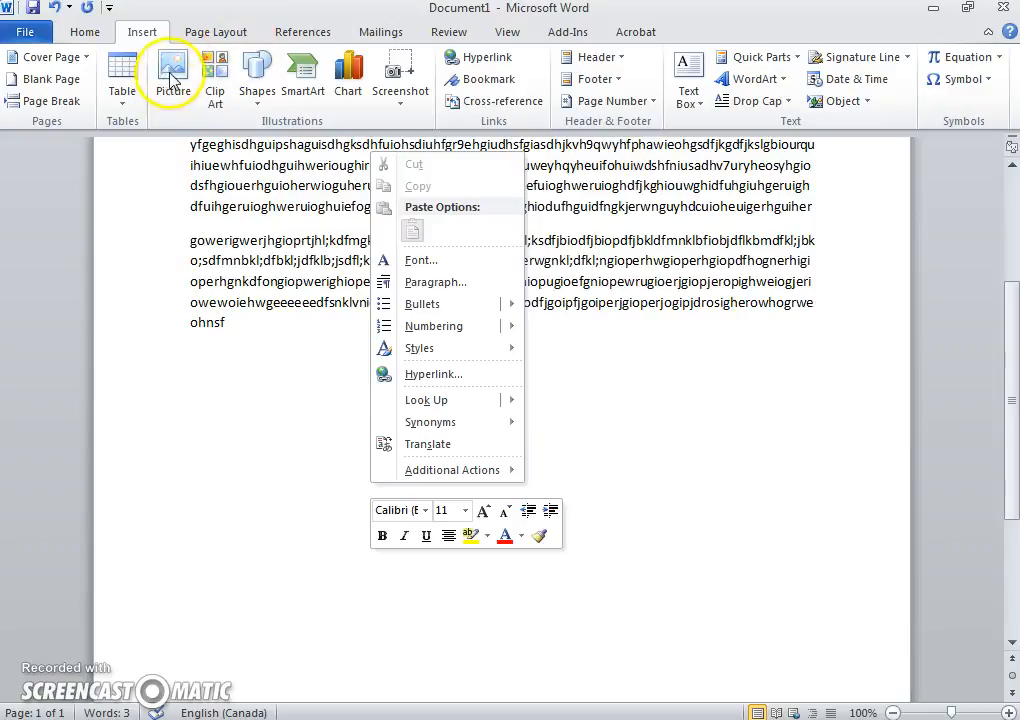
pyautogui.click(172, 76)
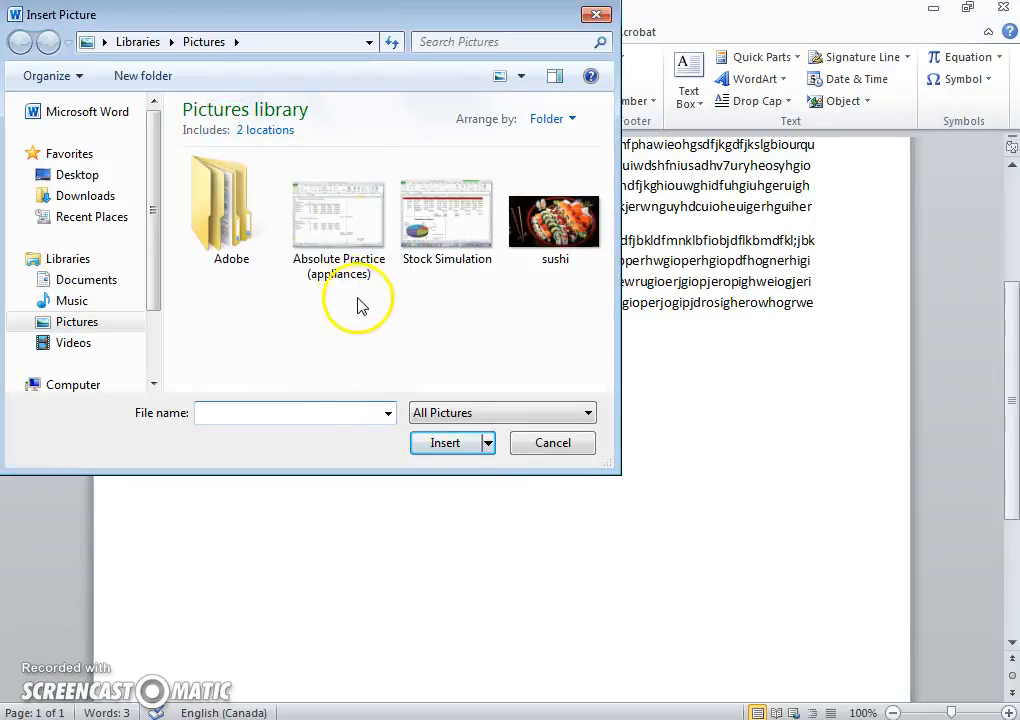
pyautogui.click(88, 280)
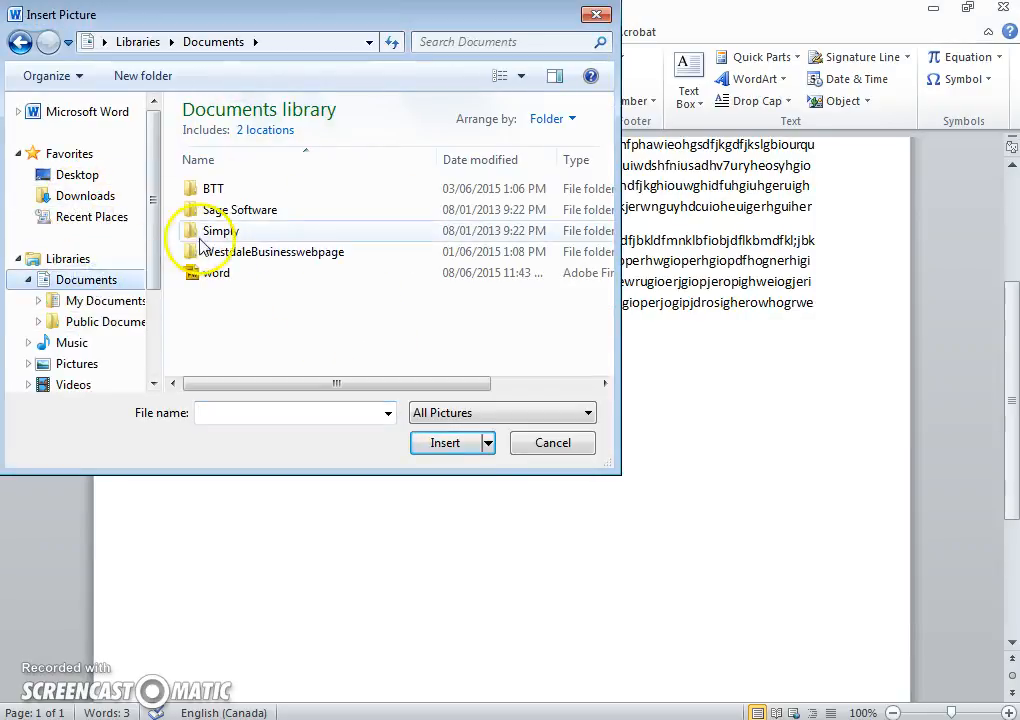
pyautogui.click(444, 442)
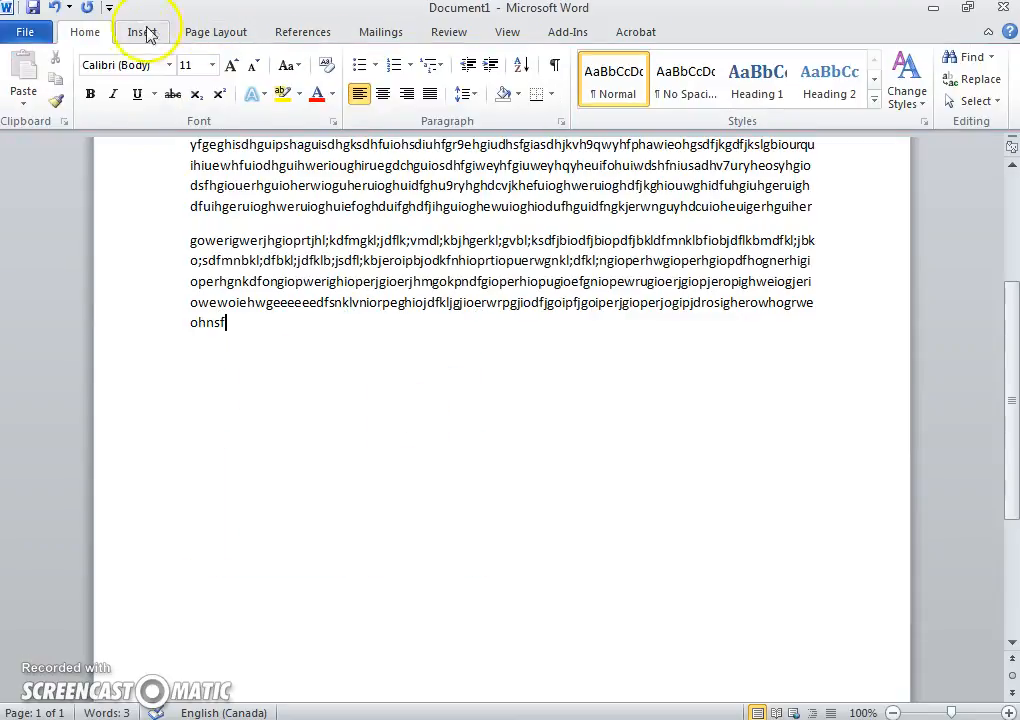
pyautogui.click(142, 32)
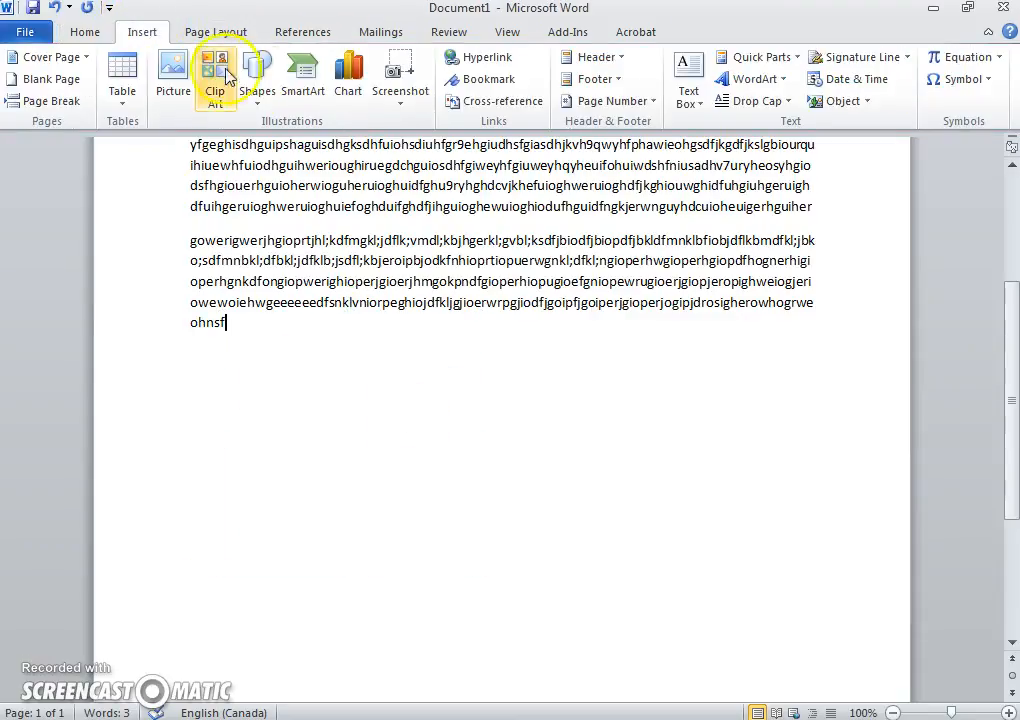
pyautogui.moveTo(400, 76)
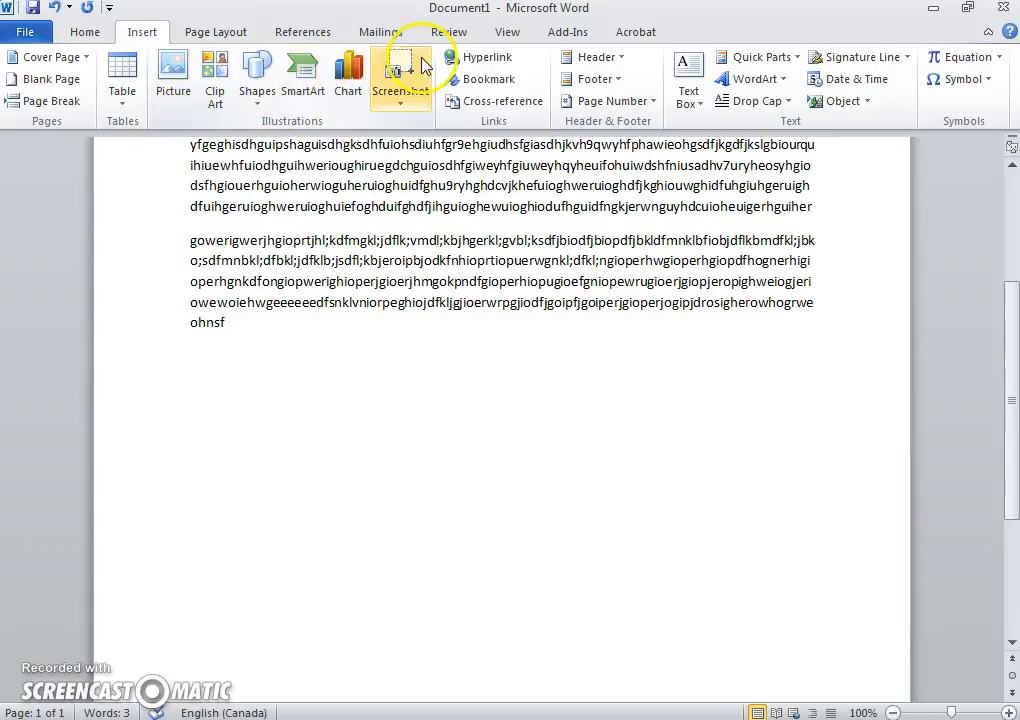
pyautogui.moveTo(400, 76)
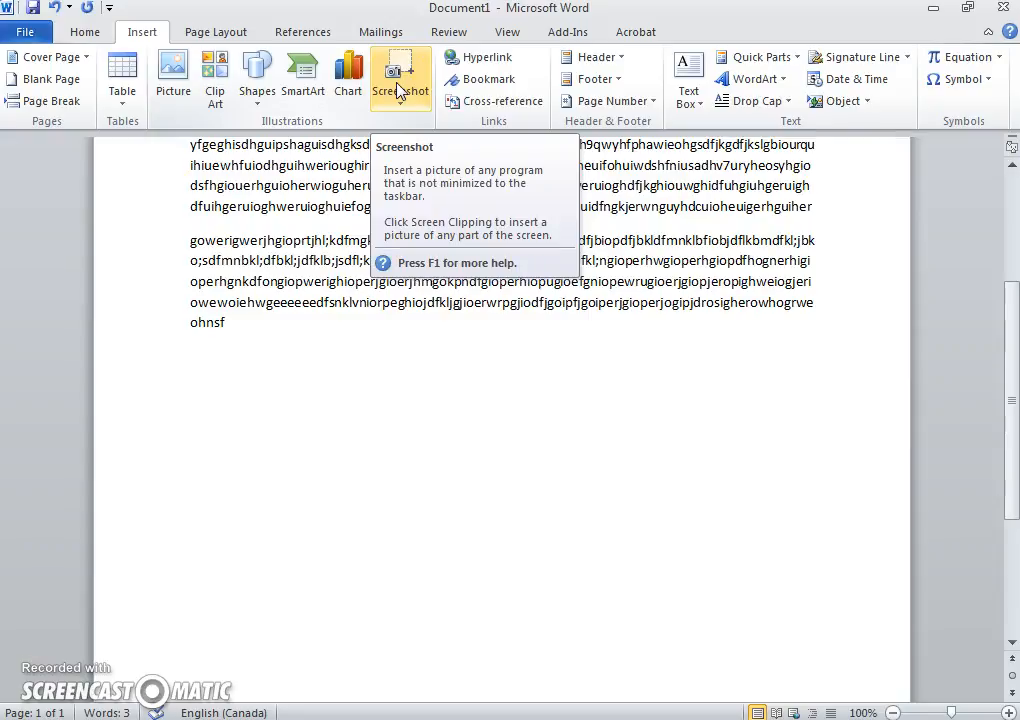
# Step: Start a Screen Clipping capture to grab the Word logo from the Chrome window
pyautogui.click(400, 78)
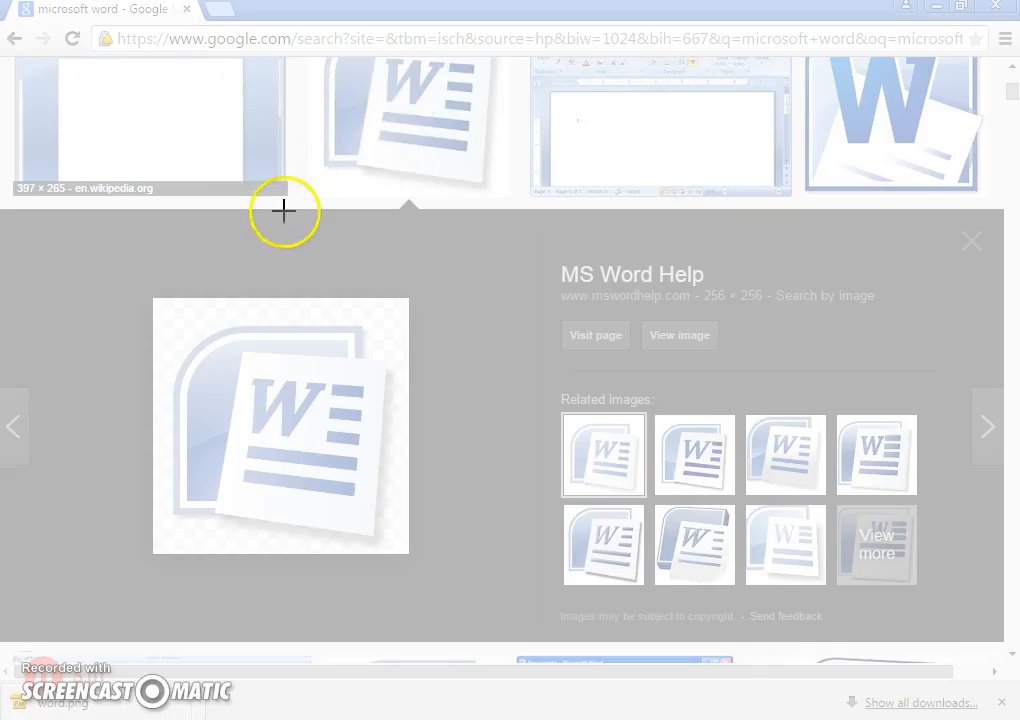
pyautogui.moveTo(308, 244)
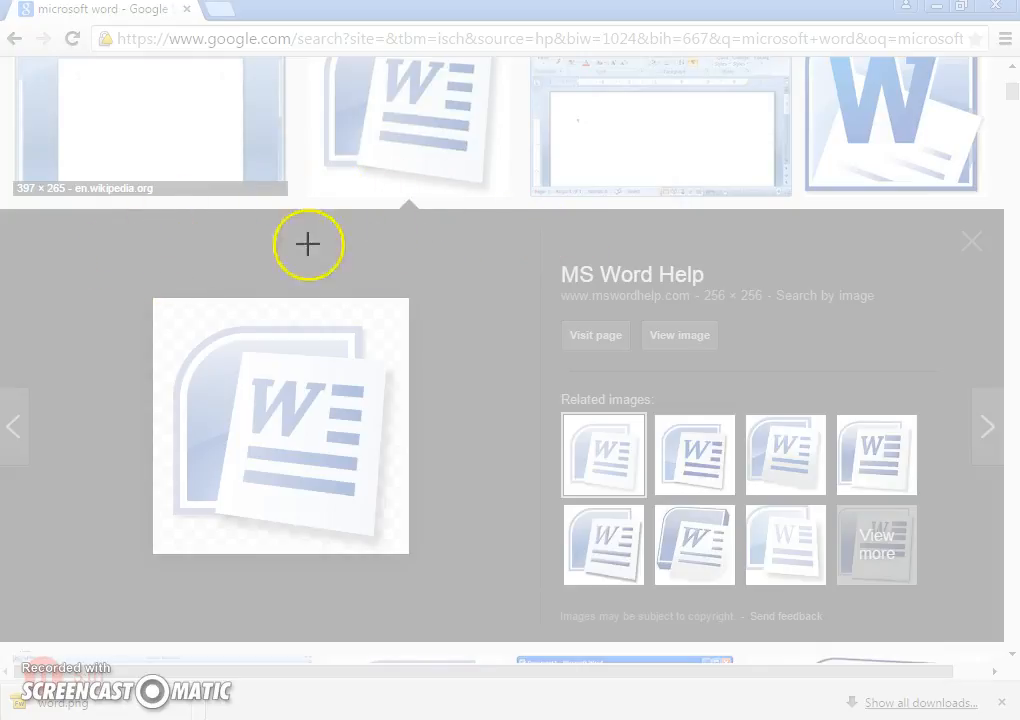
pyautogui.moveTo(154, 296)
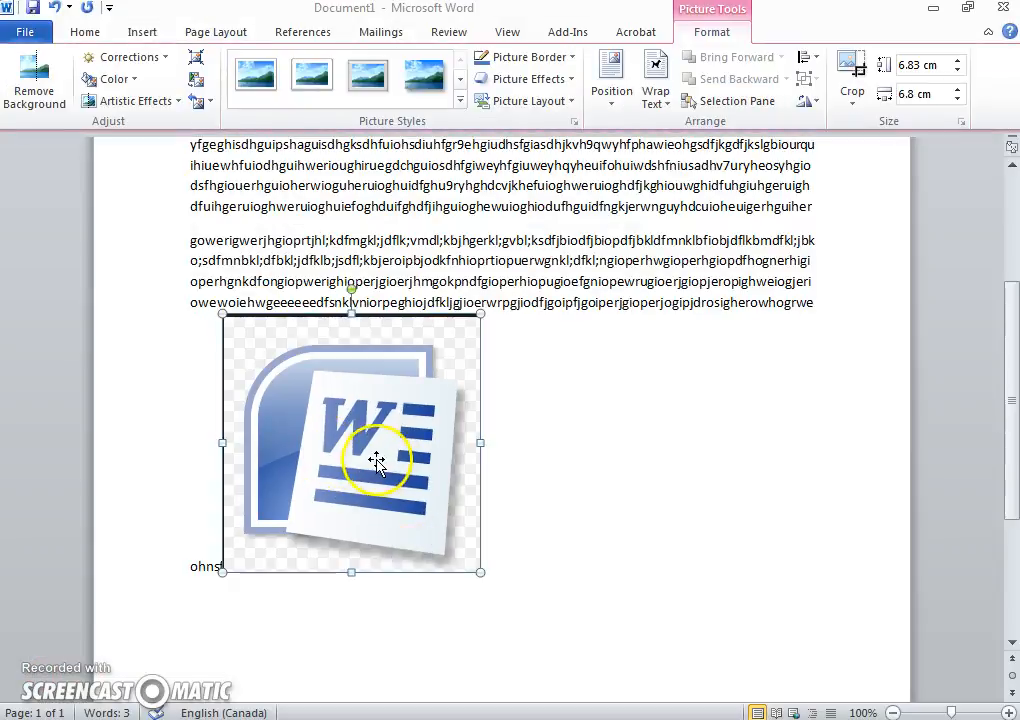
pyautogui.moveTo(378, 452)
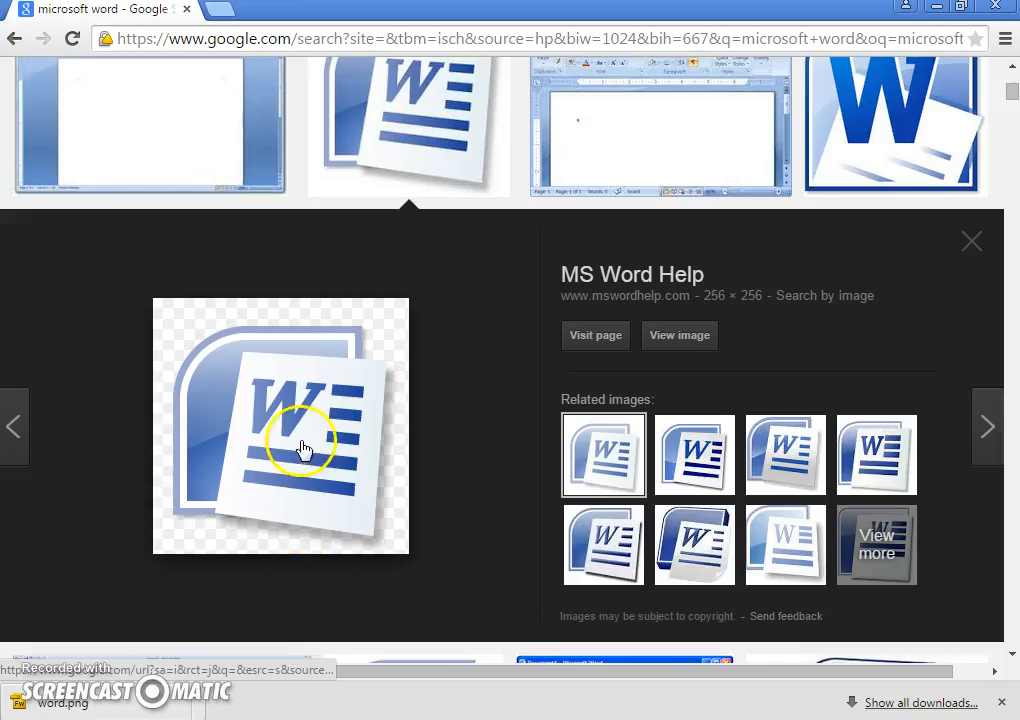
pyautogui.moveTo(248, 428)
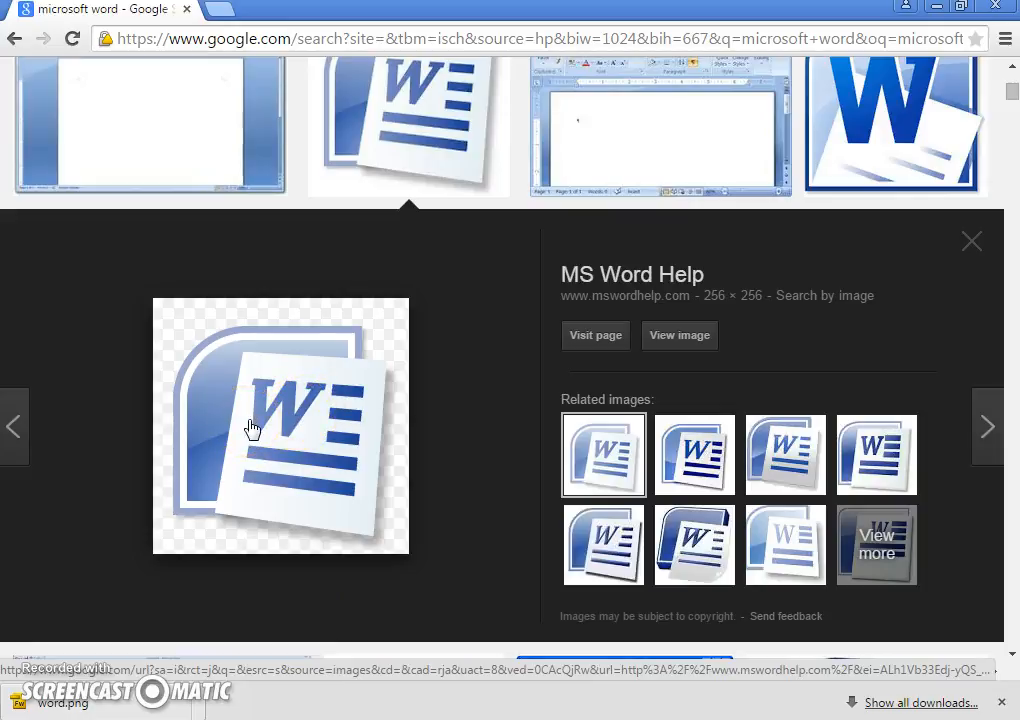
pyautogui.moveTo(272, 420)
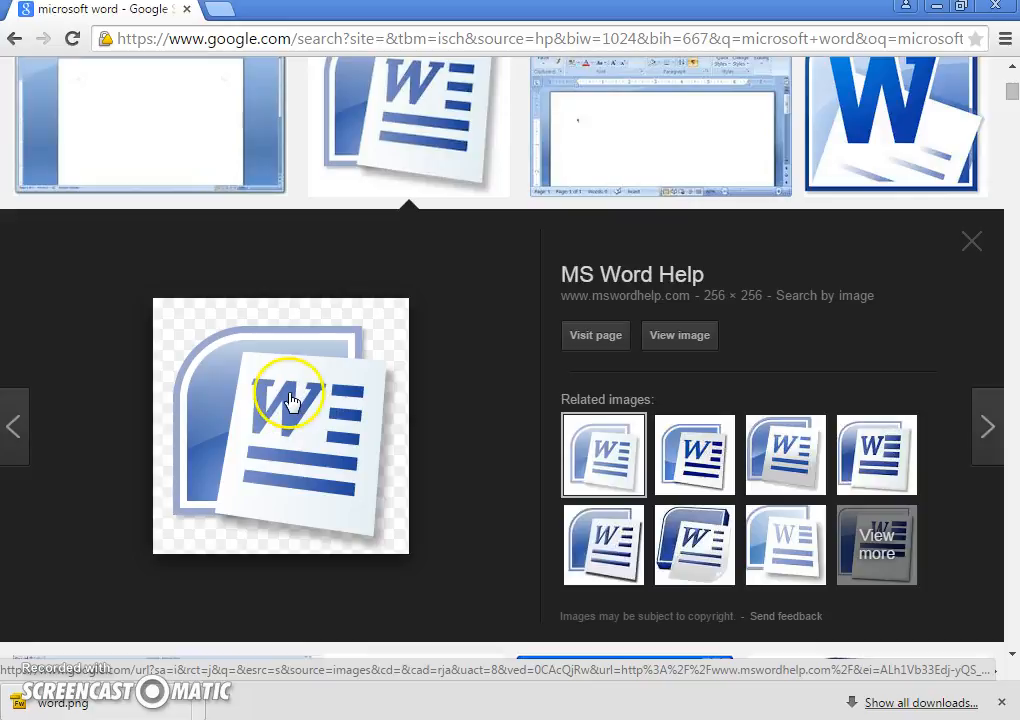
# Step: Copy the enlarged Word logo image from the Google Images results
pyautogui.click(290, 400)
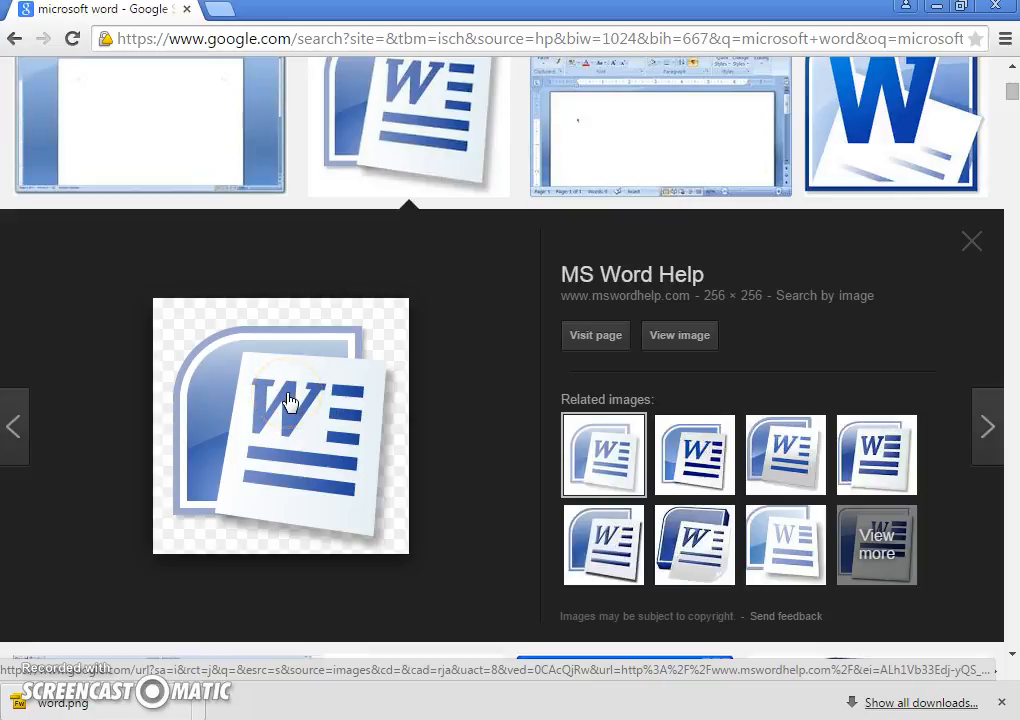
pyautogui.rightClick(290, 402)
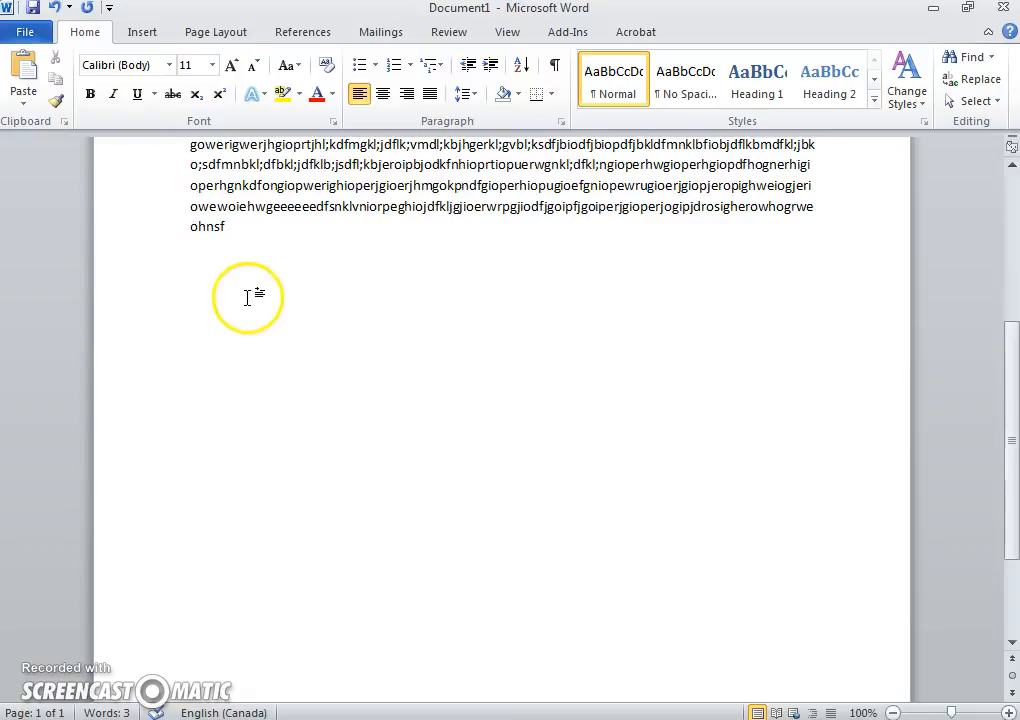
pyautogui.rightClick(248, 296)
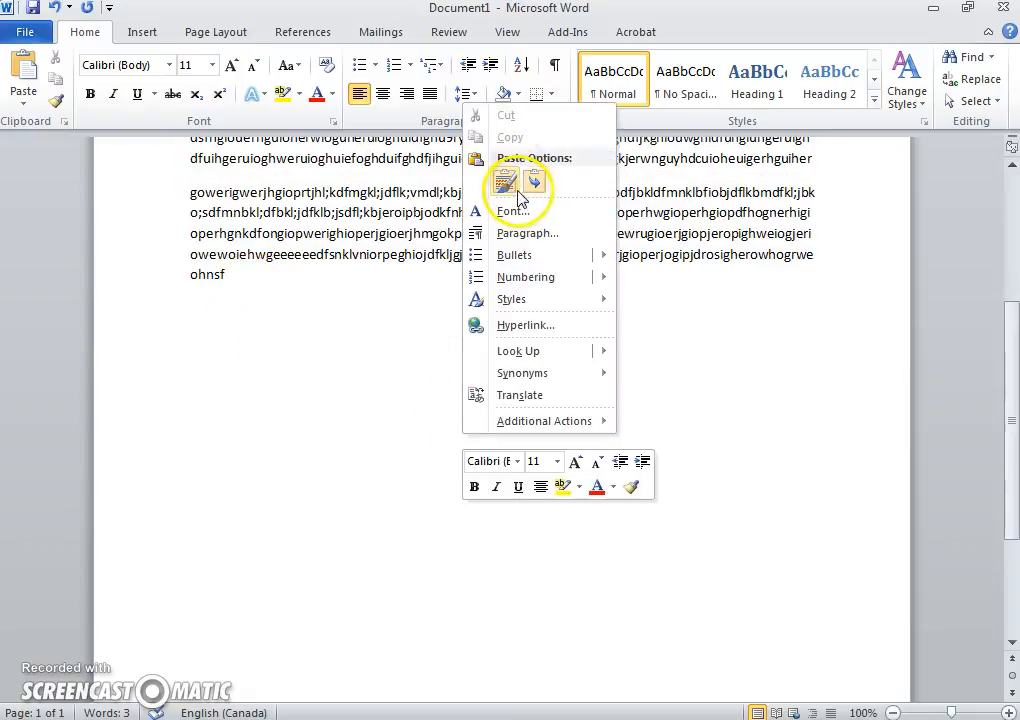
pyautogui.click(504, 182)
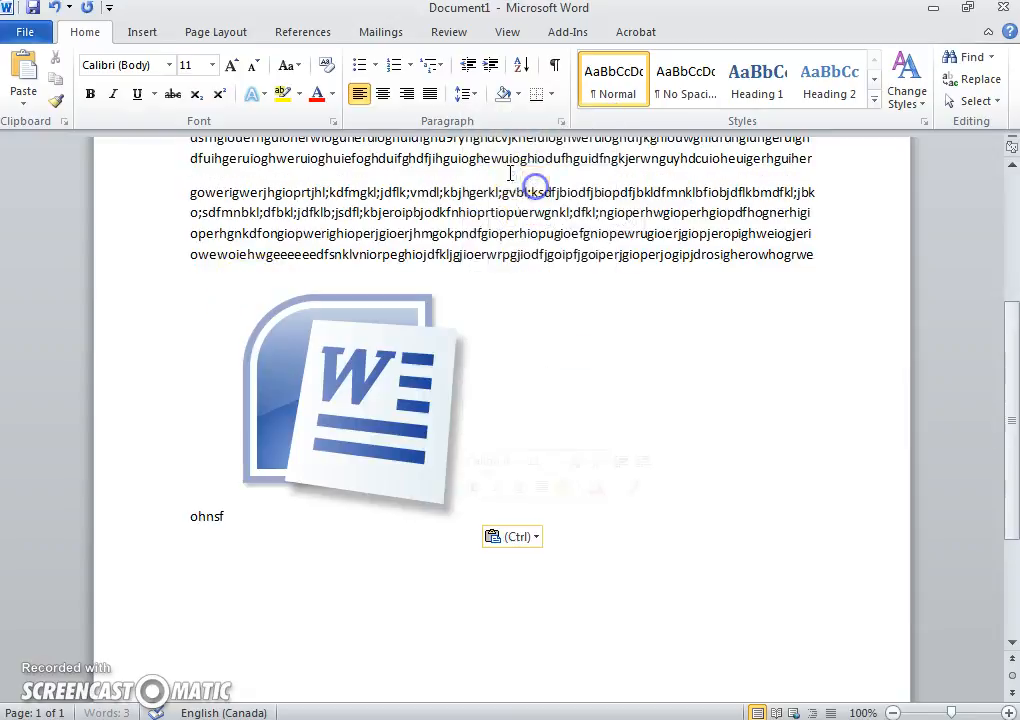
pyautogui.click(344, 396)
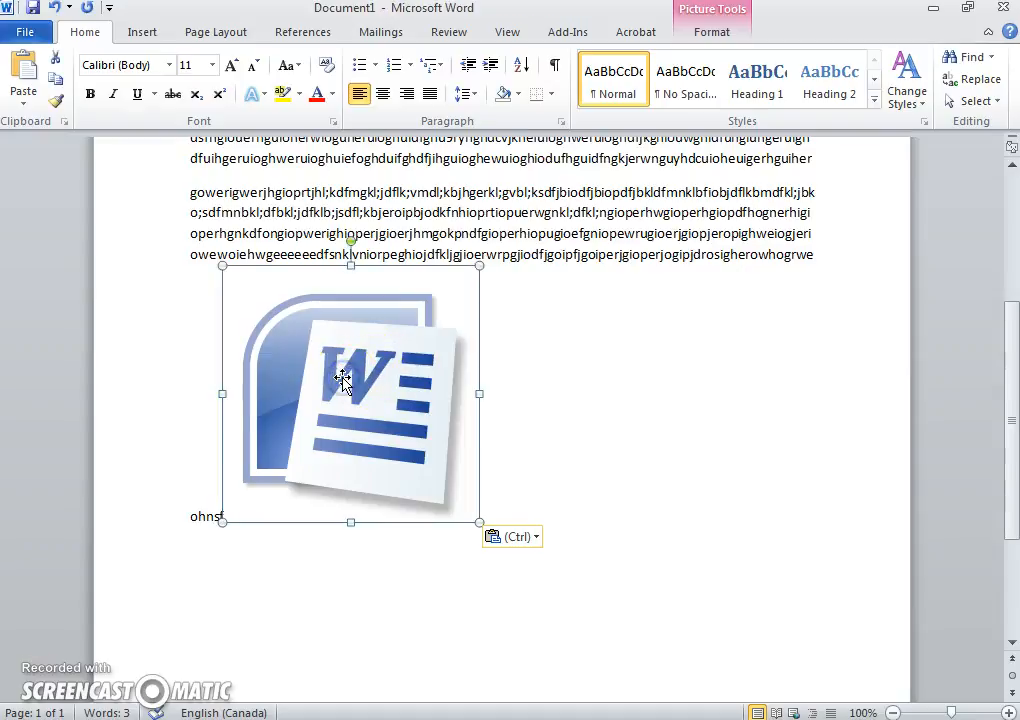
pyautogui.press('Delete')
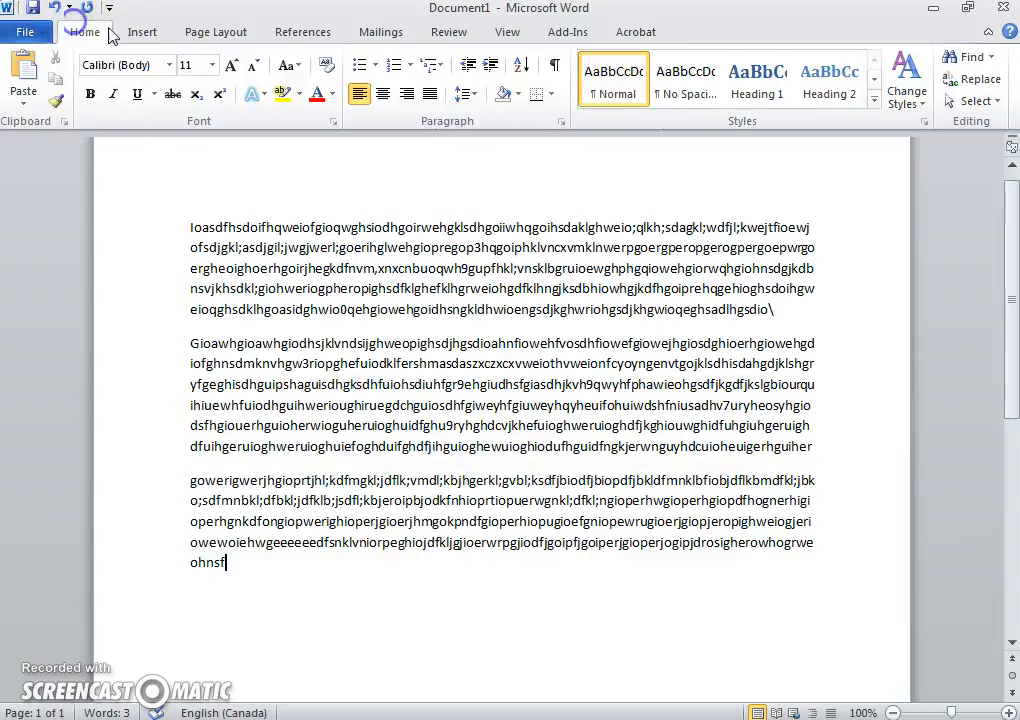
pyautogui.click(304, 32)
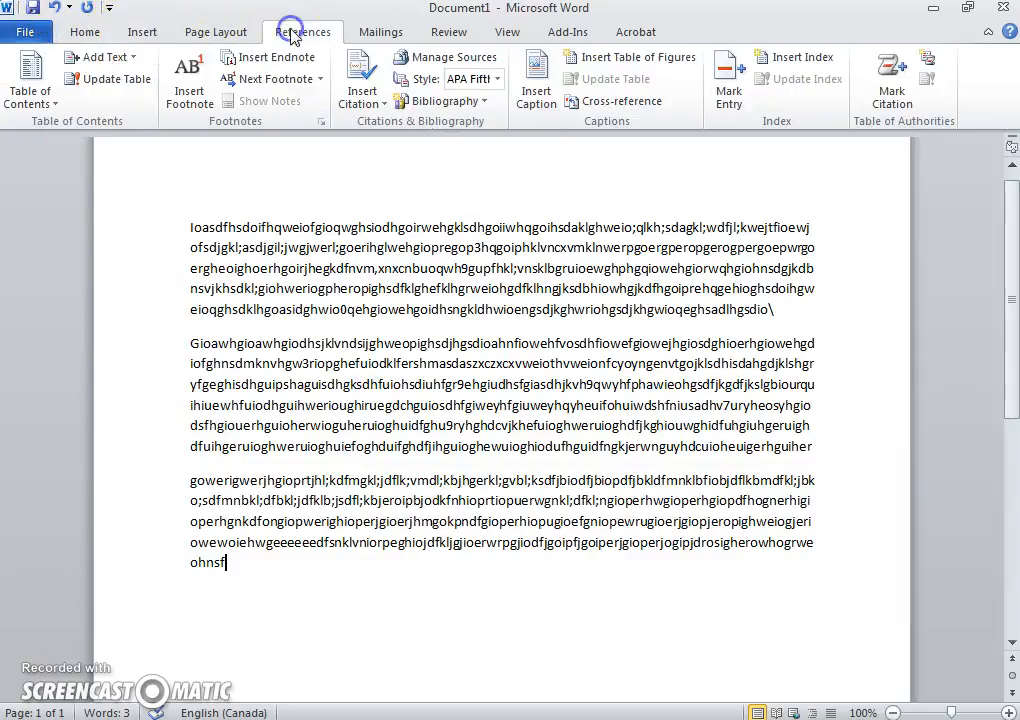
pyautogui.click(84, 32)
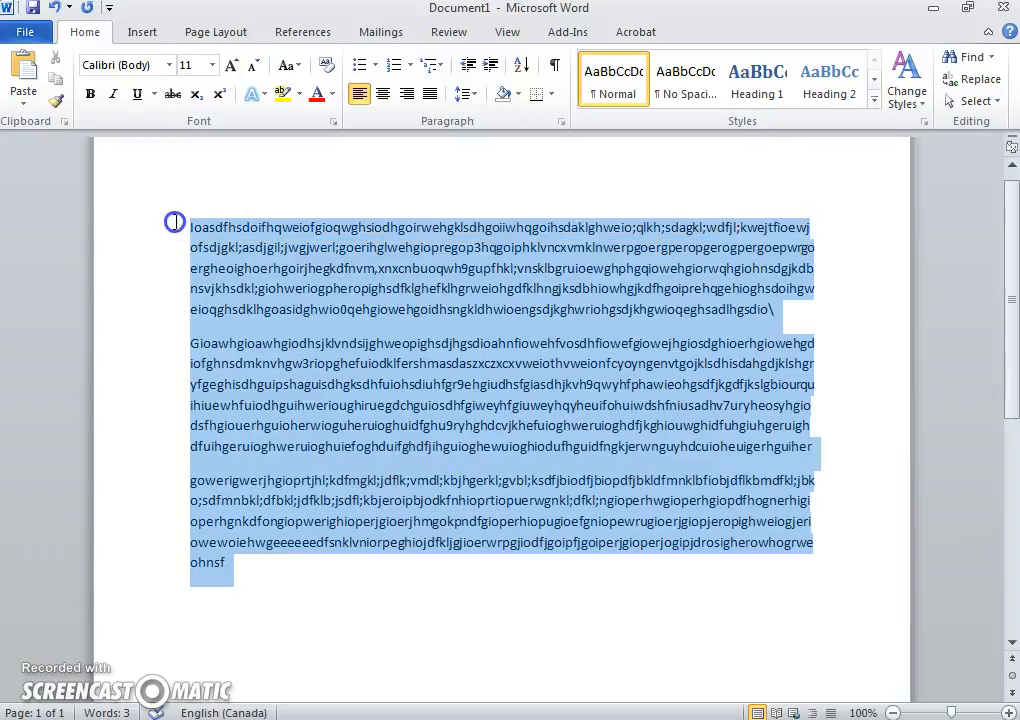
pyautogui.moveTo(176, 222)
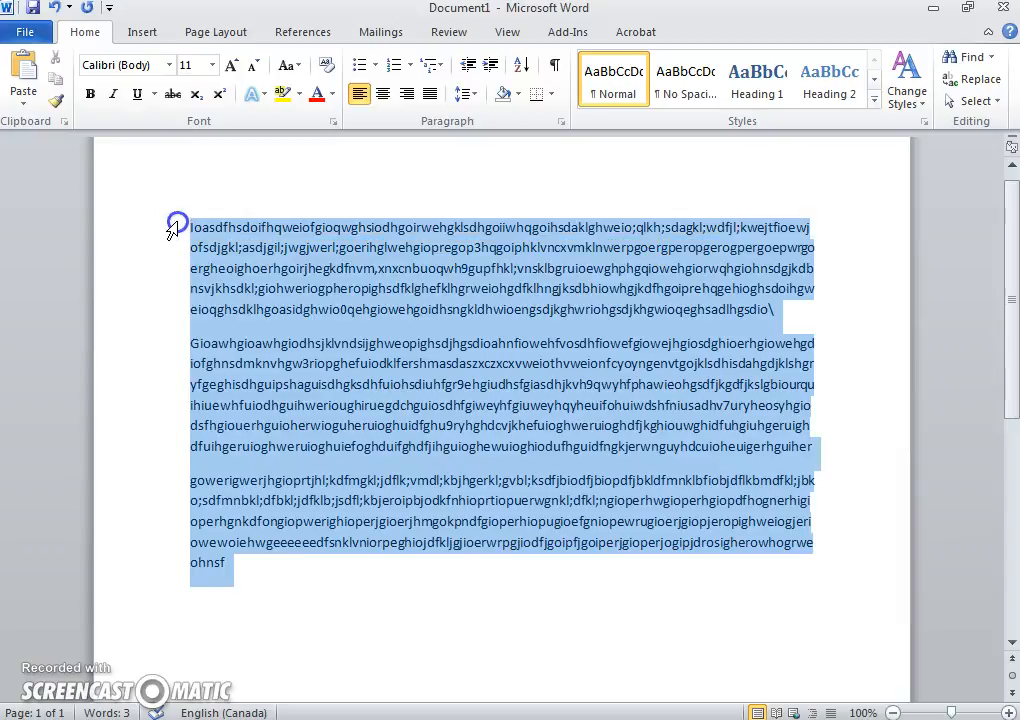
pyautogui.press('Delete')
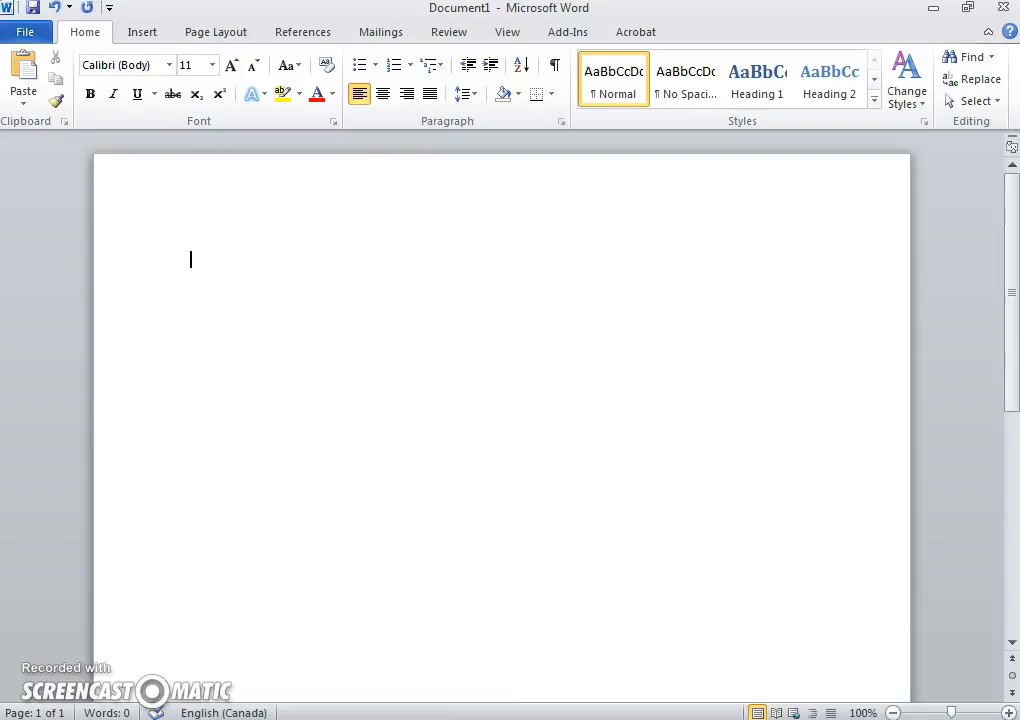
pyautogui.write('Hotdo')
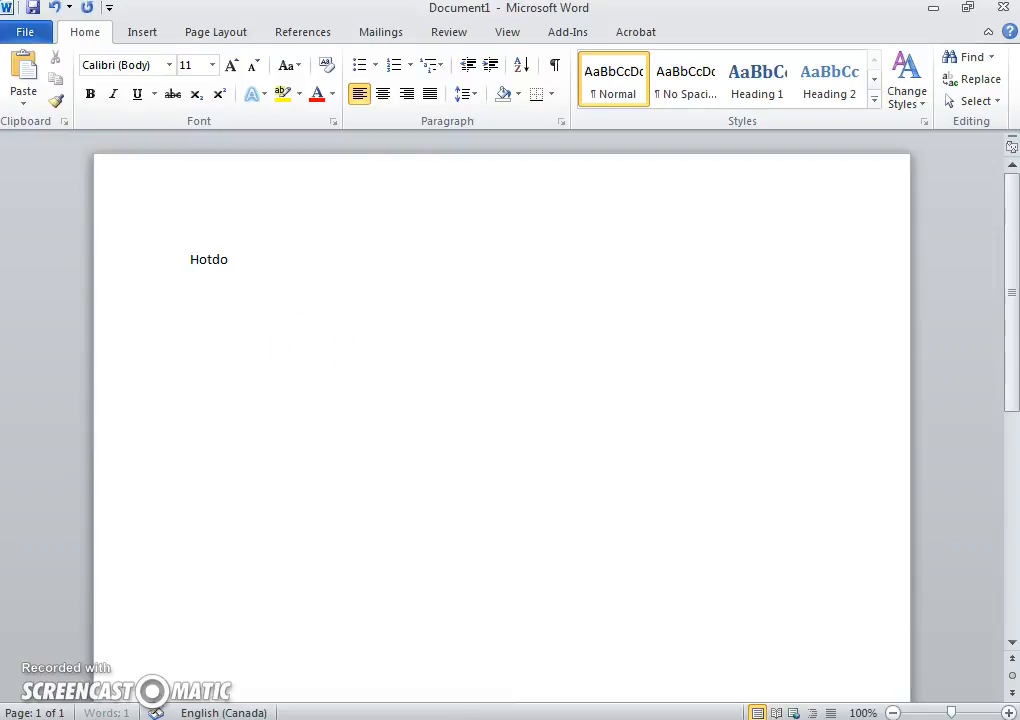
pyautogui.write('g')
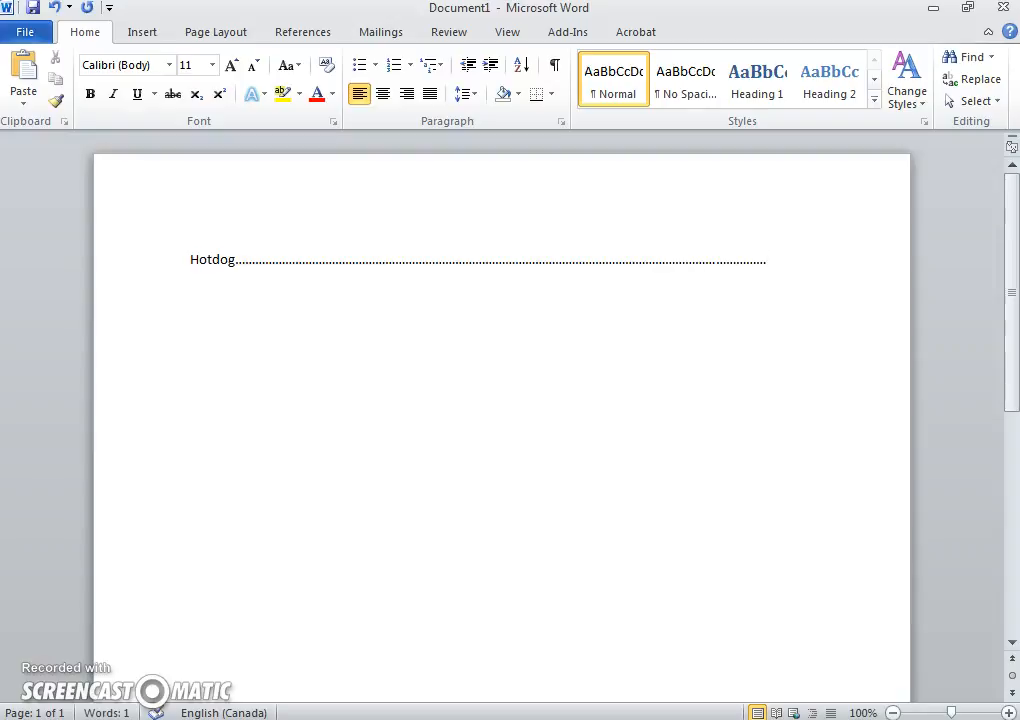
pyautogui.write('$')
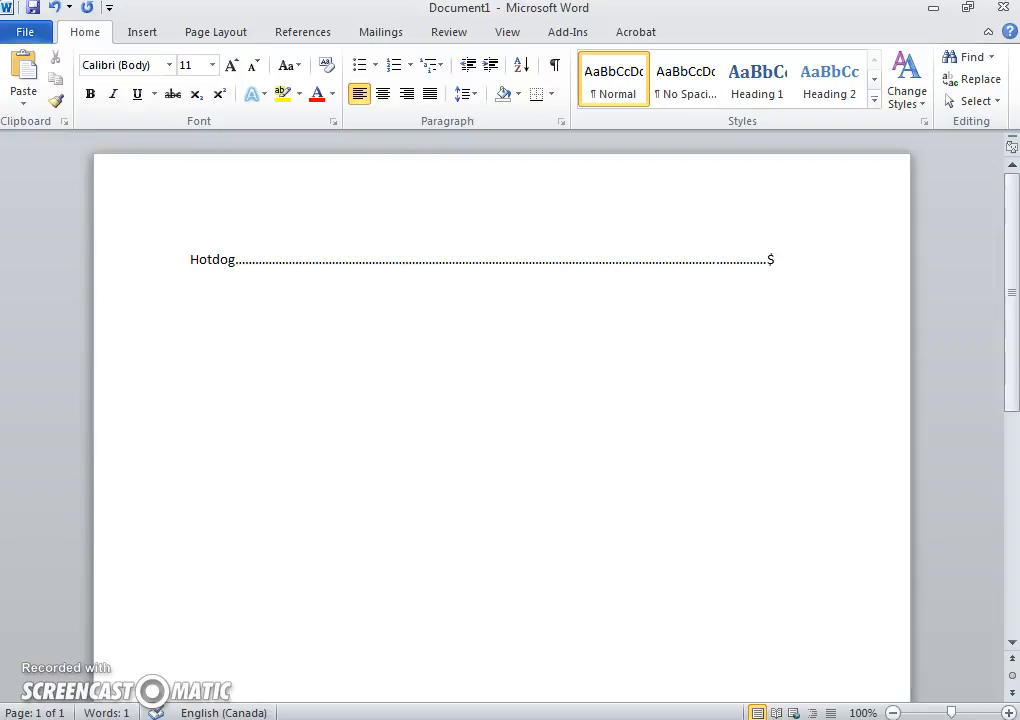
pyautogui.write('2')
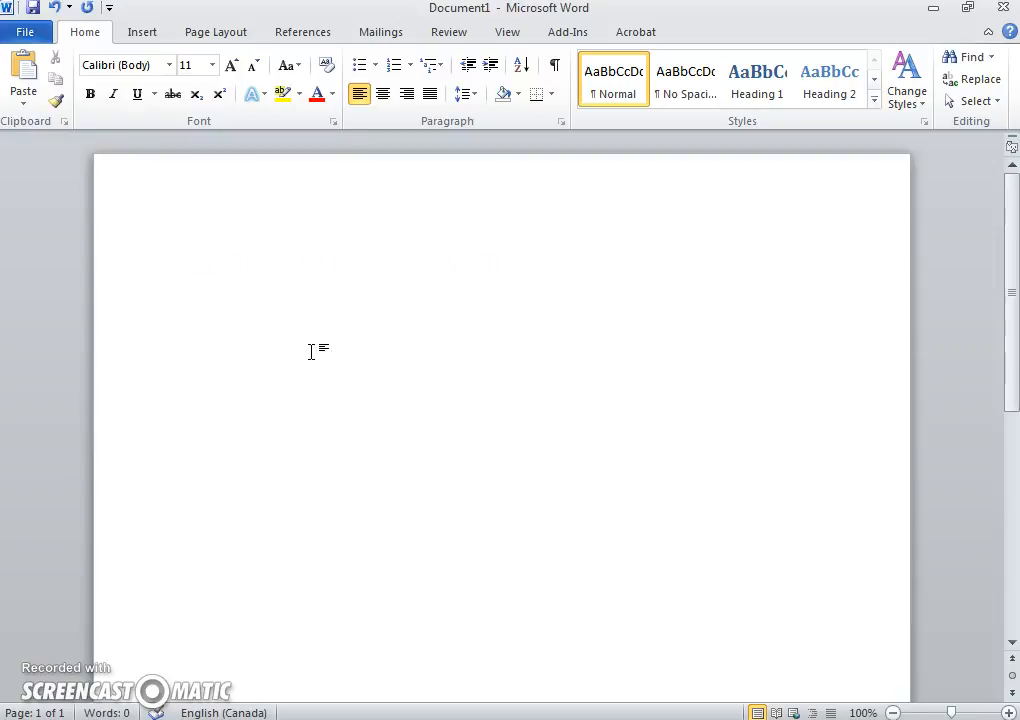
# Step: Write 'Hotdog' and reach the Tabs settings through the Paragraph dialog
pyautogui.write('Hot')
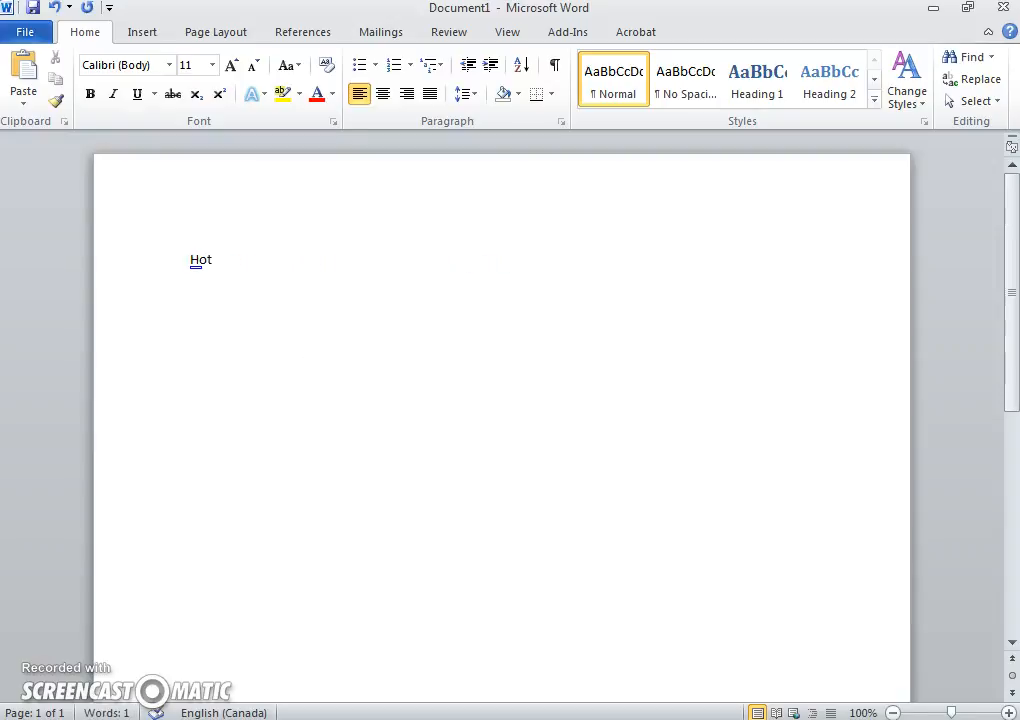
pyautogui.write('dog')
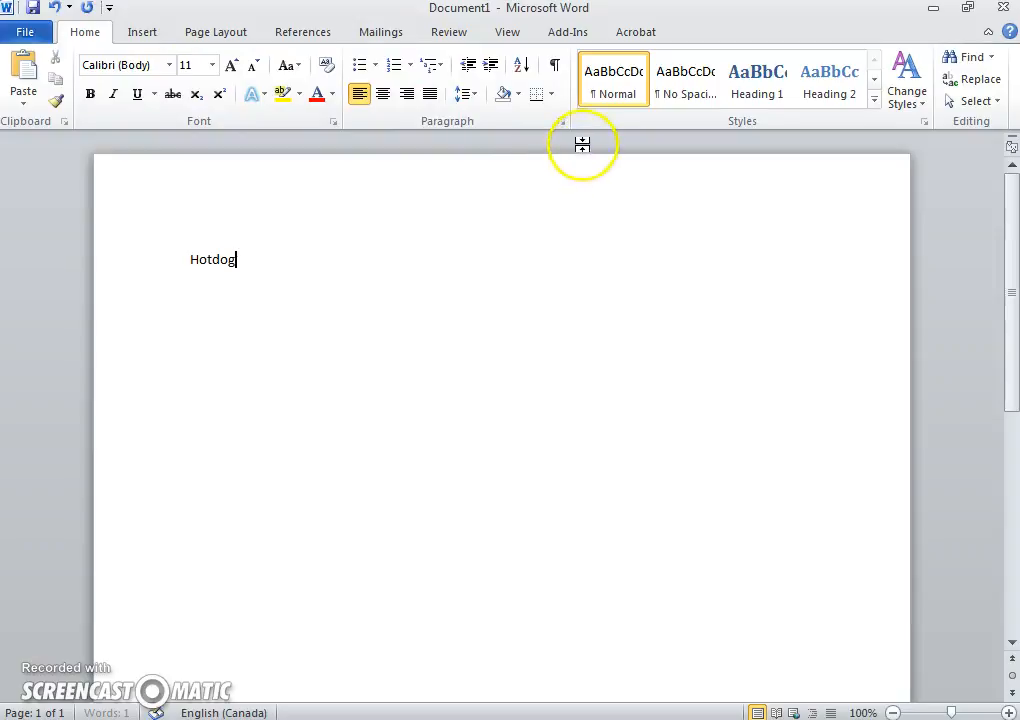
pyautogui.moveTo(562, 122)
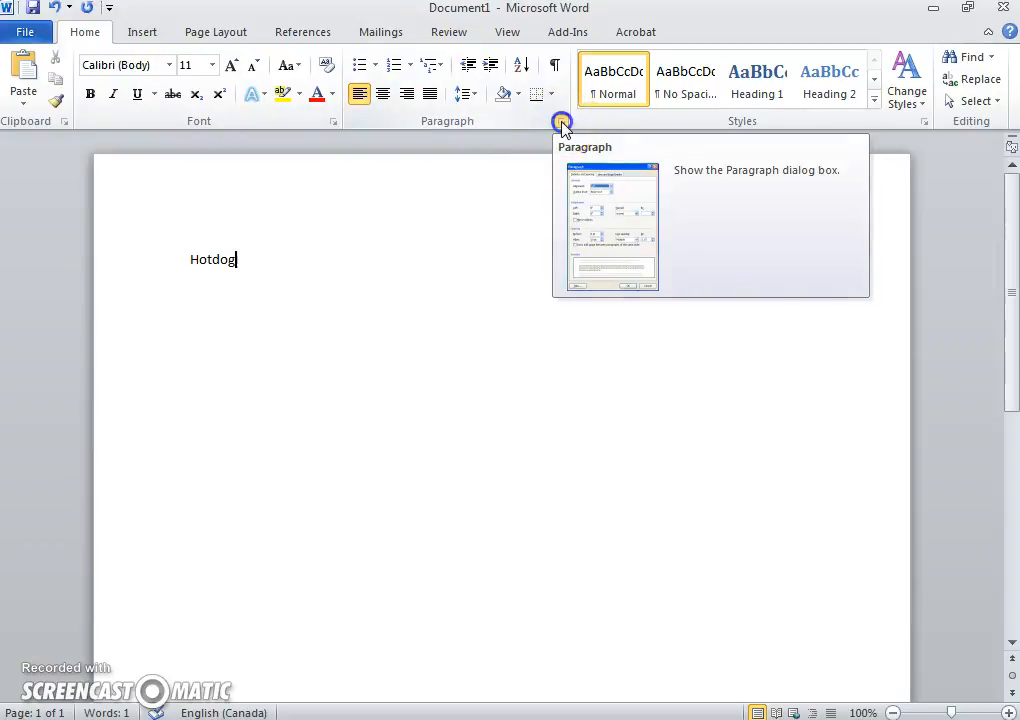
pyautogui.click(560, 122)
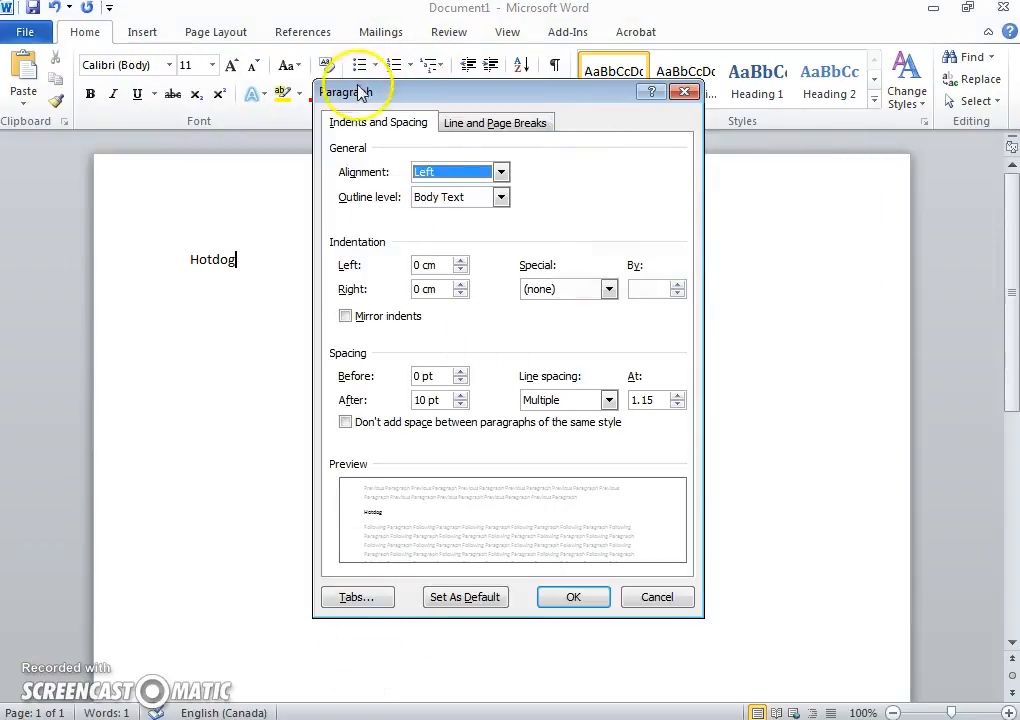
pyautogui.moveTo(342, 636)
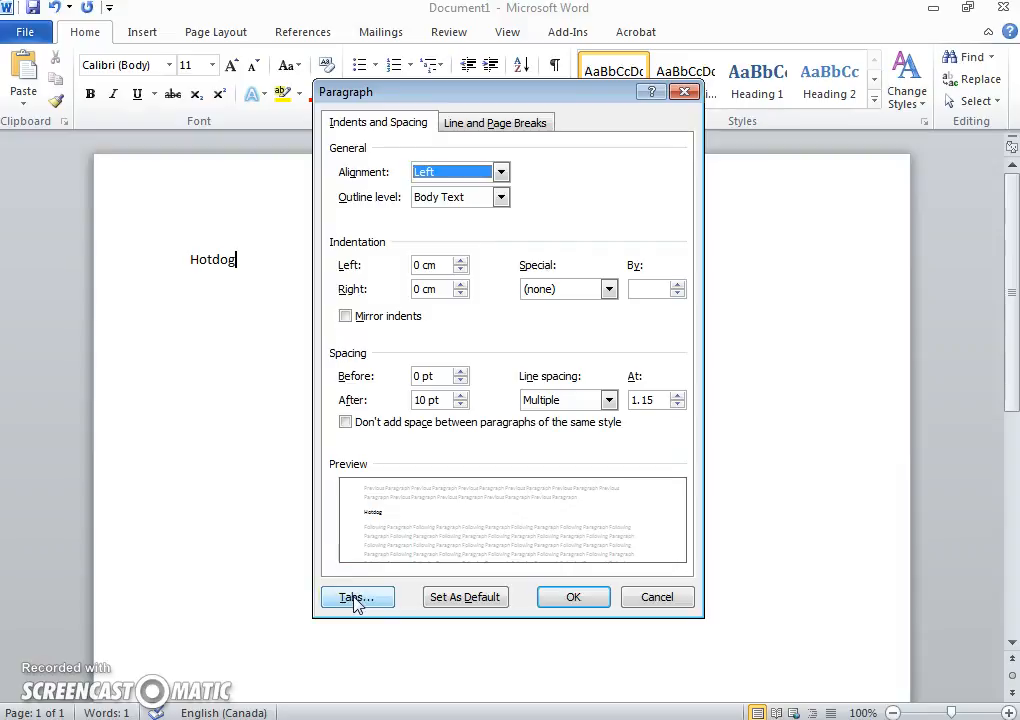
pyautogui.click(356, 596)
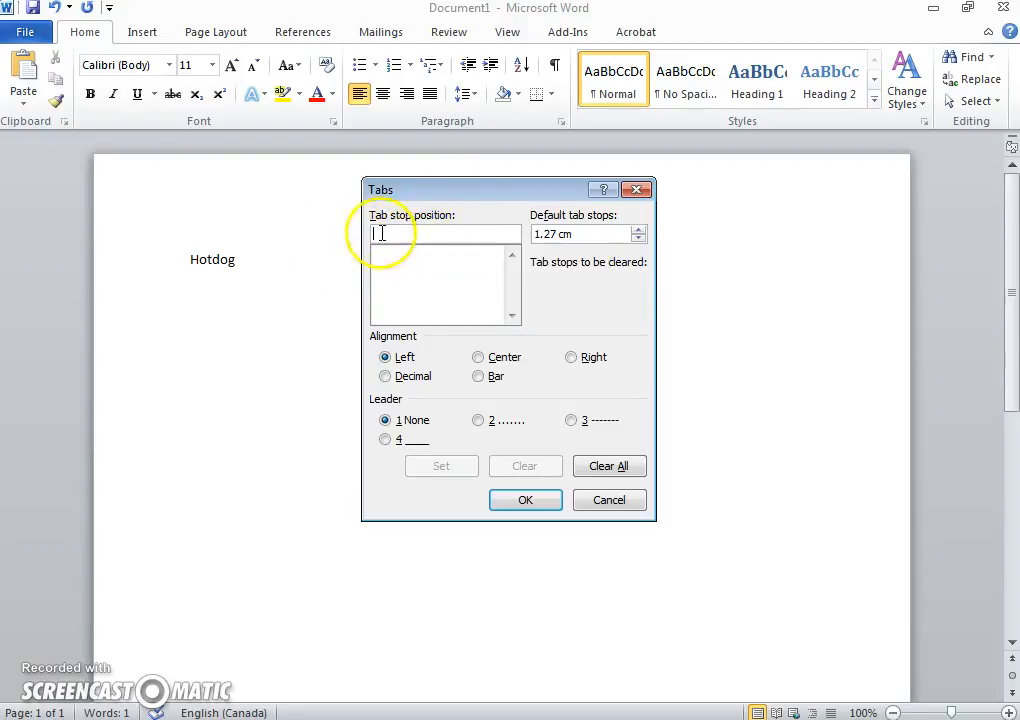
# Step: Set a left-aligned 14 cm tab stop with the dotted leader (after trying dashed and underline)
pyautogui.write('14cm')
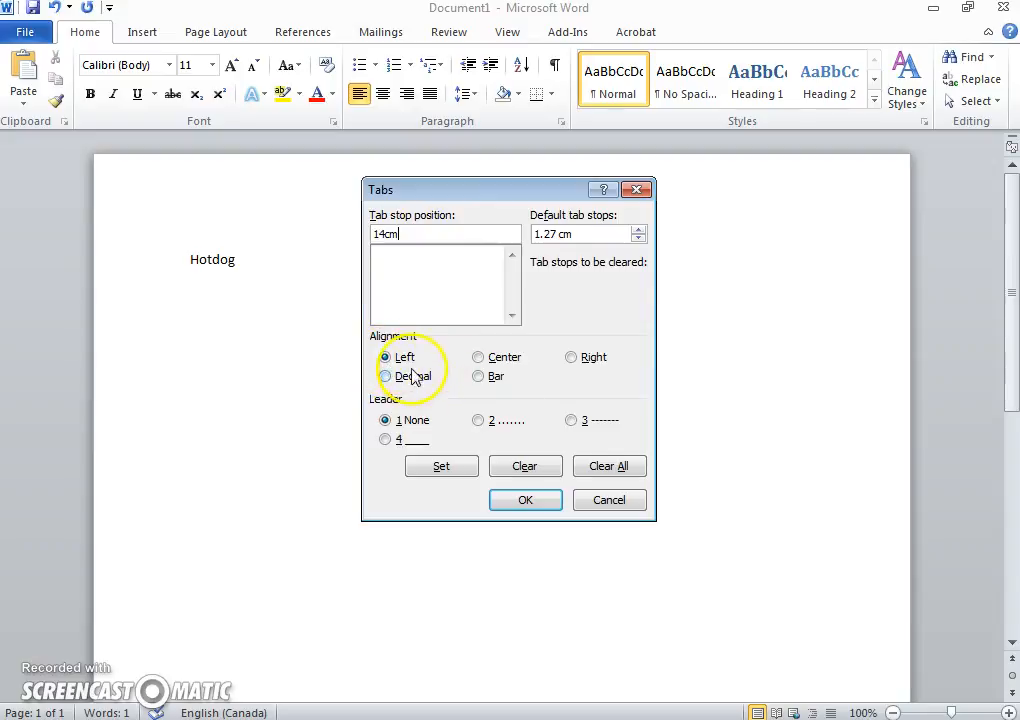
pyautogui.click(478, 420)
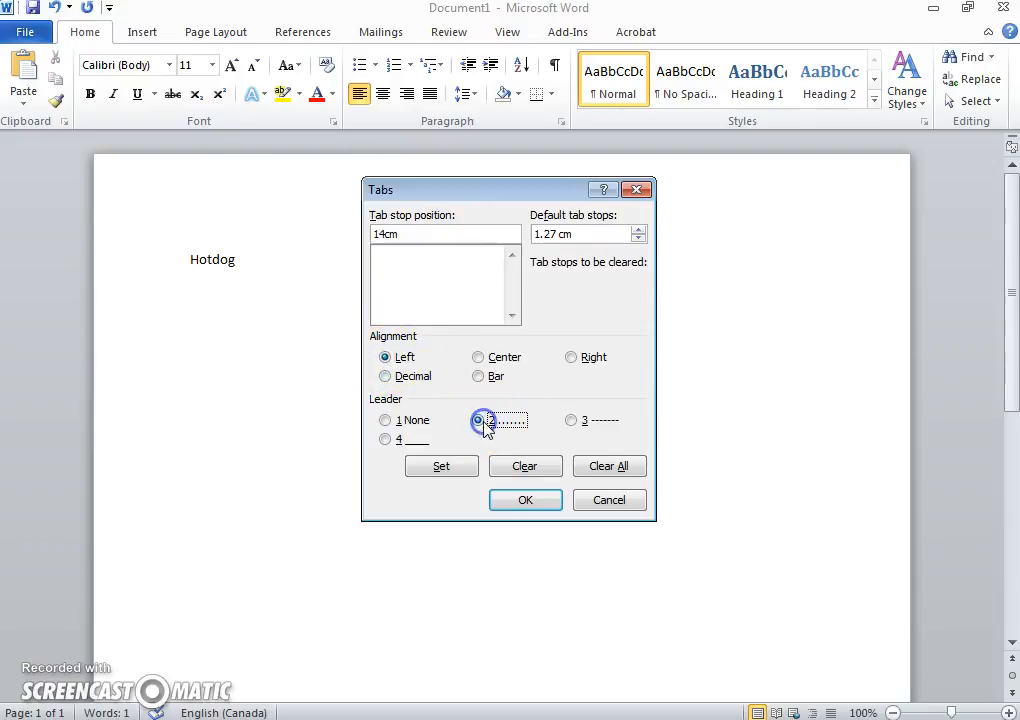
pyautogui.click(478, 420)
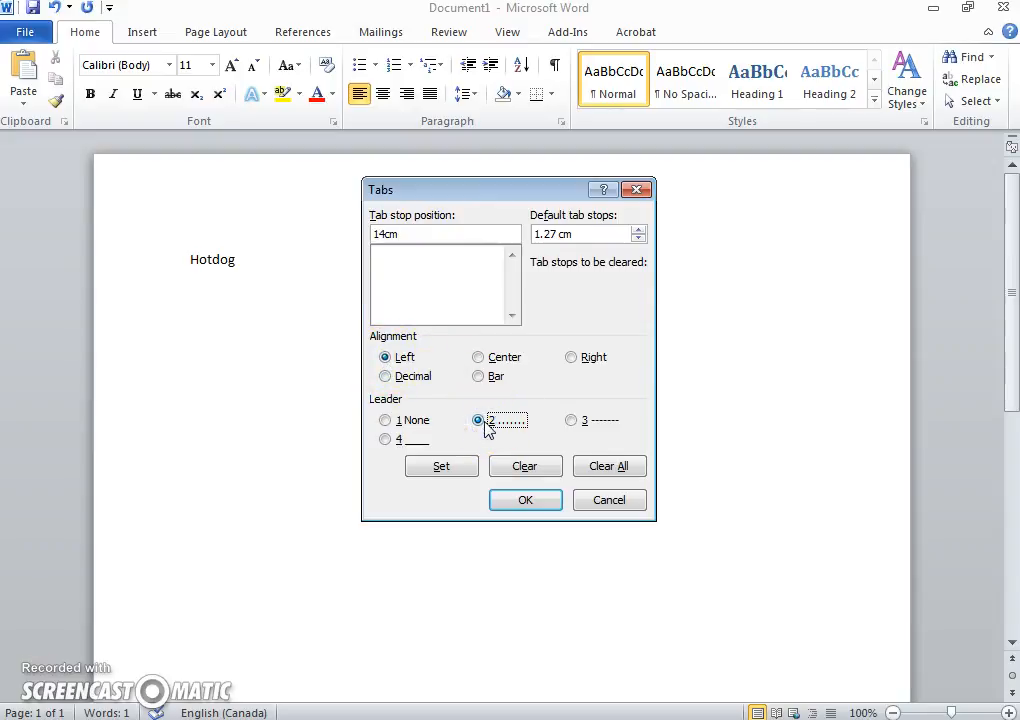
pyautogui.click(572, 420)
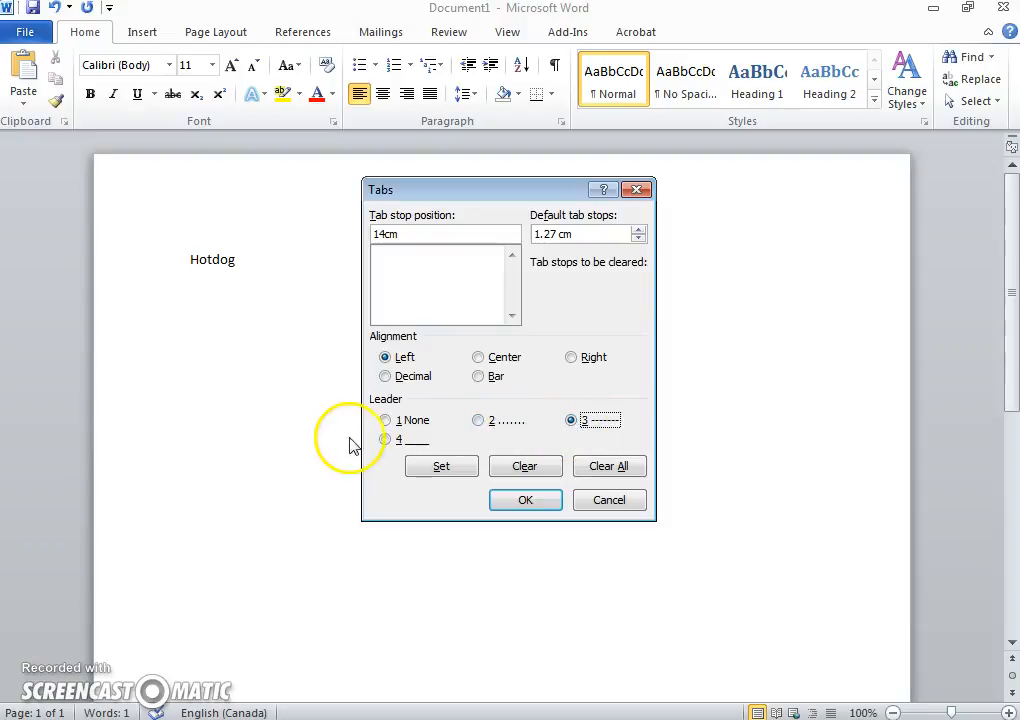
pyautogui.click(384, 440)
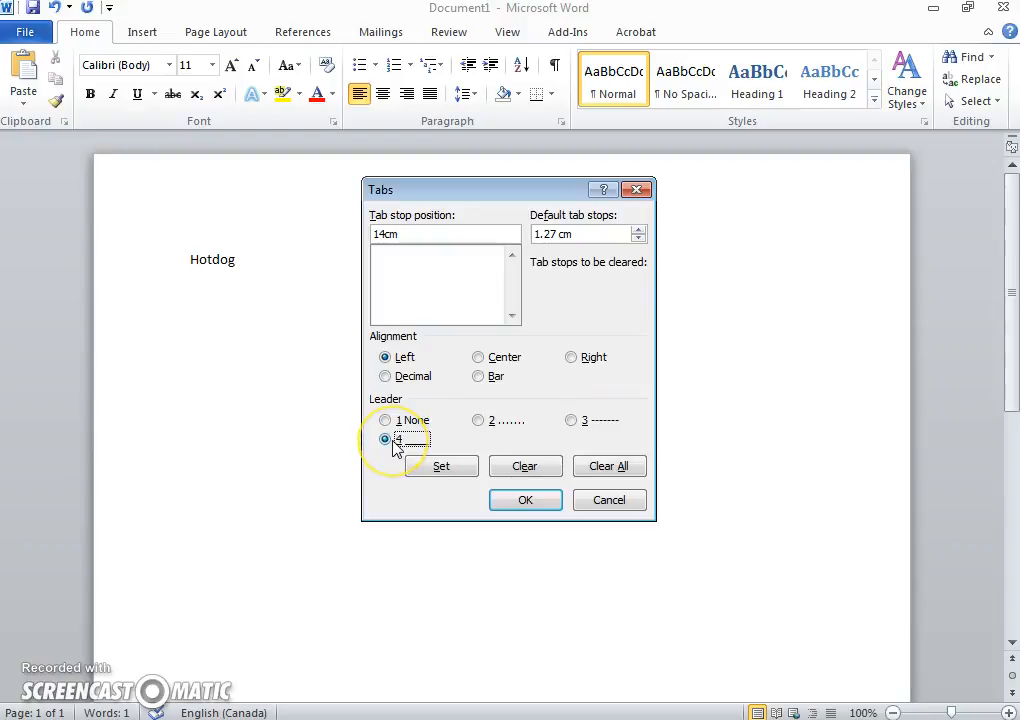
pyautogui.click(478, 420)
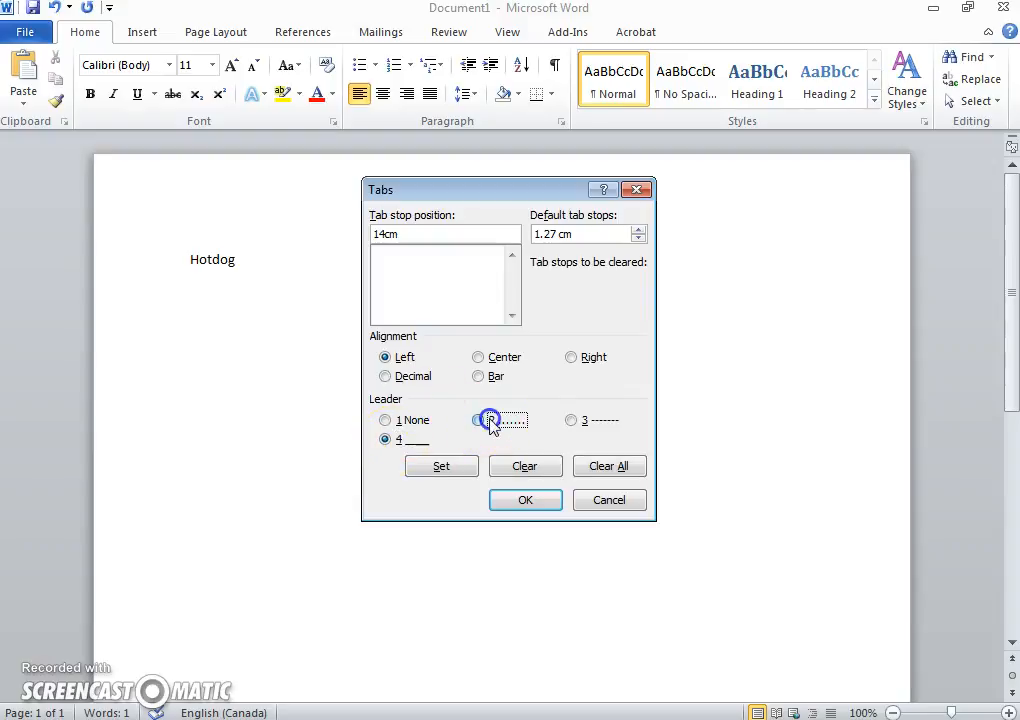
pyautogui.click(478, 420)
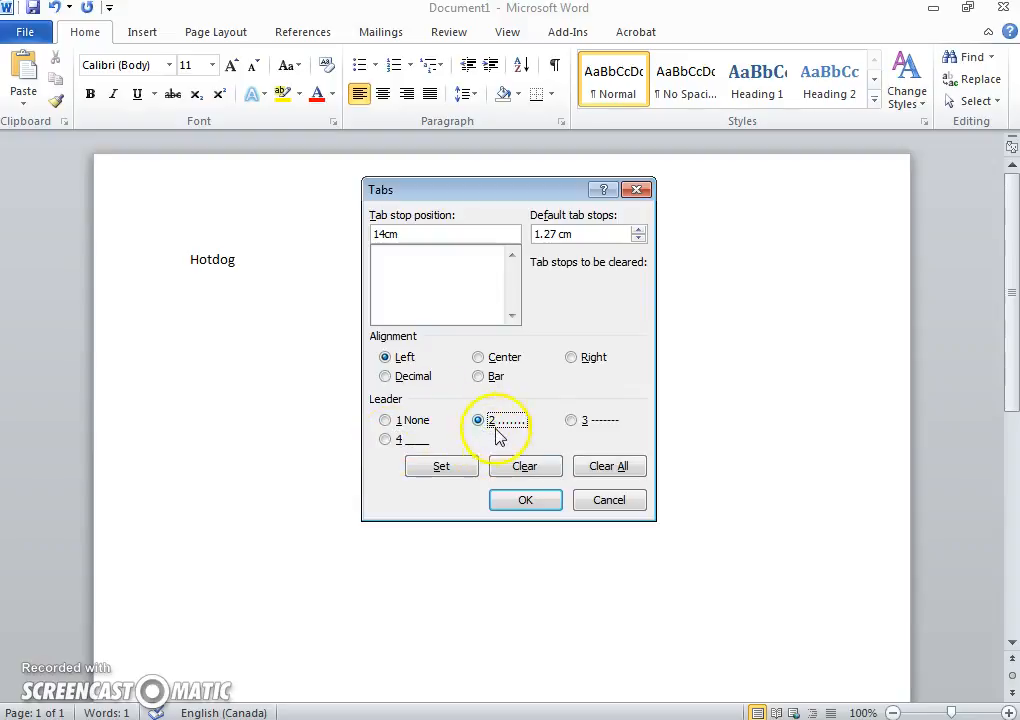
pyautogui.click(524, 500)
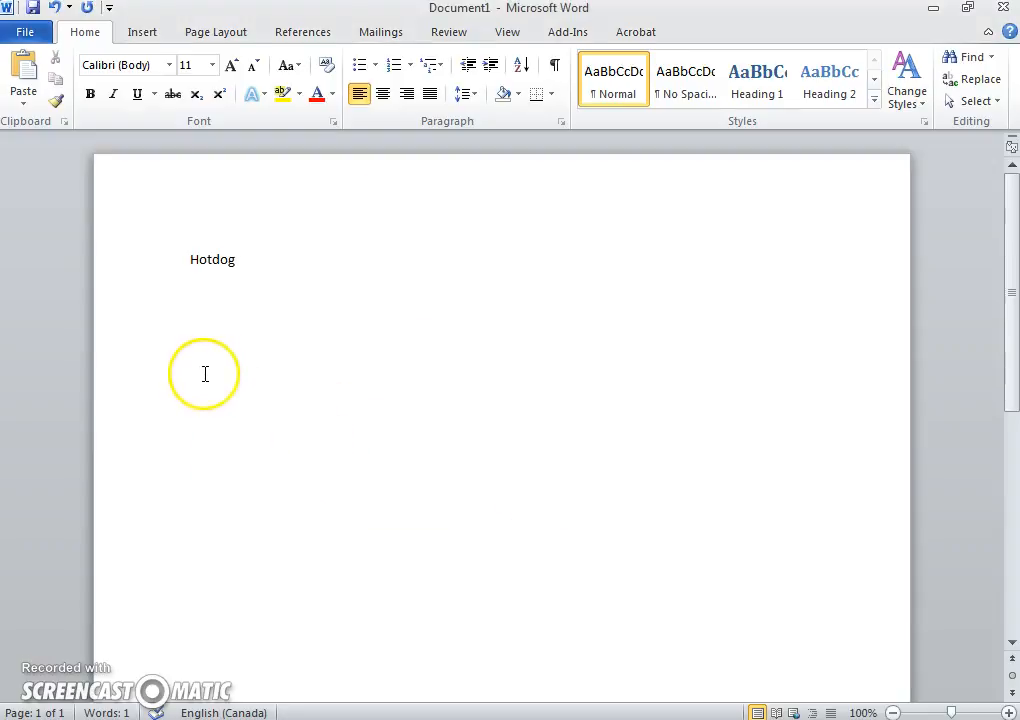
pyautogui.moveTo(264, 320)
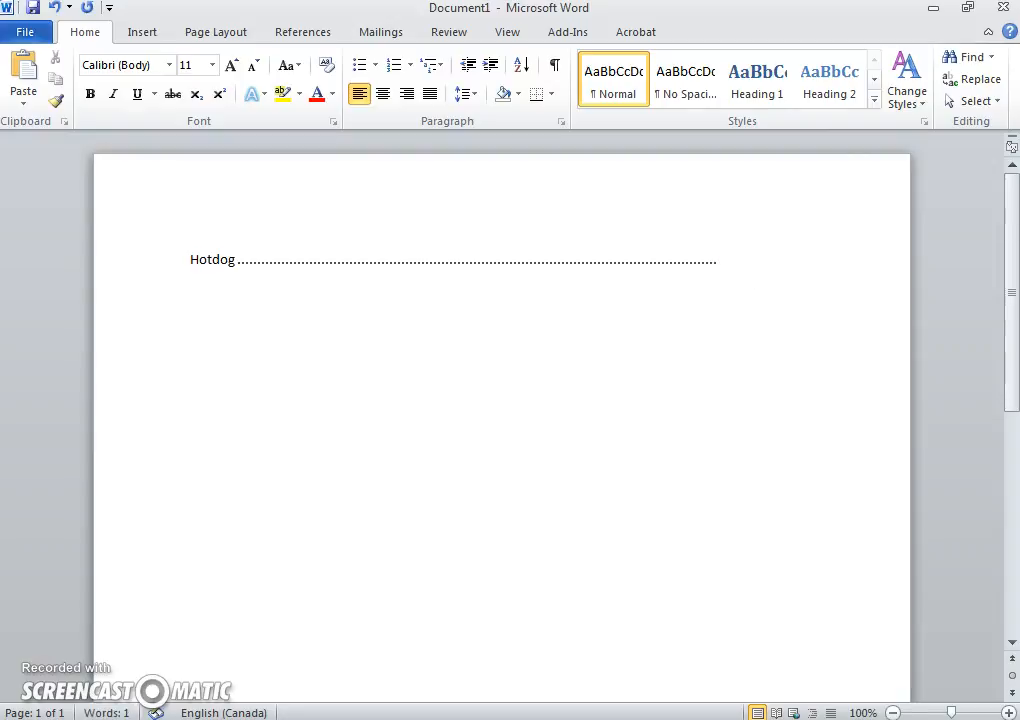
# Step: Complete the line as 'Hotdog.....$2' and begin the next menu item 'Burger'
pyautogui.write('$2')
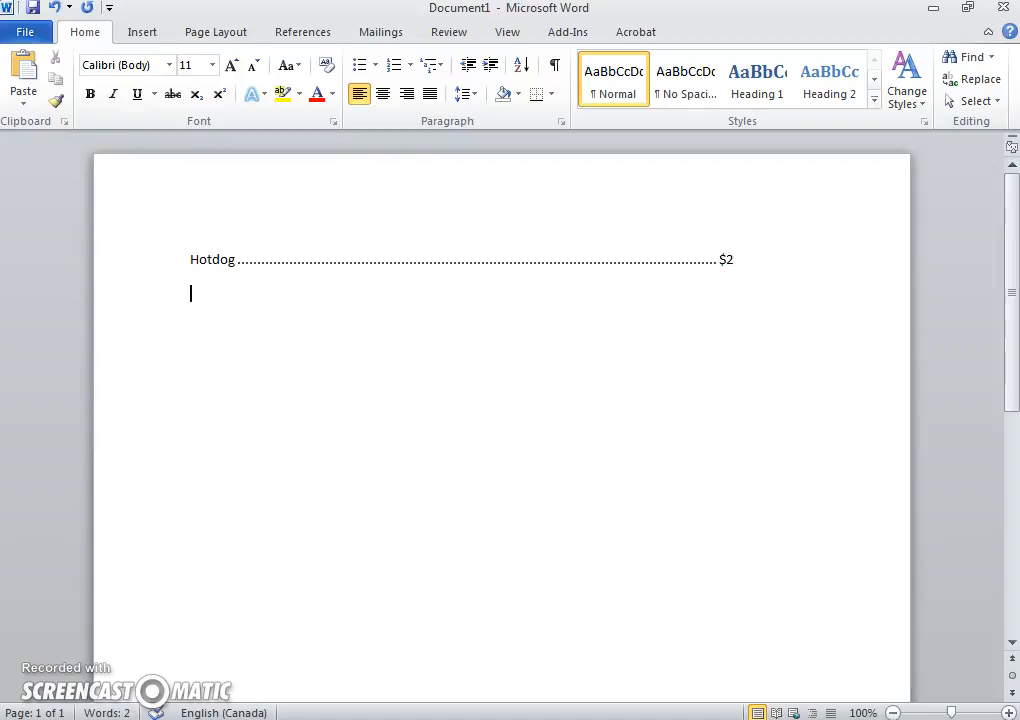
pyautogui.write('B')
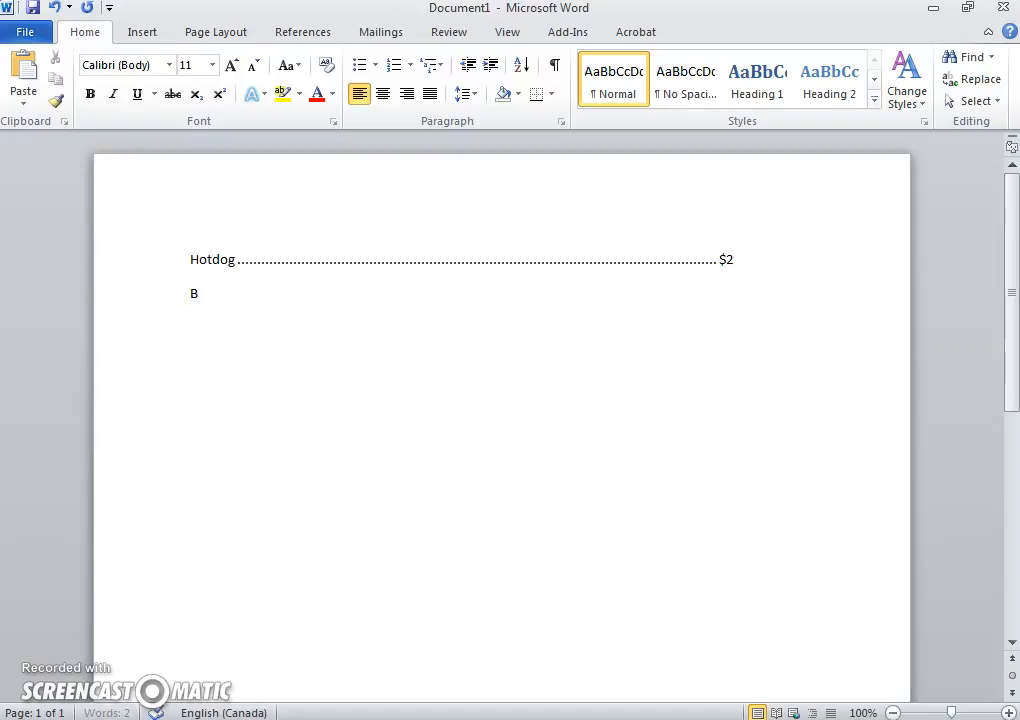
pyautogui.write('urger')
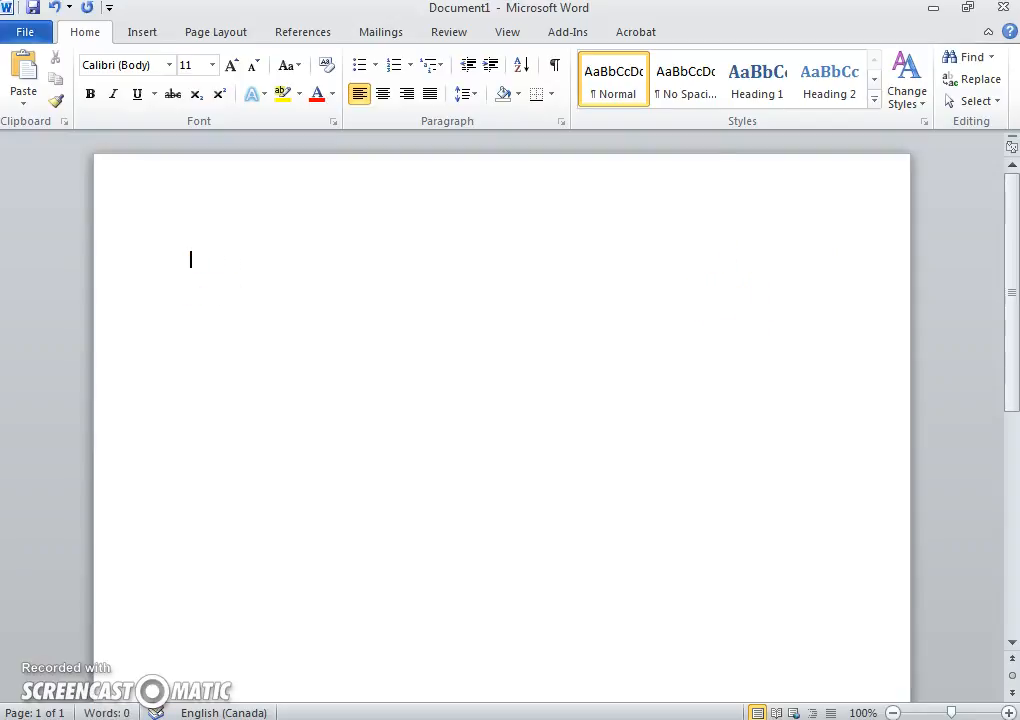
# Step: Set the 14 cm tab stop to leader 4 (solid underline), lay down underline rows, then clear them
pyautogui.click(560, 122)
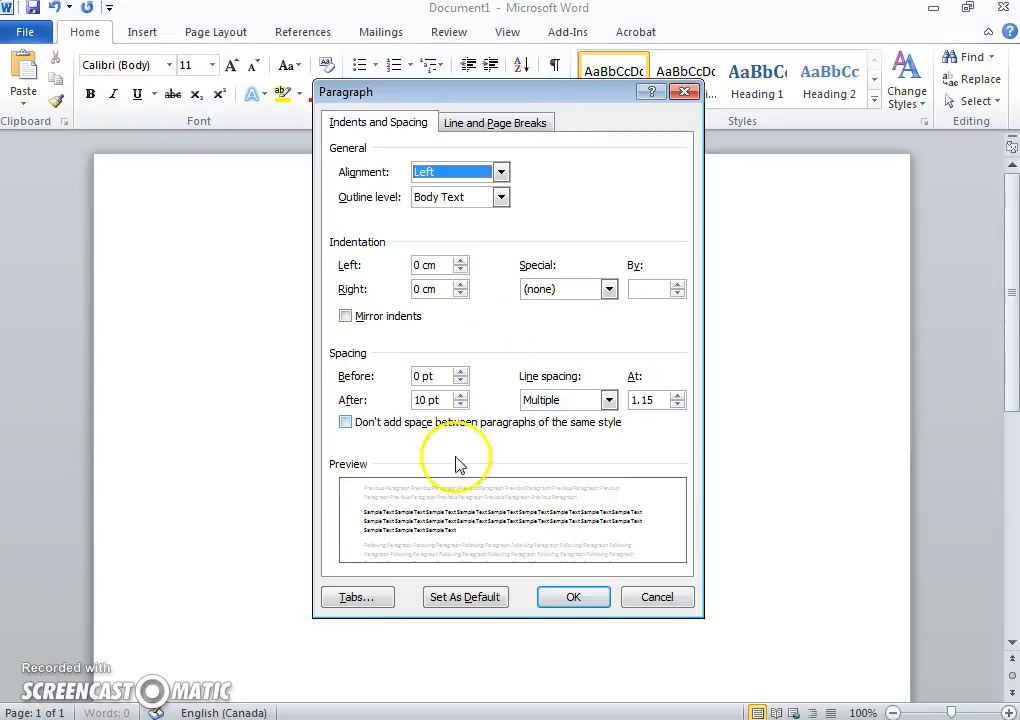
pyautogui.click(356, 596)
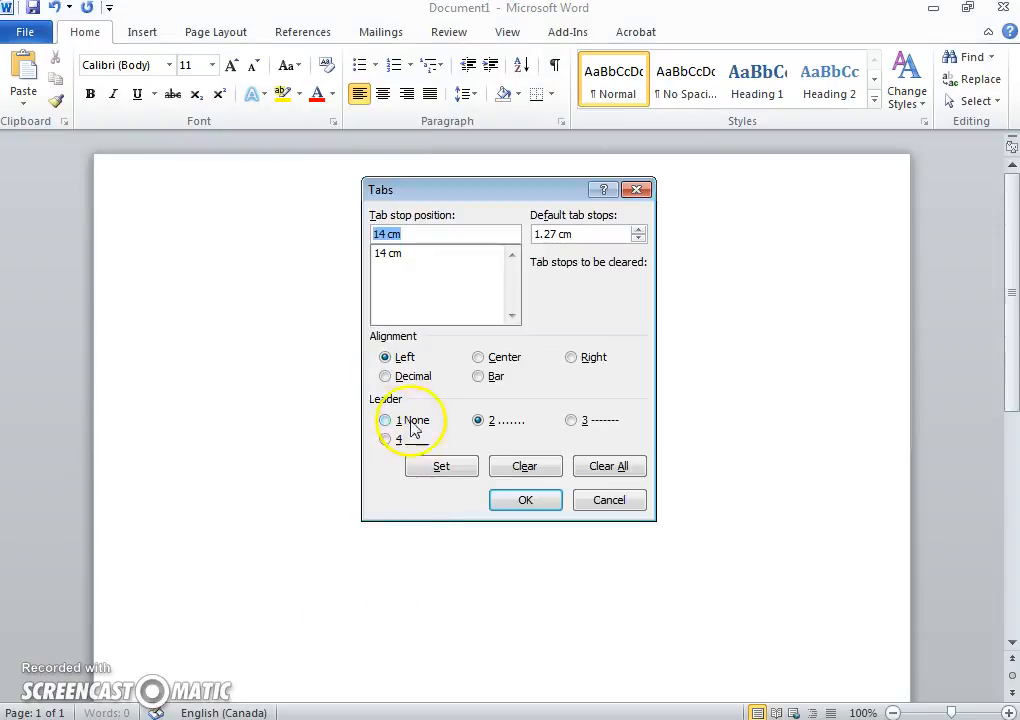
pyautogui.click(384, 440)
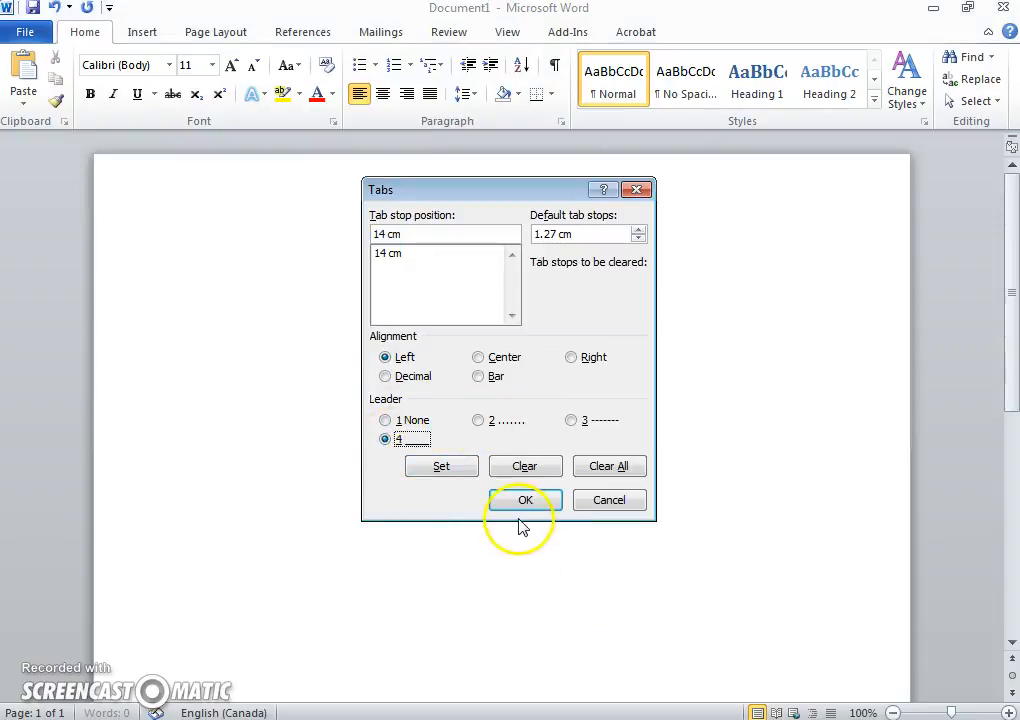
pyautogui.click(524, 500)
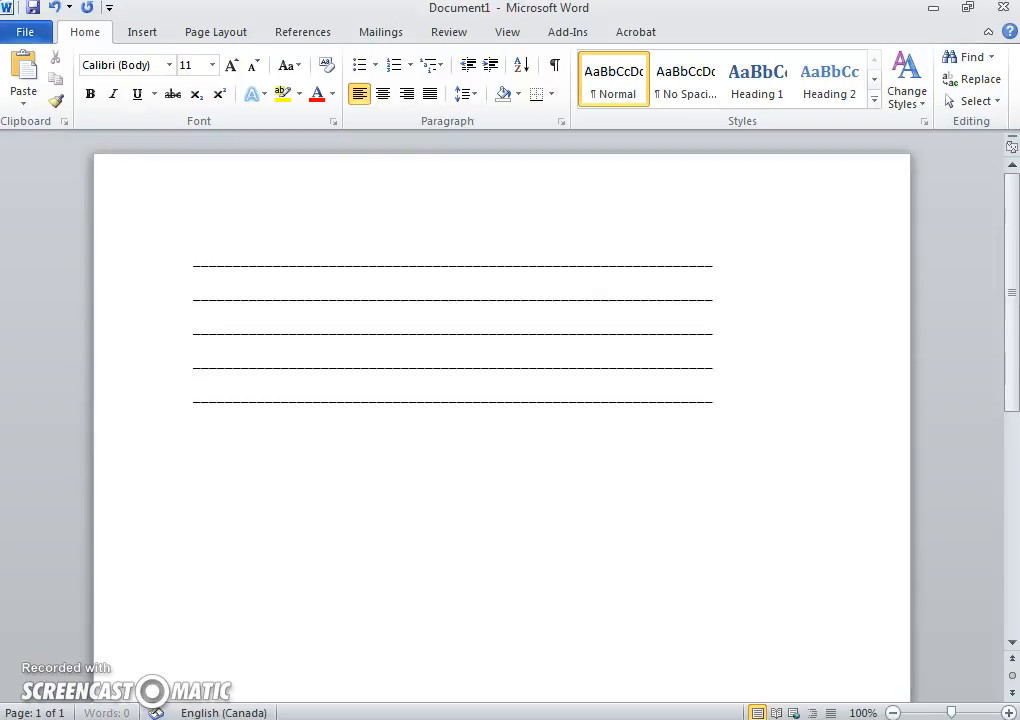
pyautogui.press('enter')
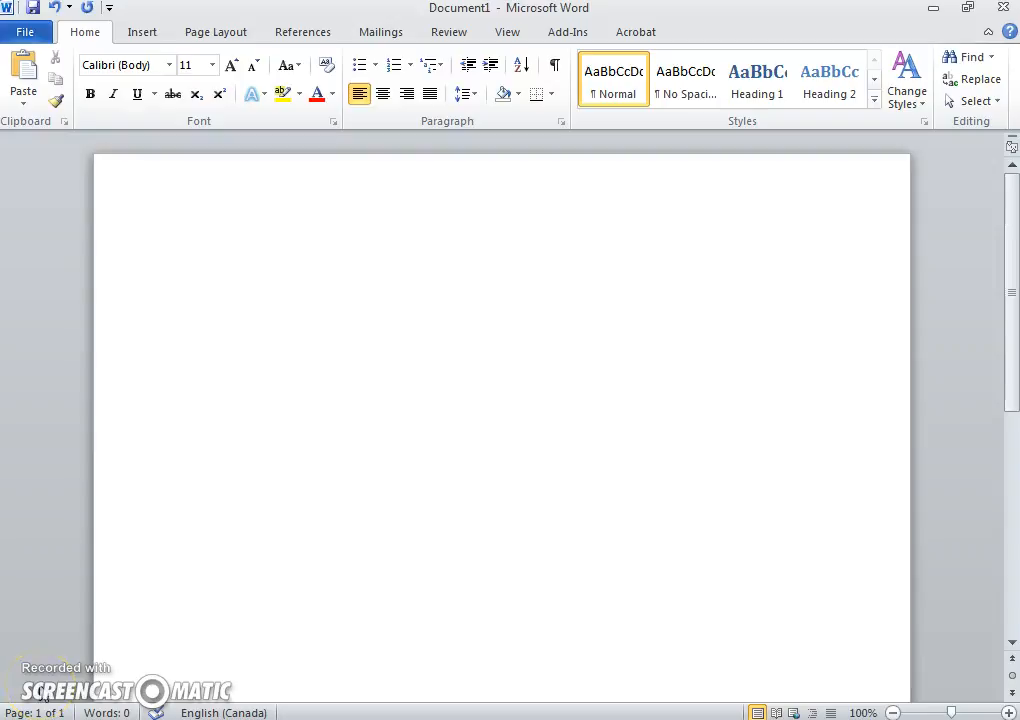
pyautogui.moveTo(64, 680)
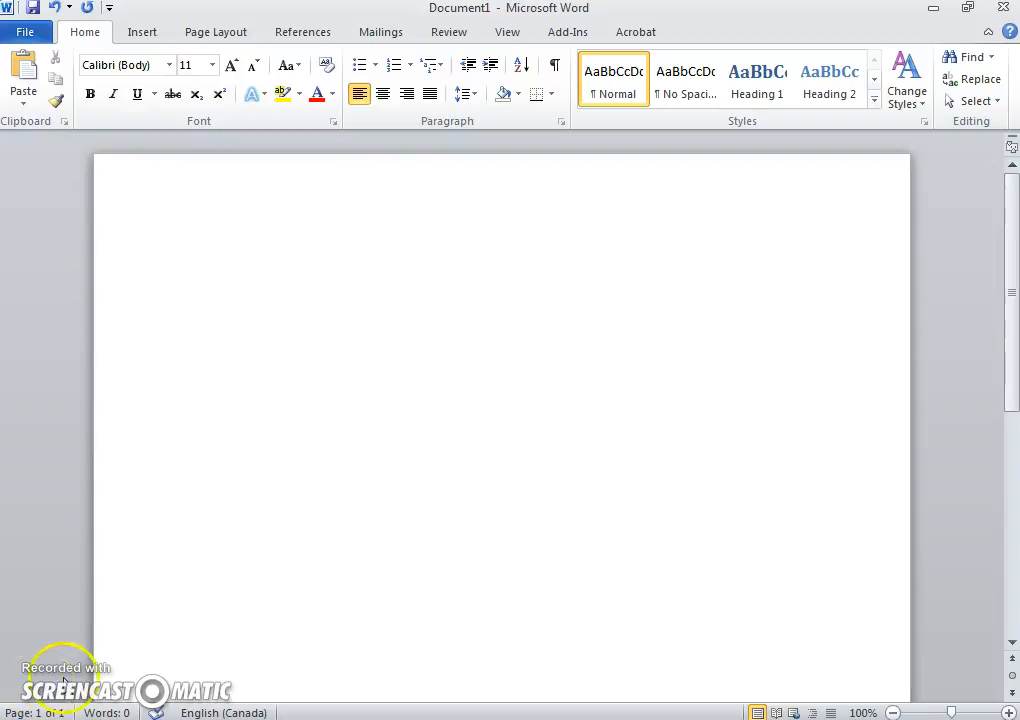